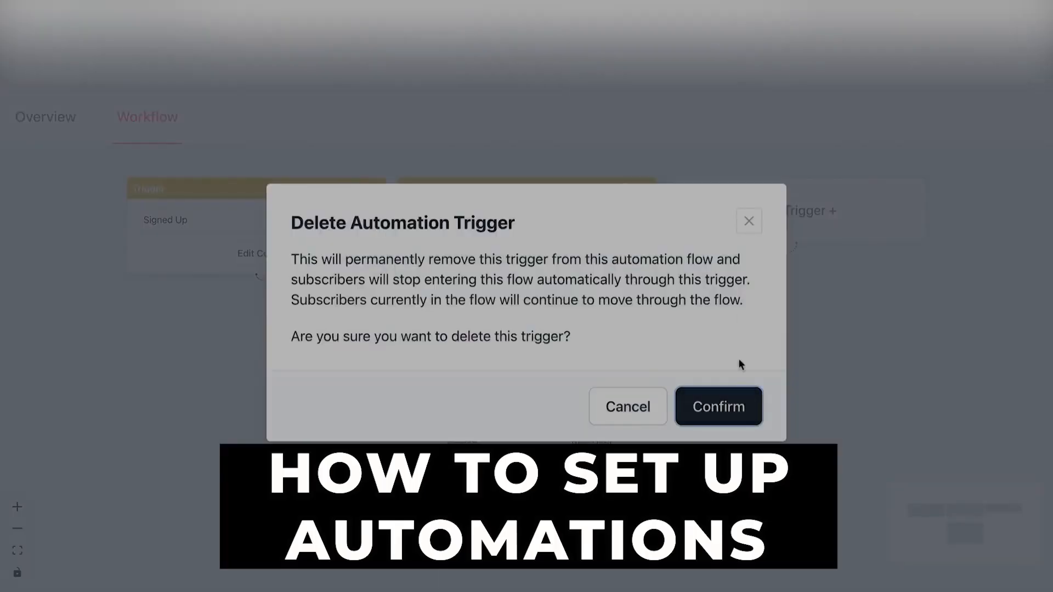
# Step: Open the public beehiiv.com home page in the browser
pyautogui.click(718, 407)
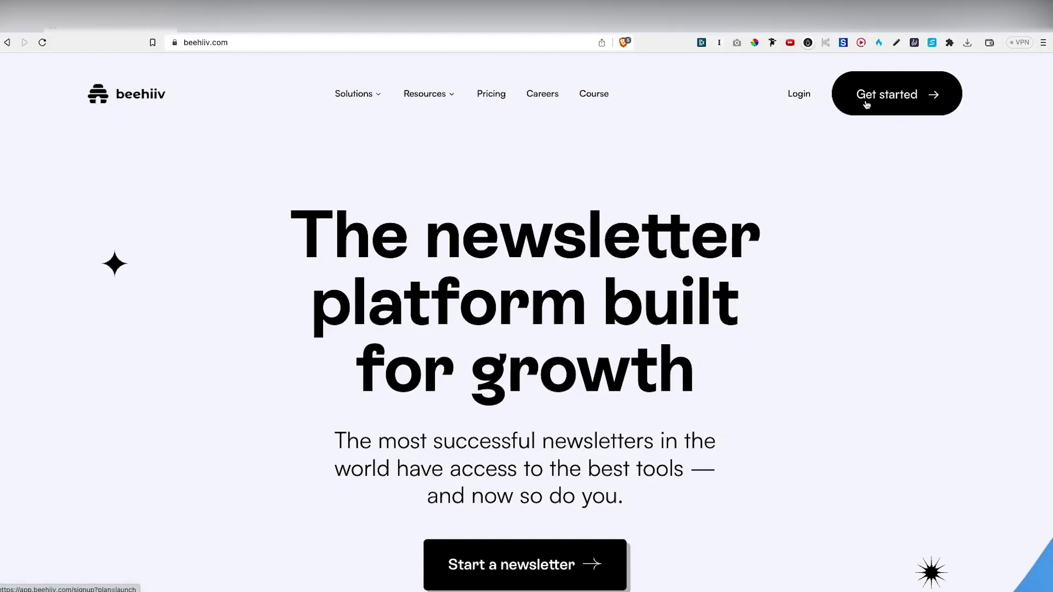
# Step: Sign up for a new beehiiv account under the name Gia
pyautogui.click(895, 94)
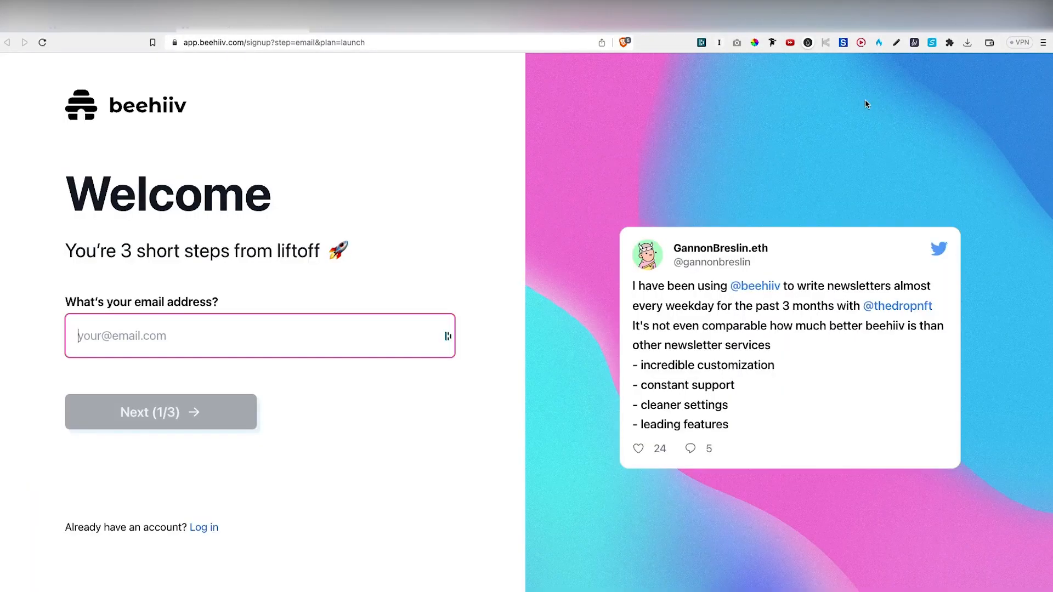
pyautogui.write('Gia')
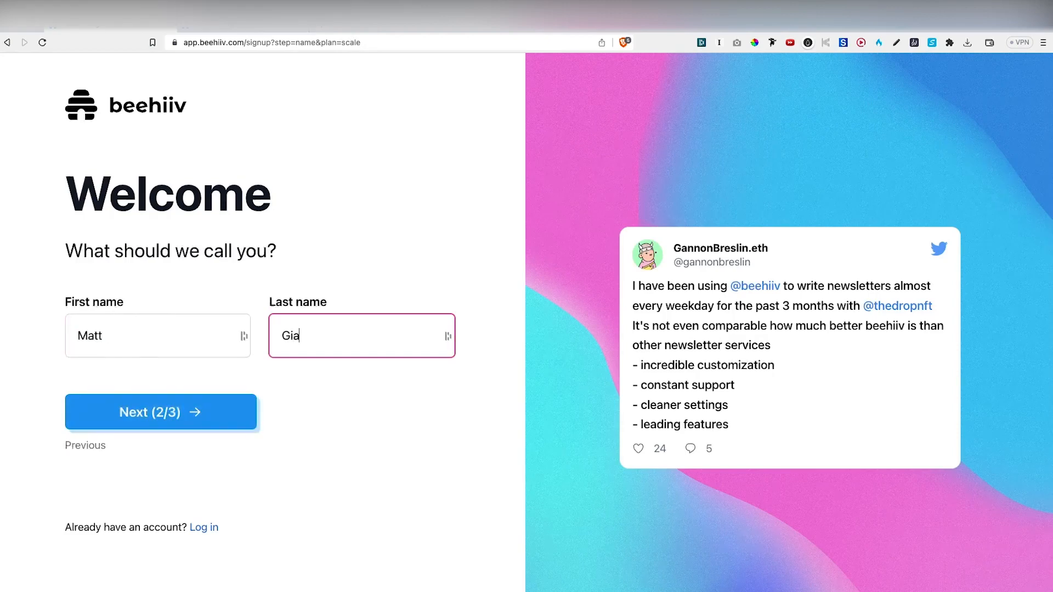
pyautogui.click(161, 412)
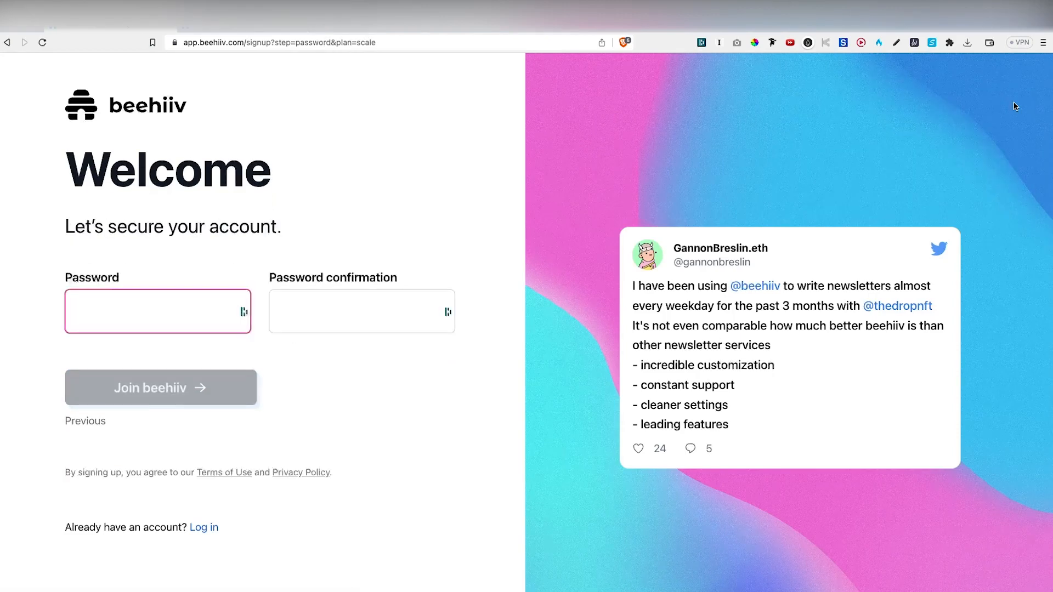
pyautogui.click(159, 388)
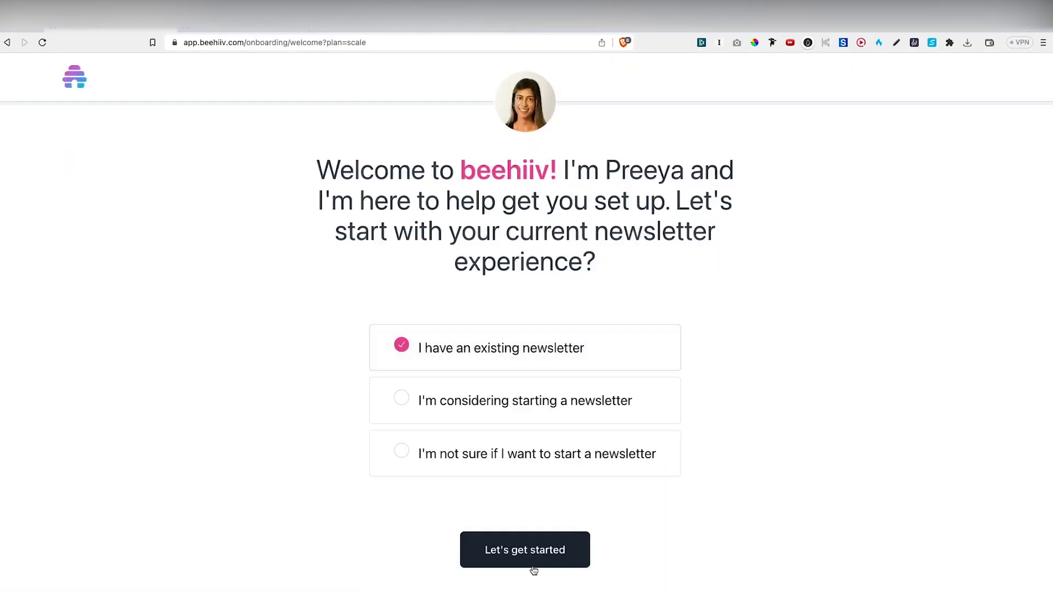
# Step: Complete onboarding as an existing newsletter owner, setting platform, publication name, subdomain and logo
pyautogui.click(524, 550)
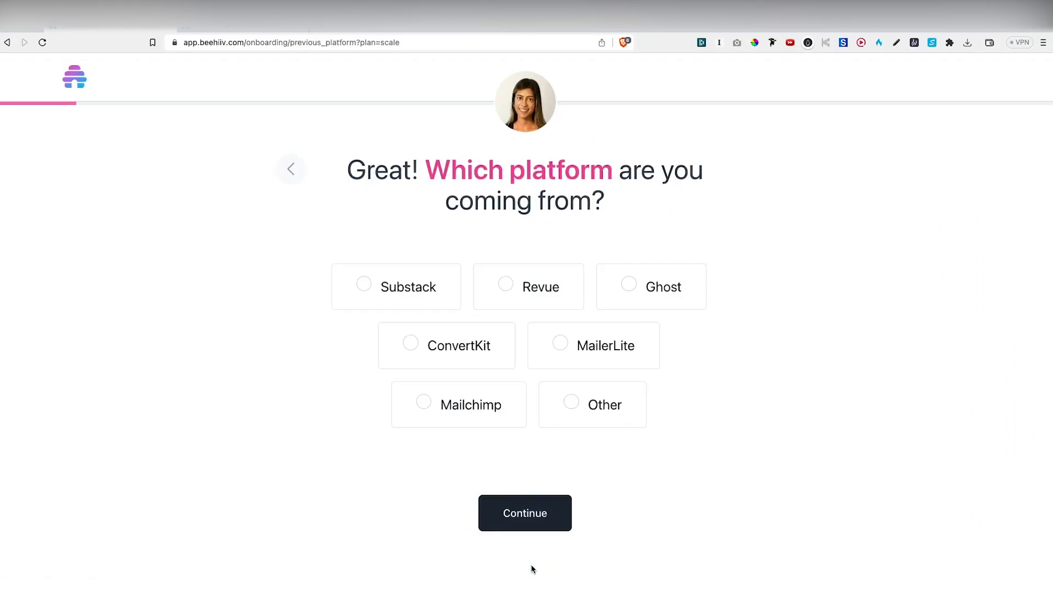
pyautogui.click(524, 512)
pyautogui.write('Mat')
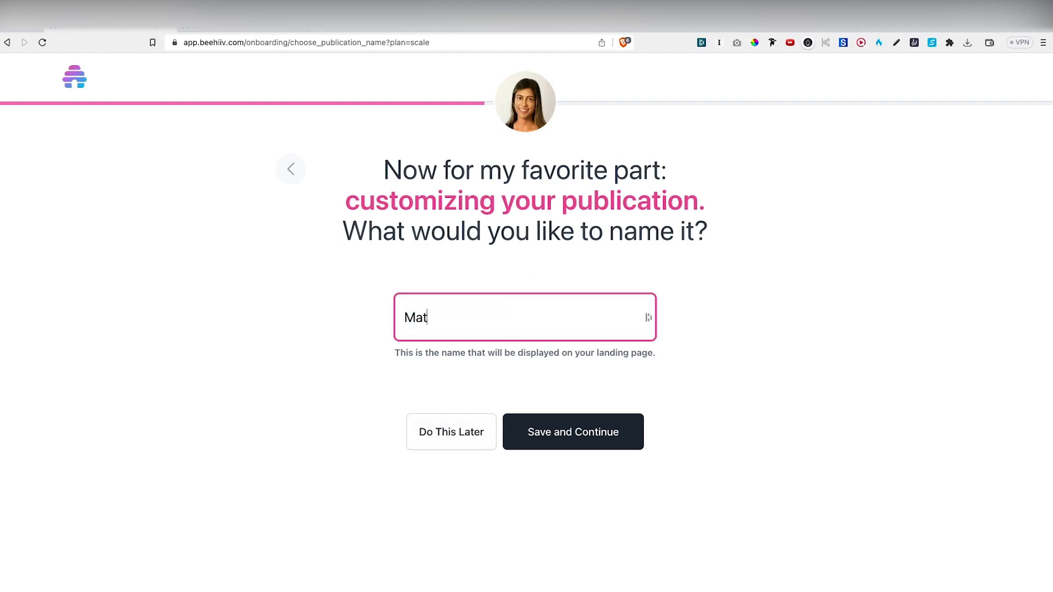
pyautogui.click(572, 431)
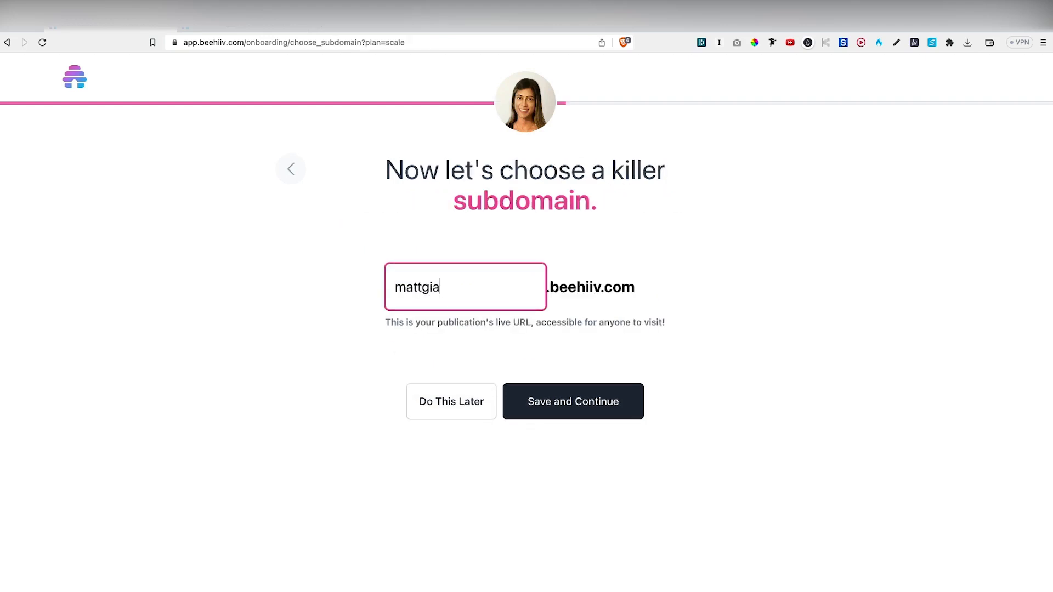
pyautogui.click(572, 401)
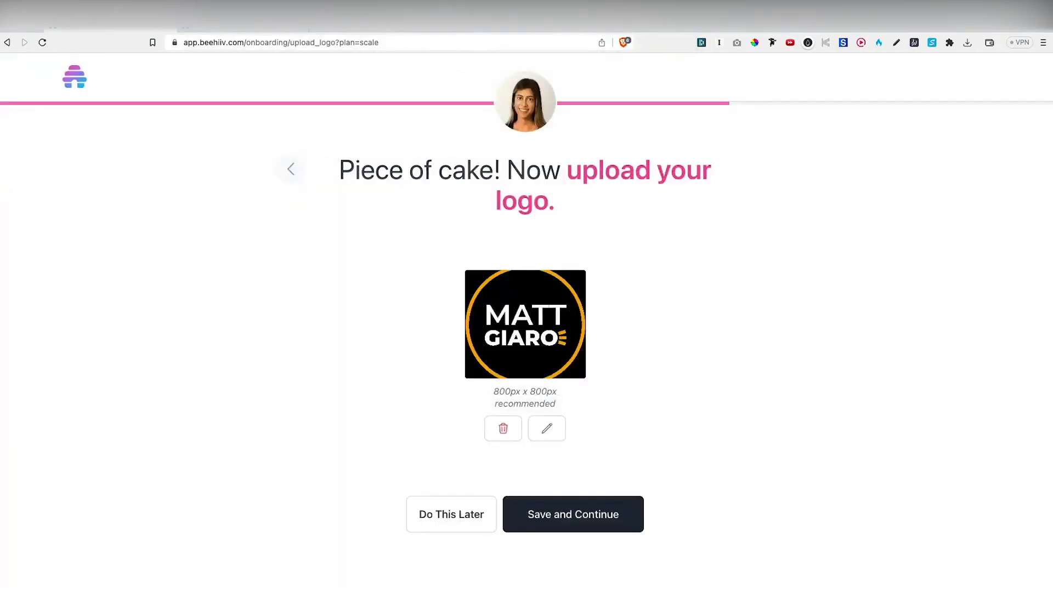
pyautogui.click(572, 514)
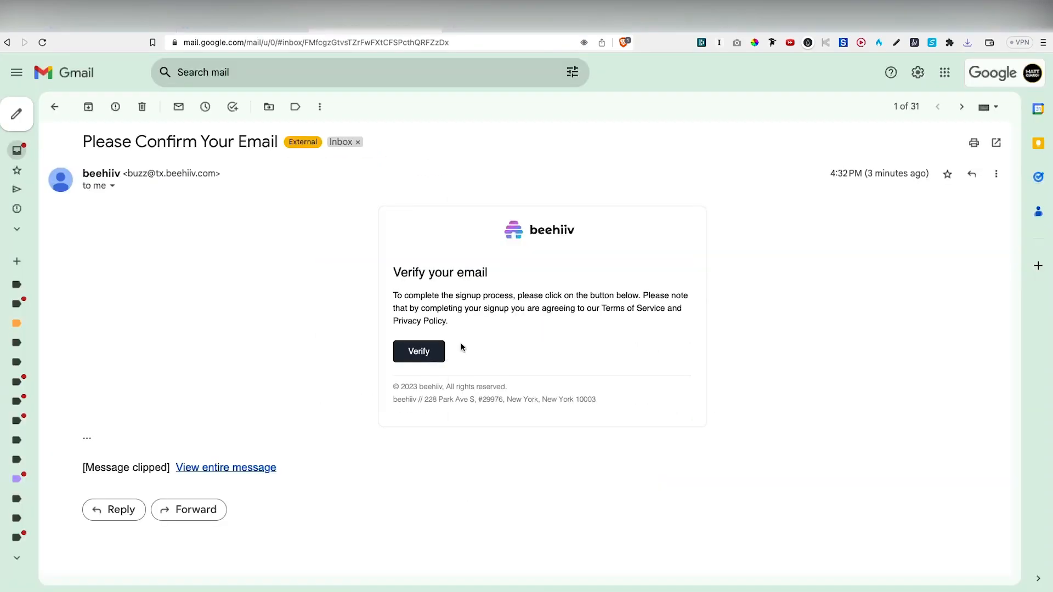
# Step: Verify the account from beehiiv's 'Please Confirm Your Email' message in Gmail
pyautogui.click(419, 351)
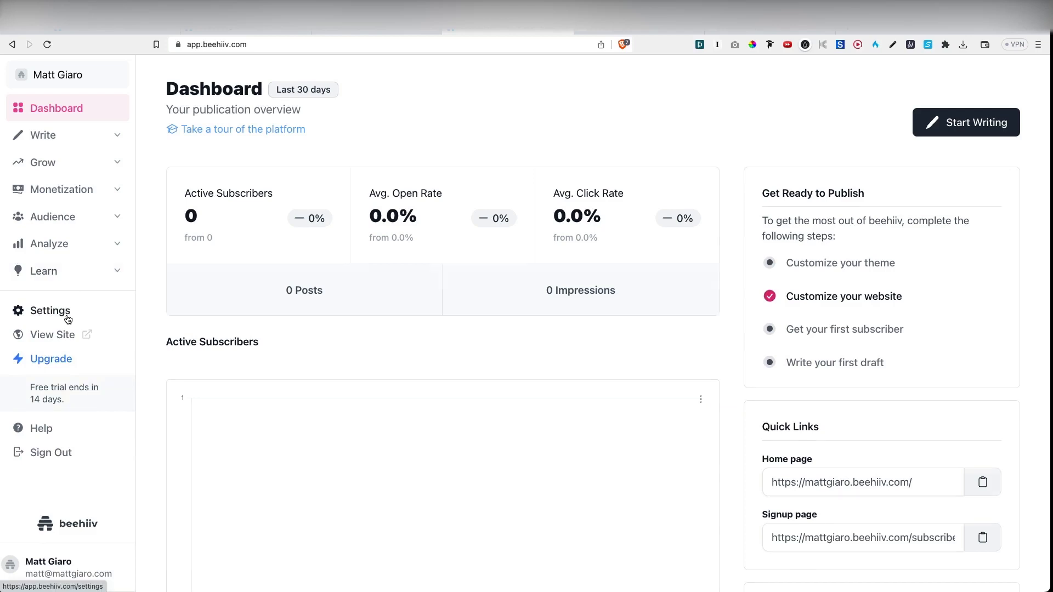
# Step: Show the Company Publications list in Settings, listing the Matt Giaro publication
pyautogui.click(49, 310)
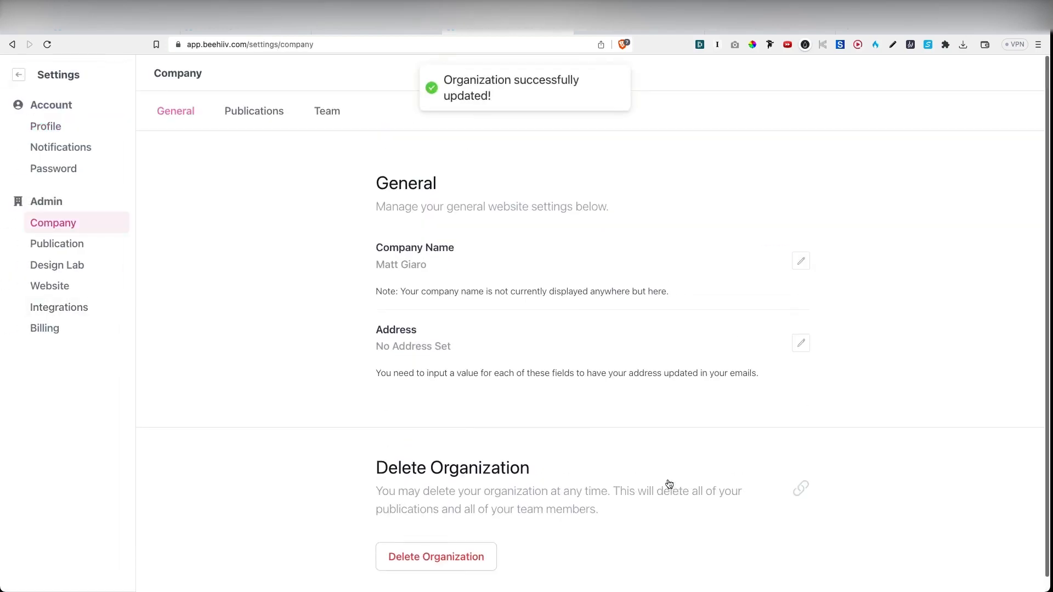
pyautogui.click(254, 111)
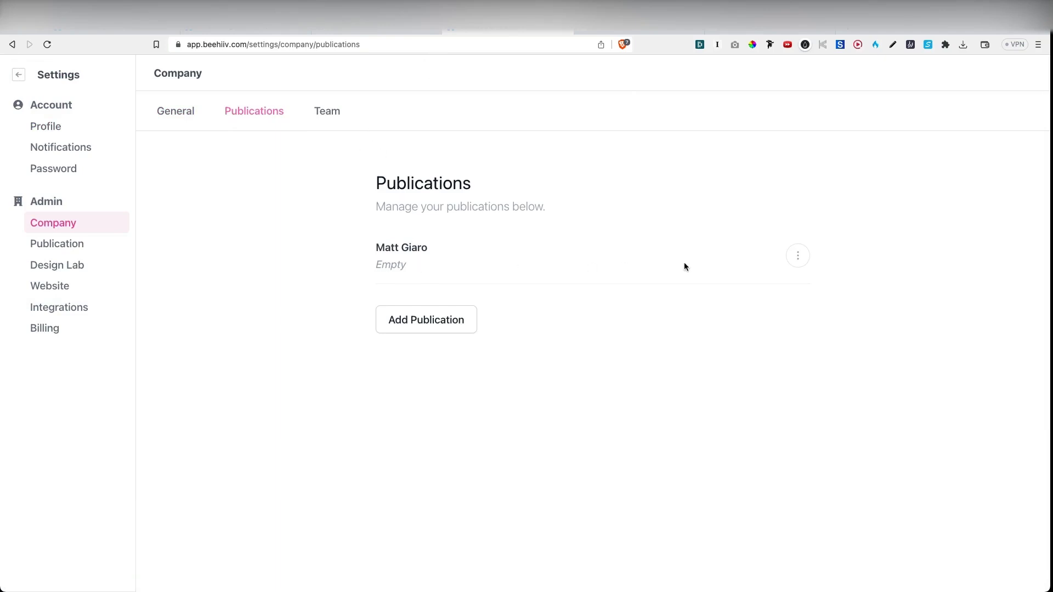
pyautogui.moveTo(798, 255)
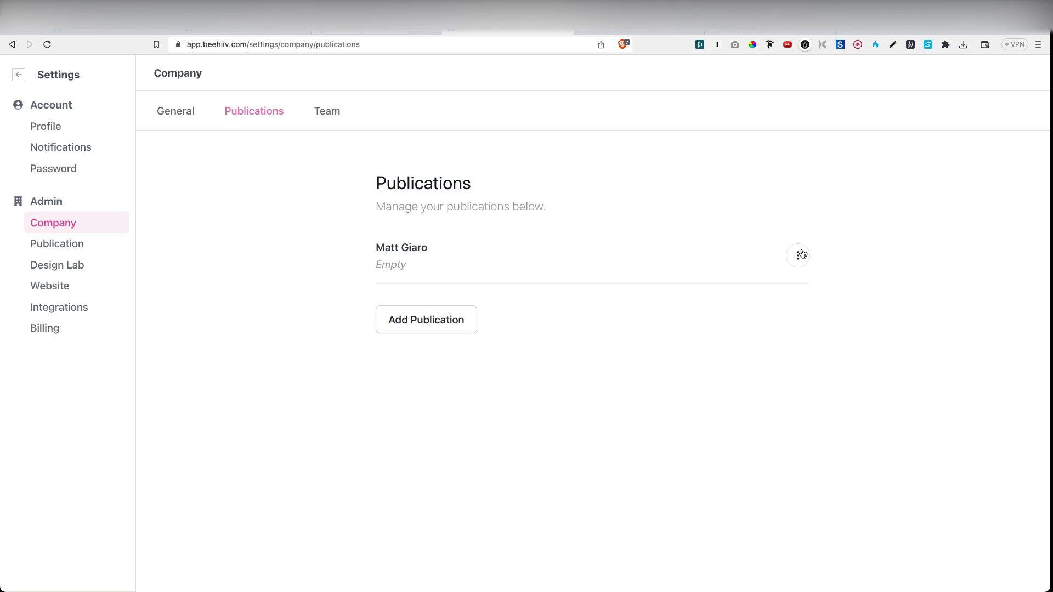
# Step: Save a one-line publication description about digital products, then start editing Sender Name
pyautogui.click(796, 254)
pyautogui.write('Monetize your expertise w')
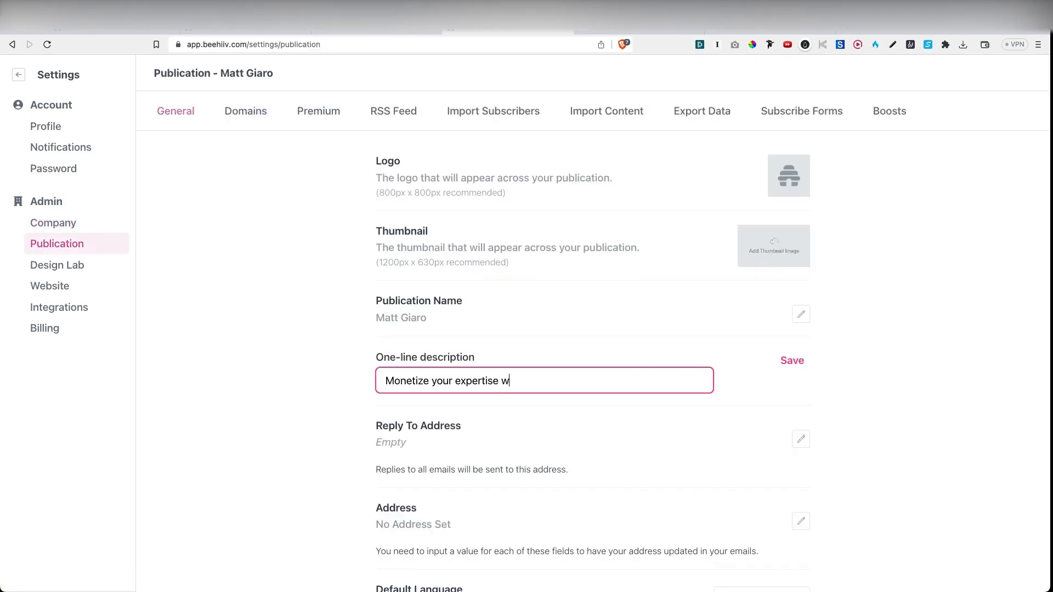
pyautogui.write('ith digital pr')
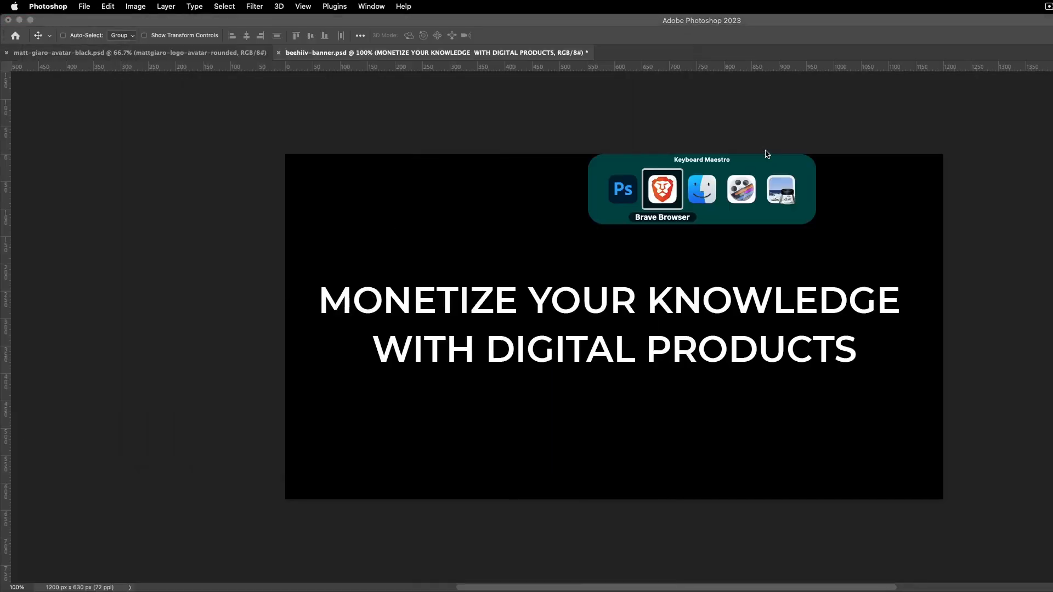
pyautogui.click(661, 188)
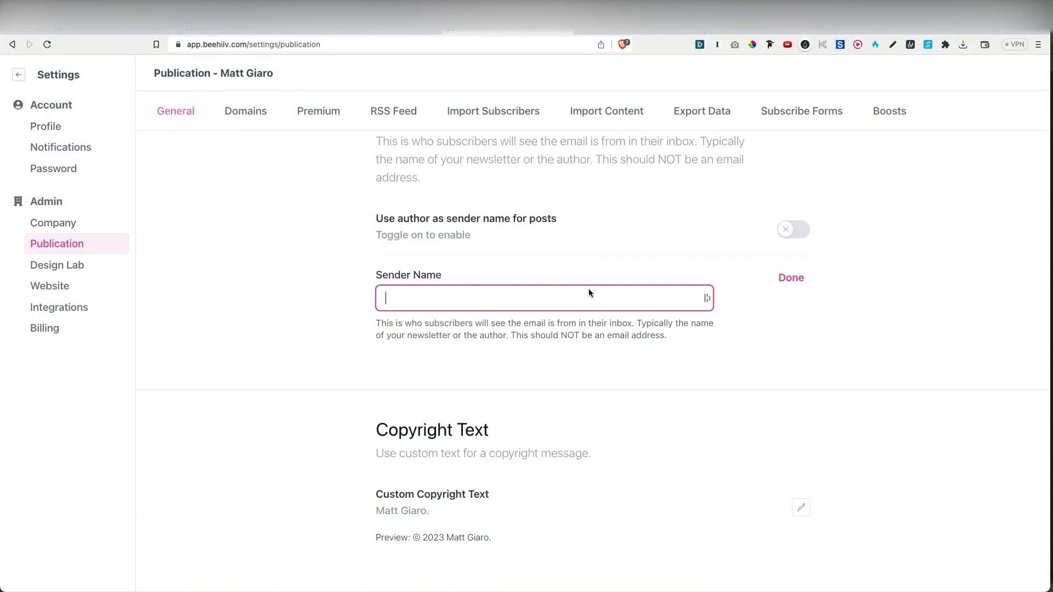
# Step: Set the sender name to Matt and toggle Require Double Opt-In, leaving it off
pyautogui.write('Matt')
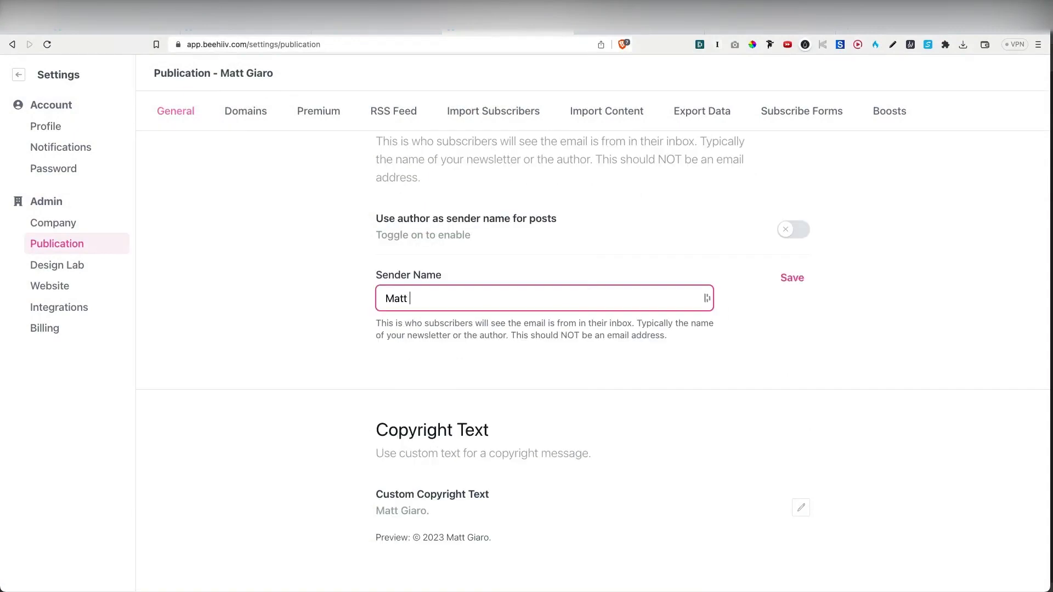
pyautogui.scroll(-3)
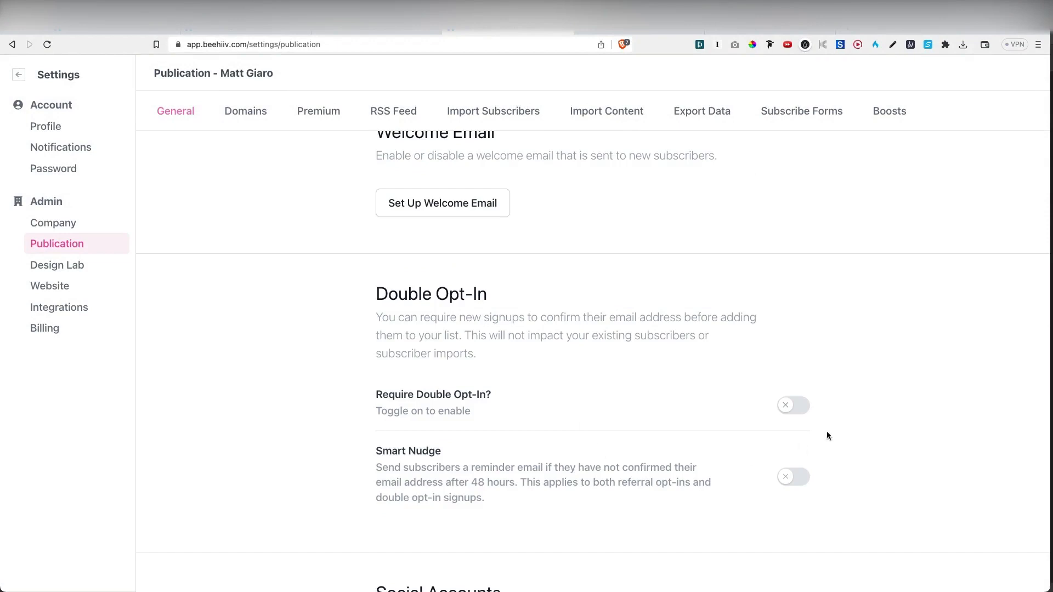
pyautogui.click(793, 404)
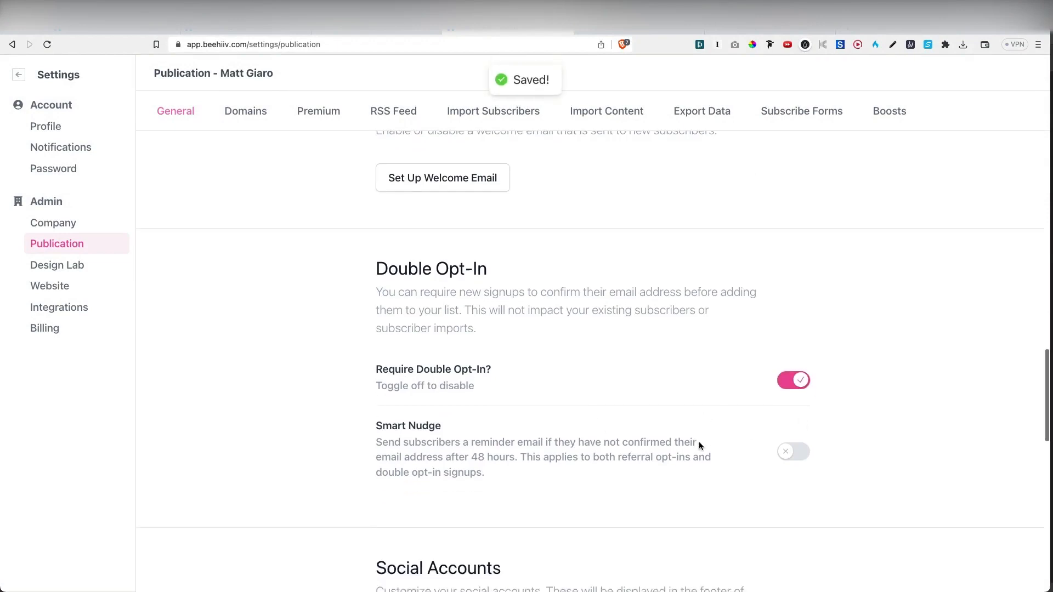
pyautogui.scroll(-3)
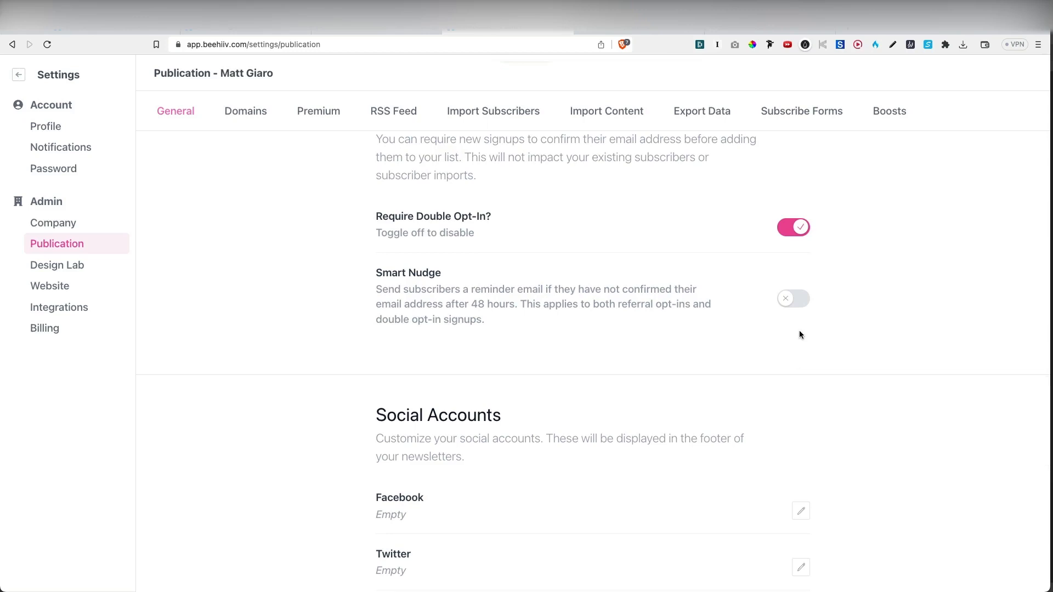
pyautogui.scroll(-3)
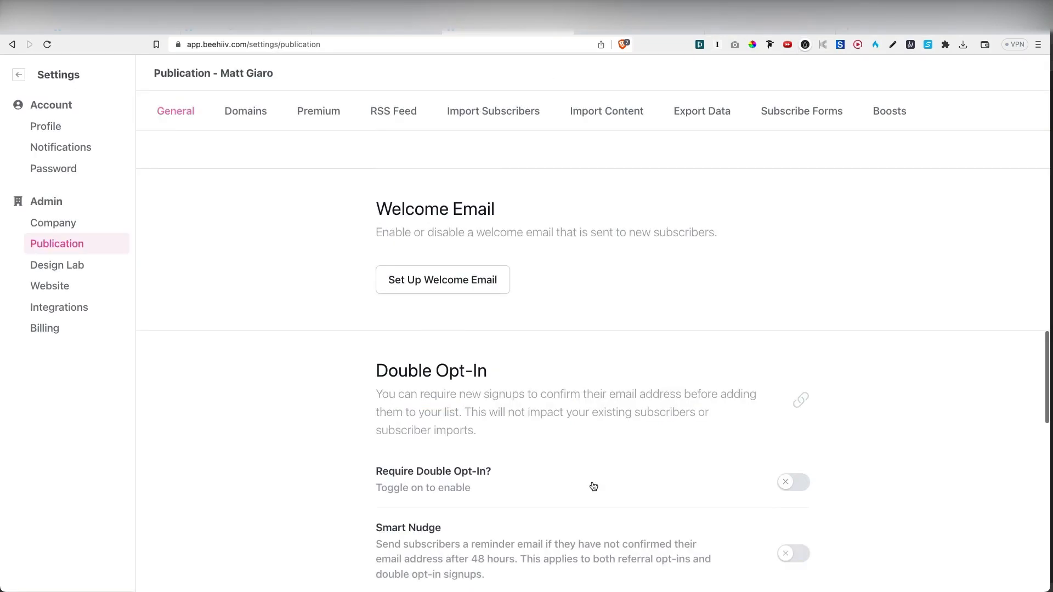
pyautogui.click(442, 279)
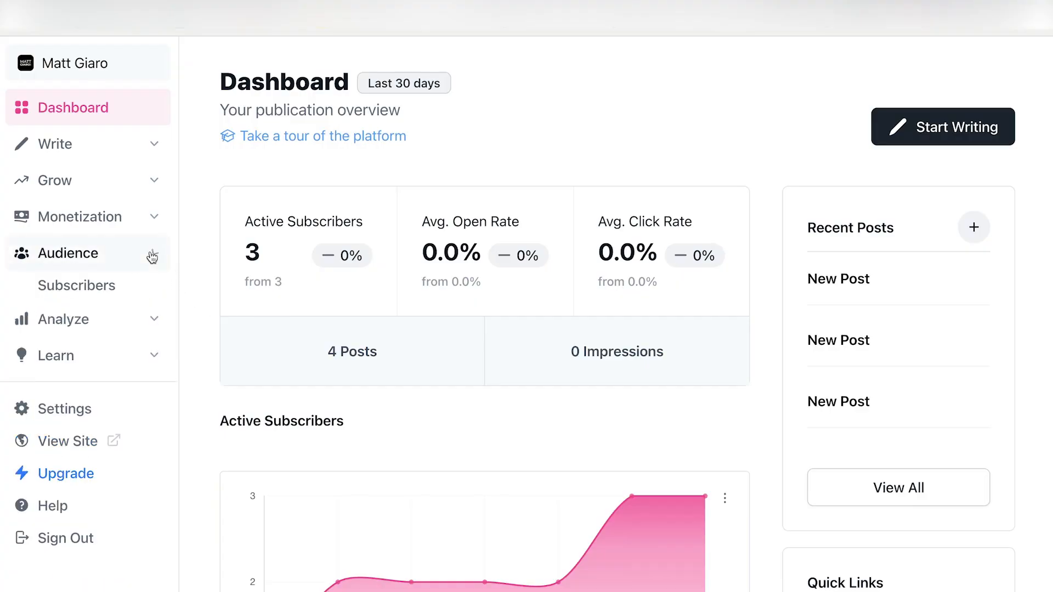
# Step: Create a new subscribe form named 'demo form'
pyautogui.click(63, 408)
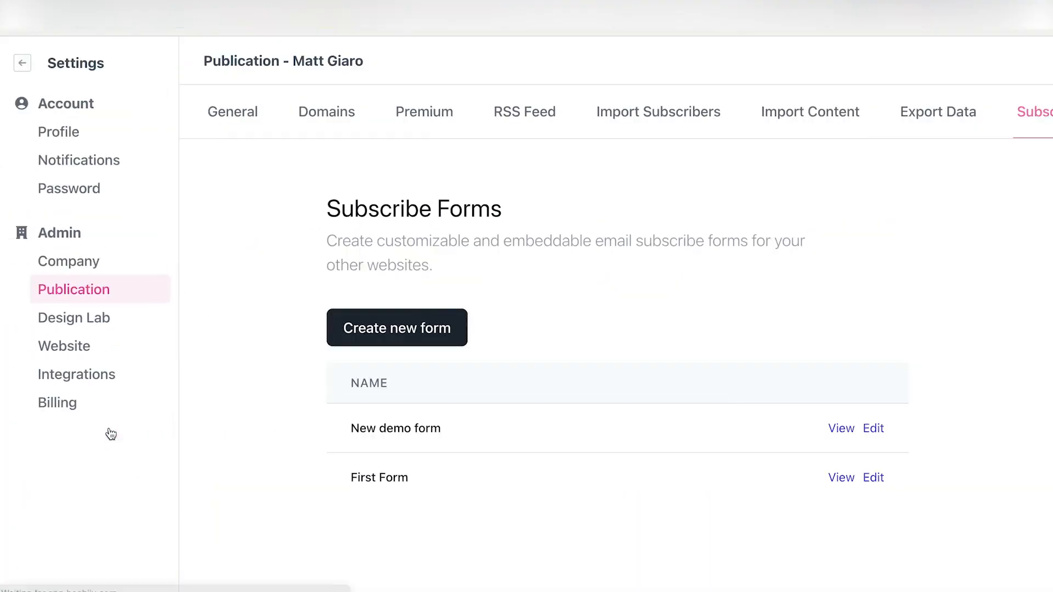
pyautogui.click(396, 328)
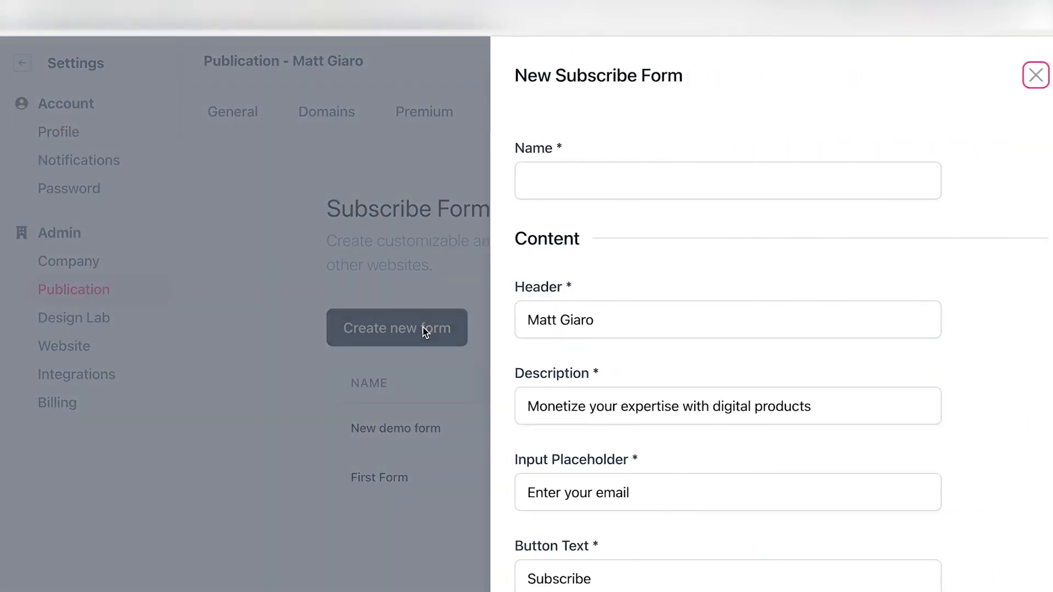
pyautogui.write('d')
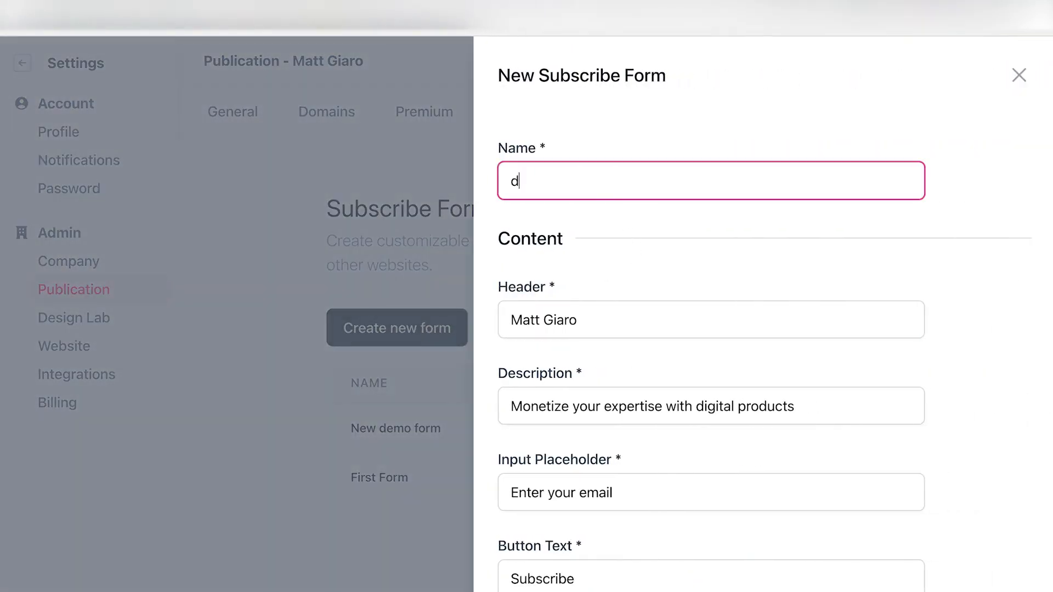
pyautogui.write('emo form')
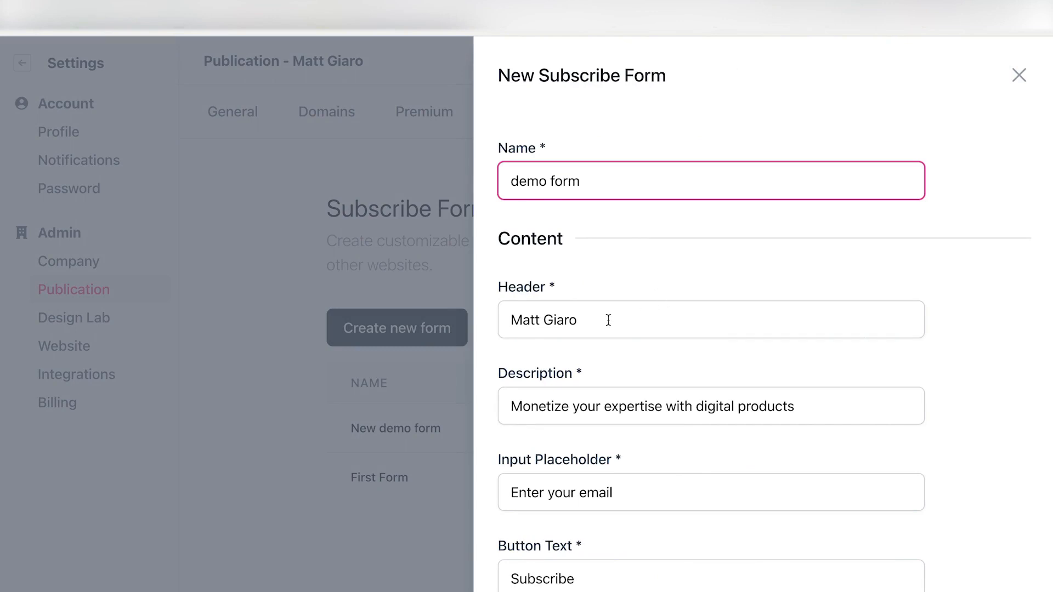
# Step: Set the form header about monetizing expertise and description 'Get my free weekly newsletter'
pyautogui.tripleClick(649, 405)
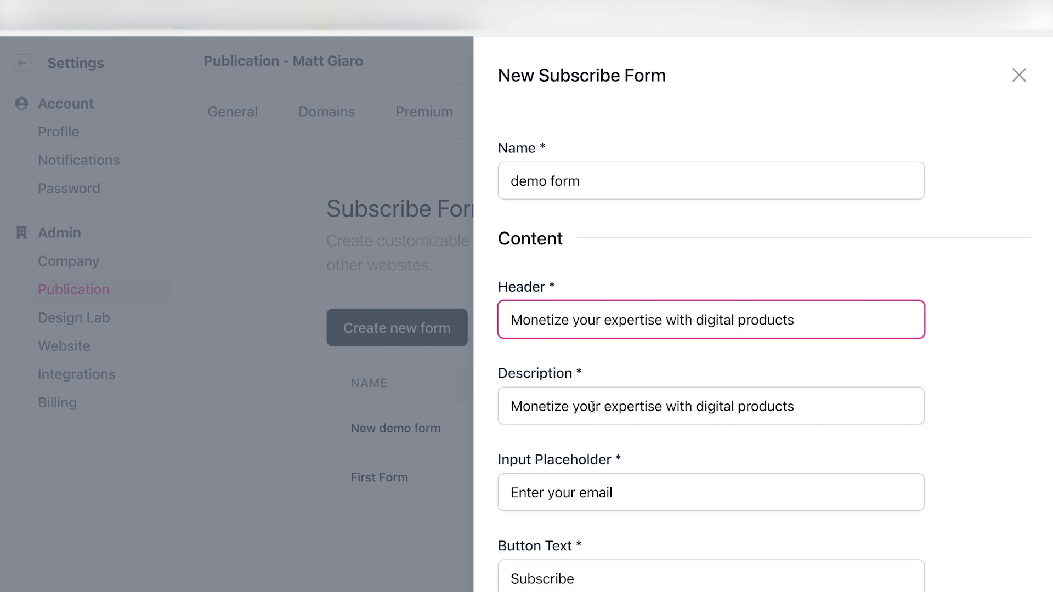
pyautogui.tripleClick(650, 406)
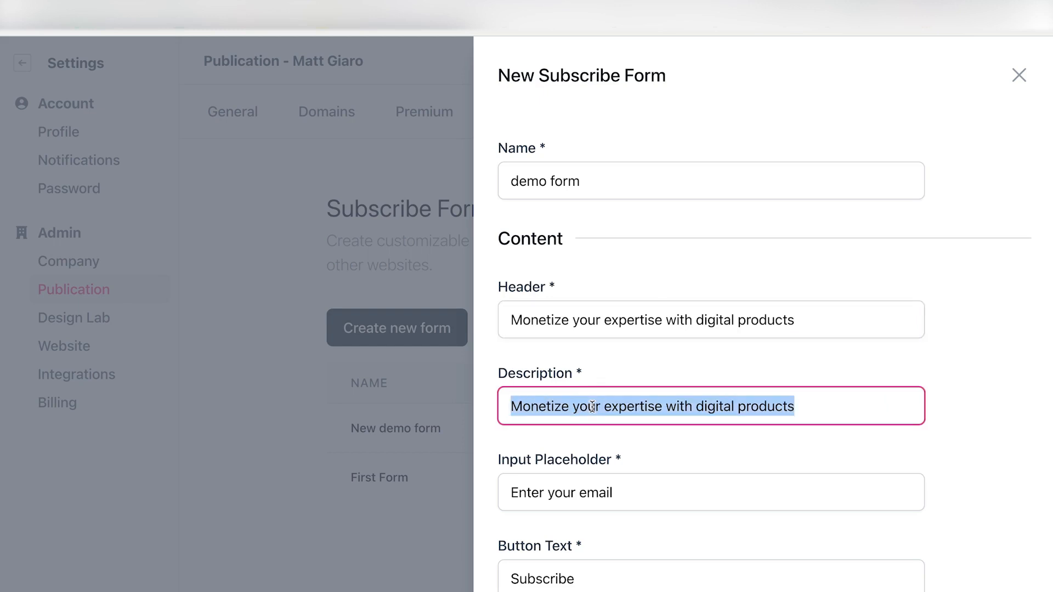
pyautogui.write('Get my free w')
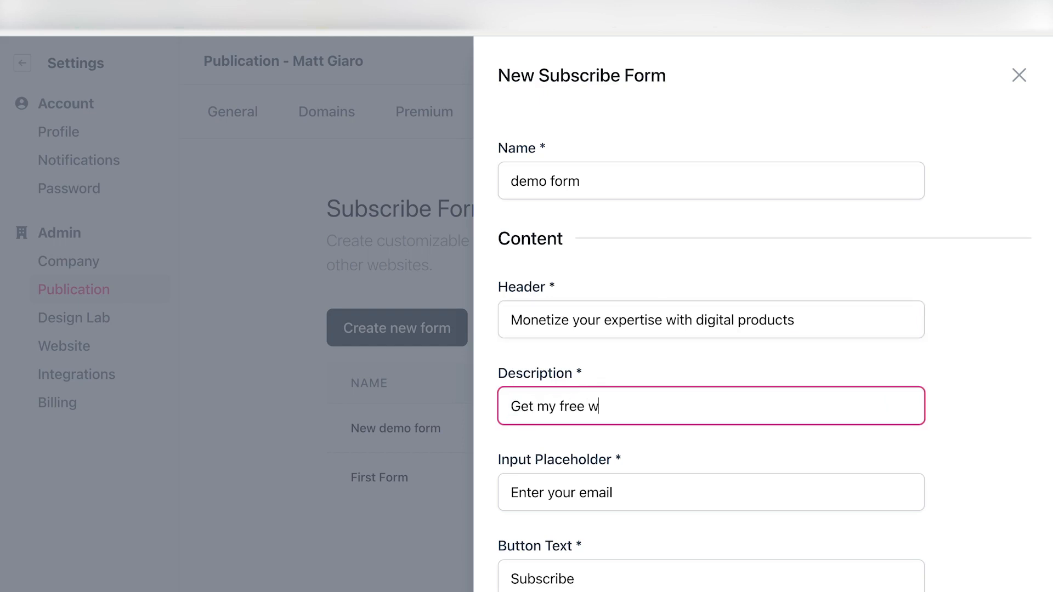
pyautogui.write('eekly news')
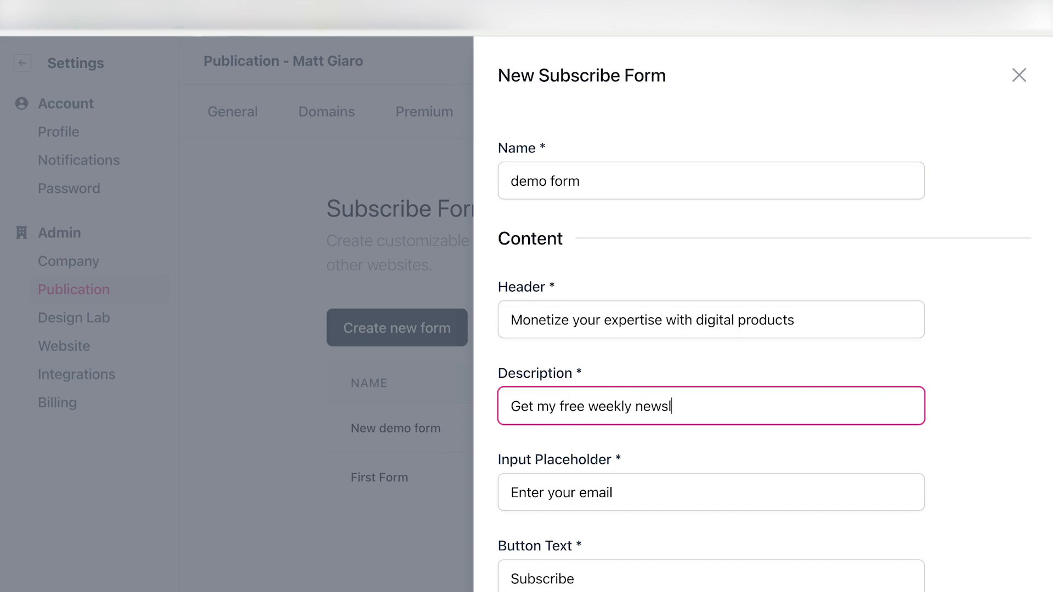
pyautogui.write('letter')
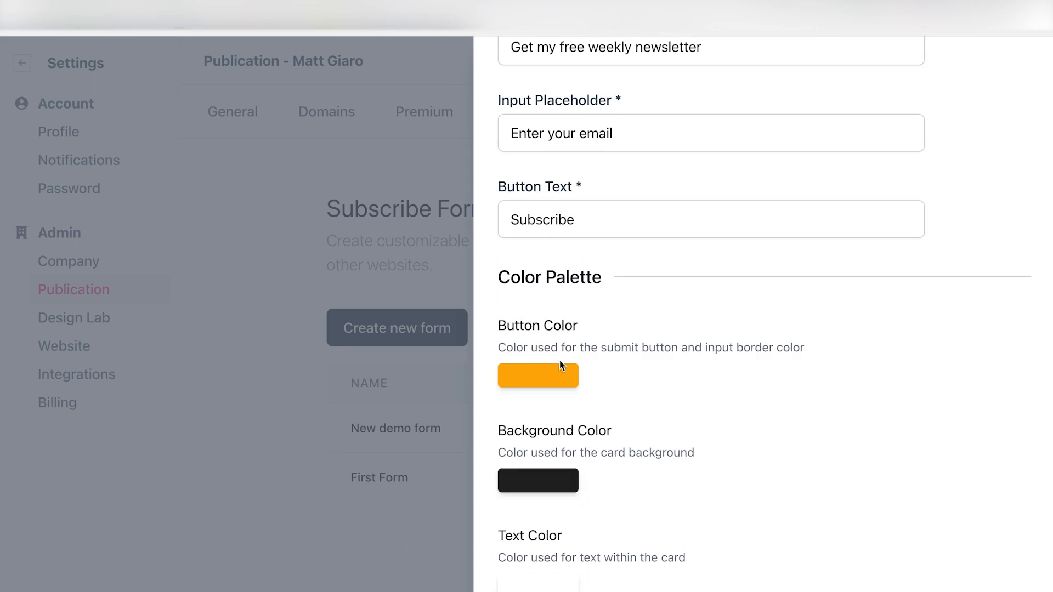
pyautogui.moveTo(548, 395)
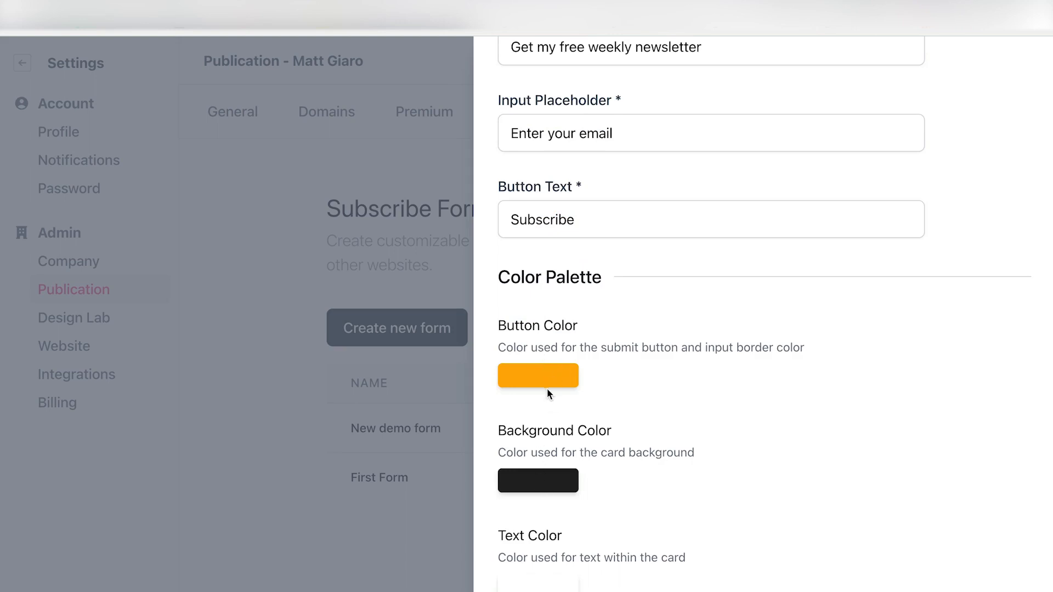
# Step: Review Color Palette, Typography and After Submission settings, then save 'demo form'
pyautogui.scroll(-3)
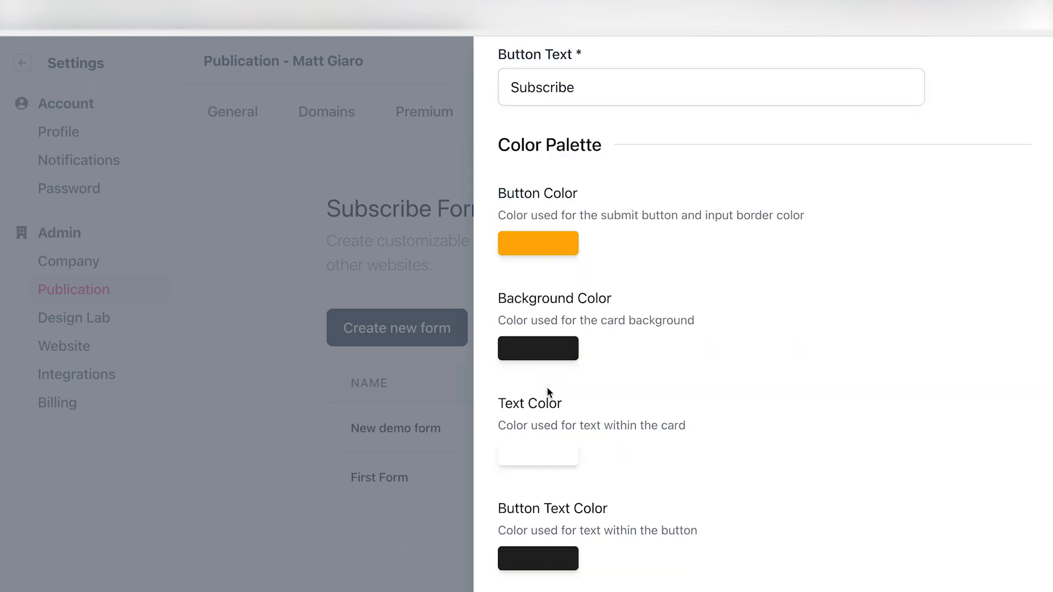
pyautogui.scroll(-3)
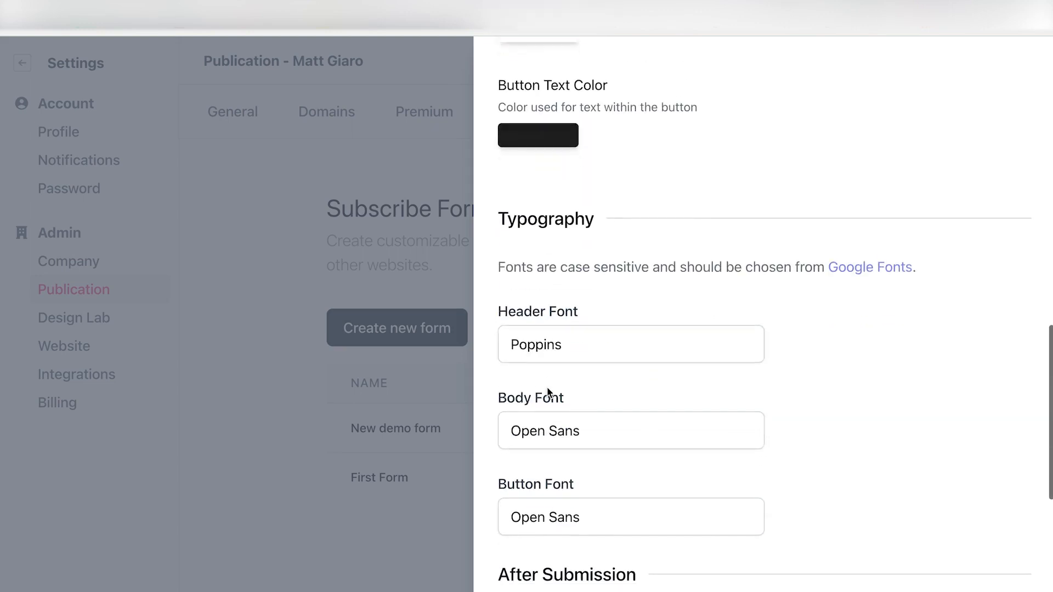
pyautogui.scroll(-3)
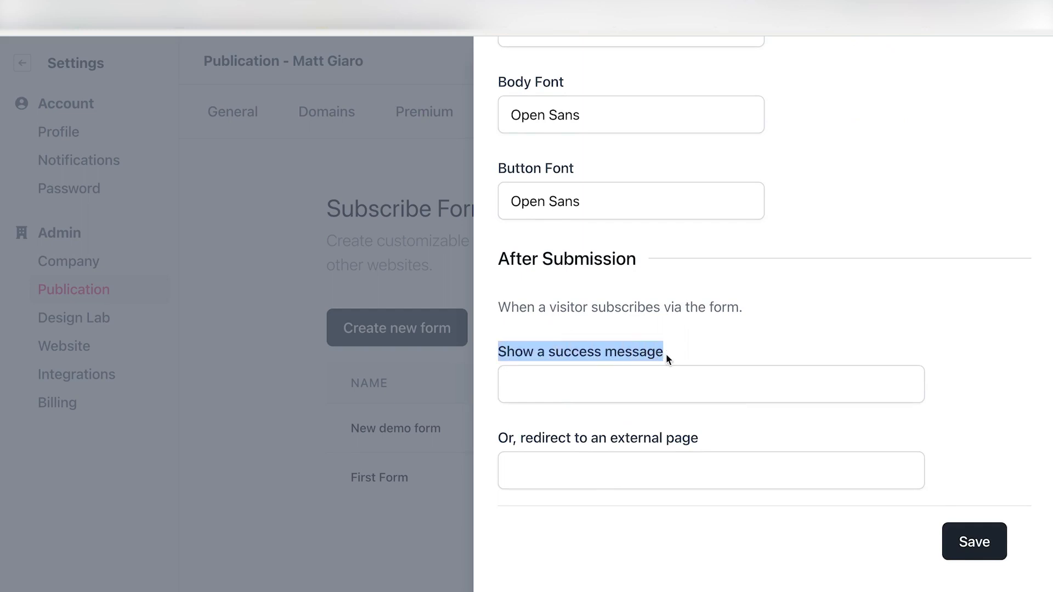
pyautogui.moveTo(751, 448)
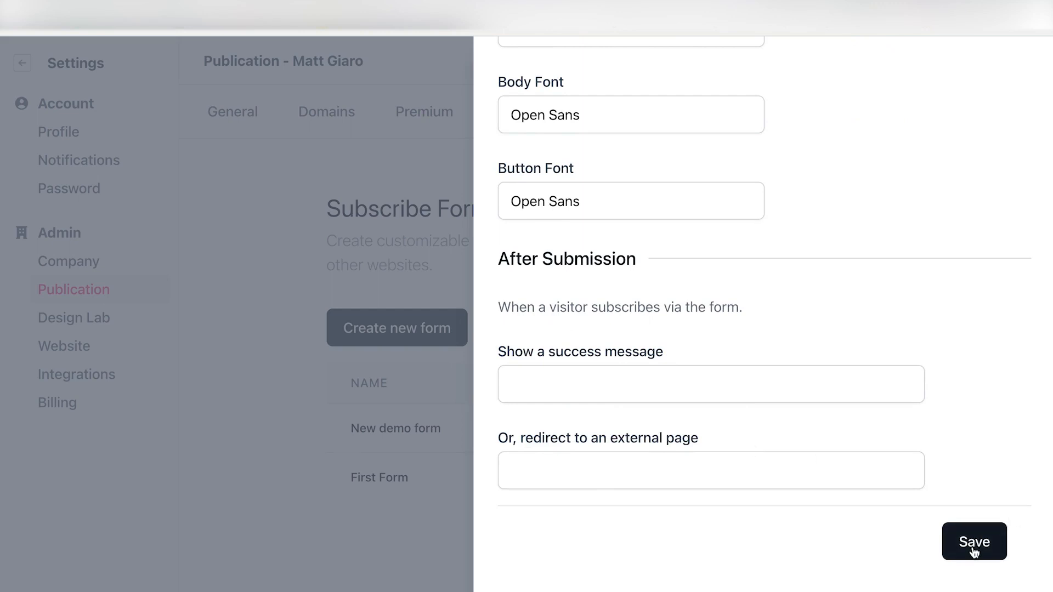
pyautogui.click(975, 542)
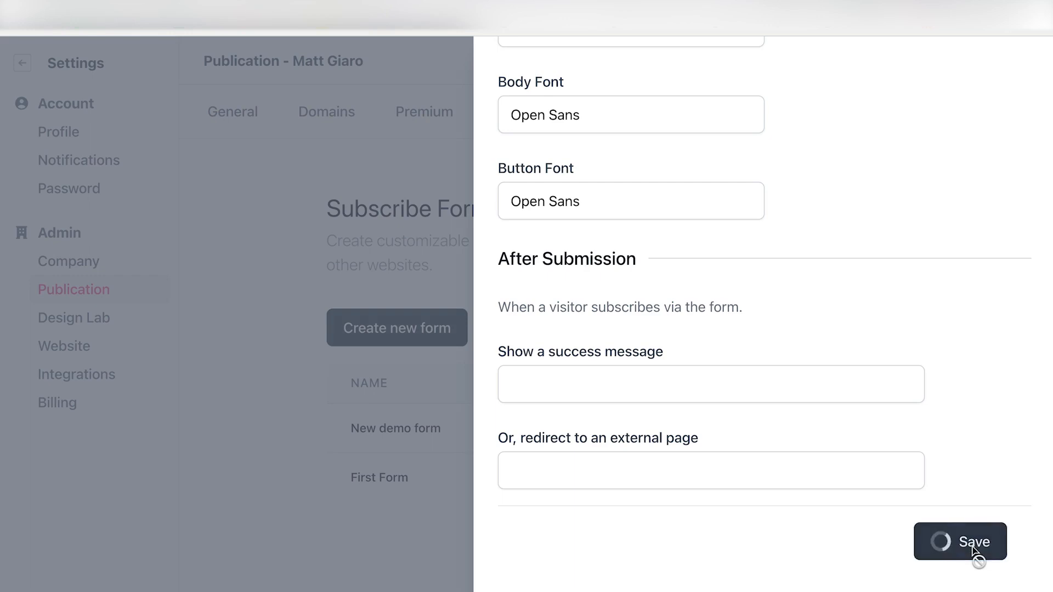
pyautogui.click(959, 542)
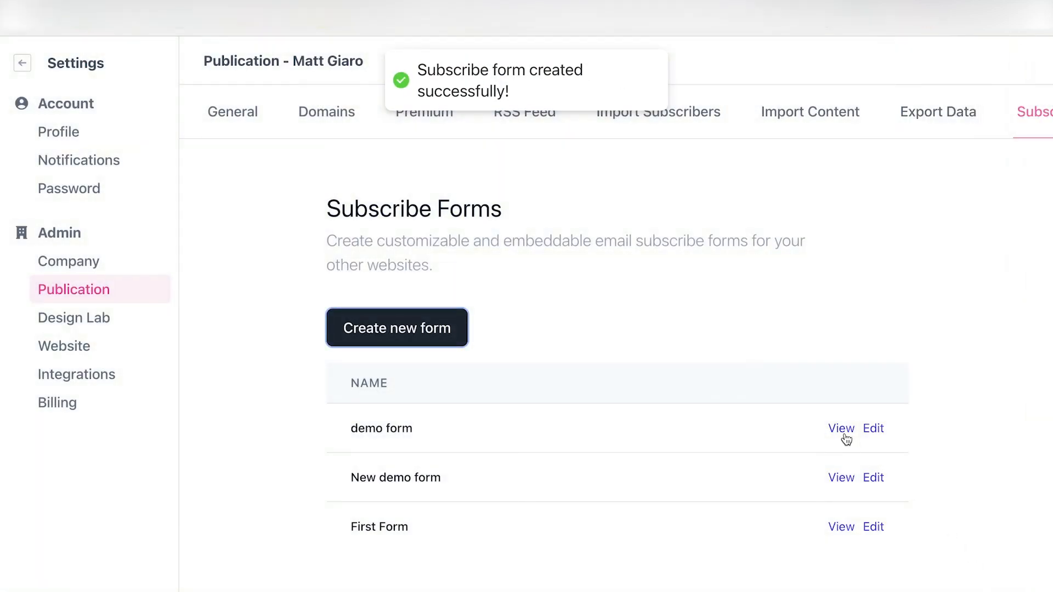
# Step: Preview 'demo form' and scroll down to its embed code sections
pyautogui.click(840, 428)
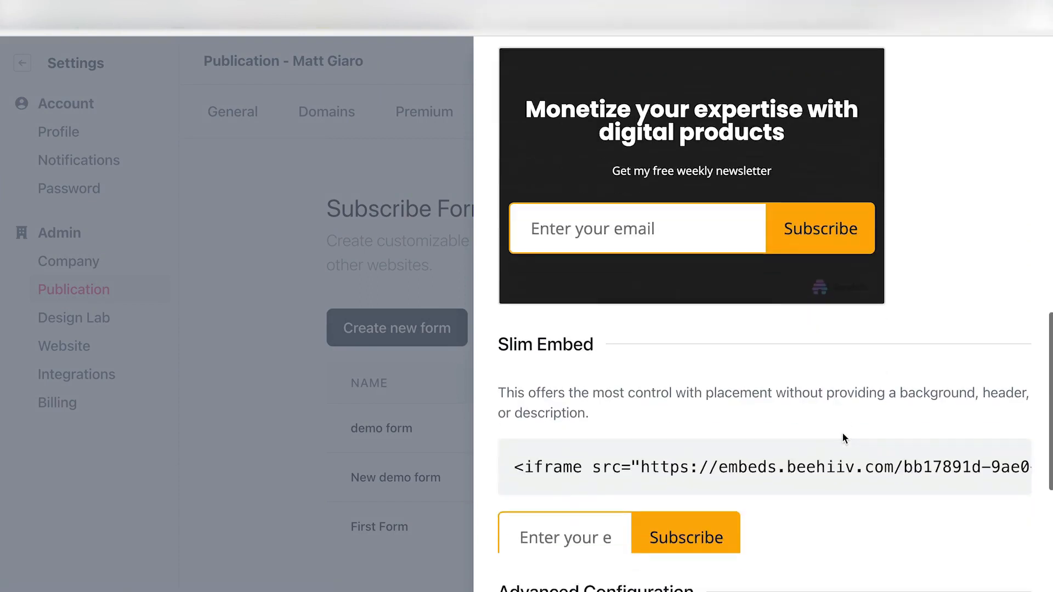
pyautogui.scroll(-3)
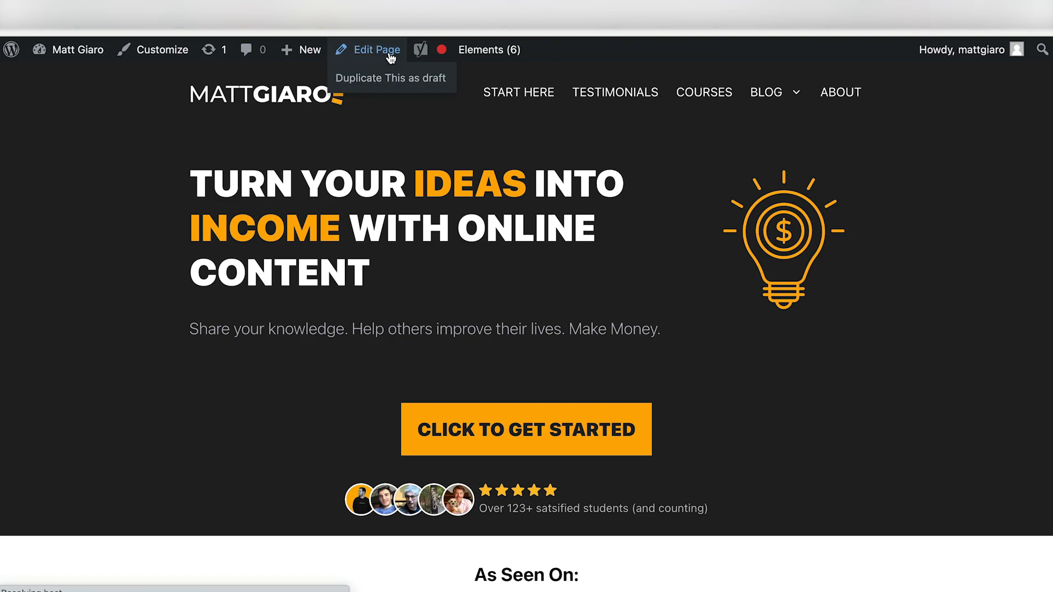
# Step: Paste the beehiiv iframe into a Custom HTML block on the homepage, update, and view it
pyautogui.click(374, 50)
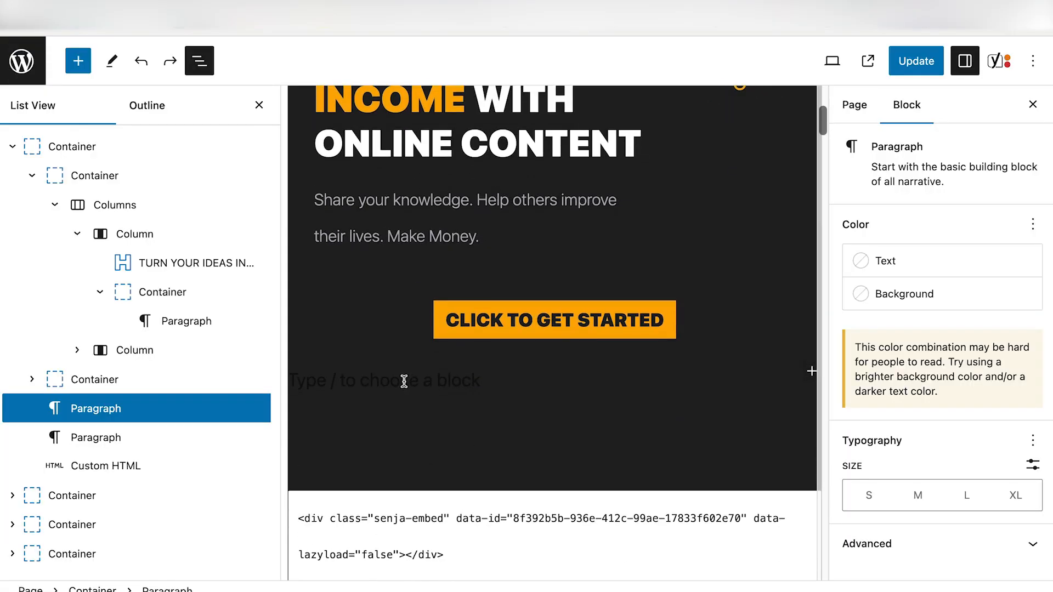
pyautogui.write('/h')
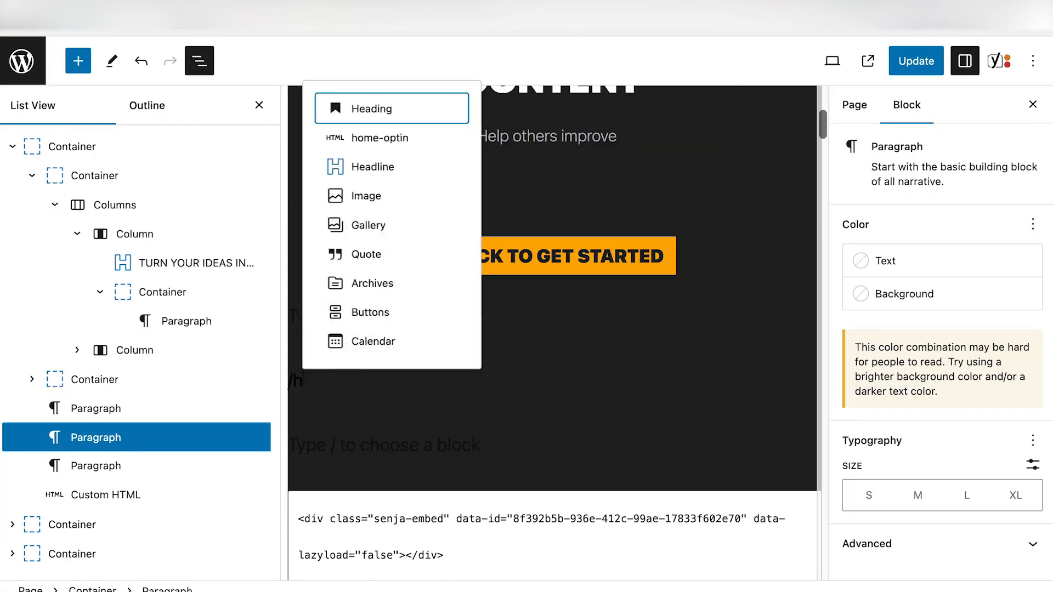
pyautogui.click(104, 437)
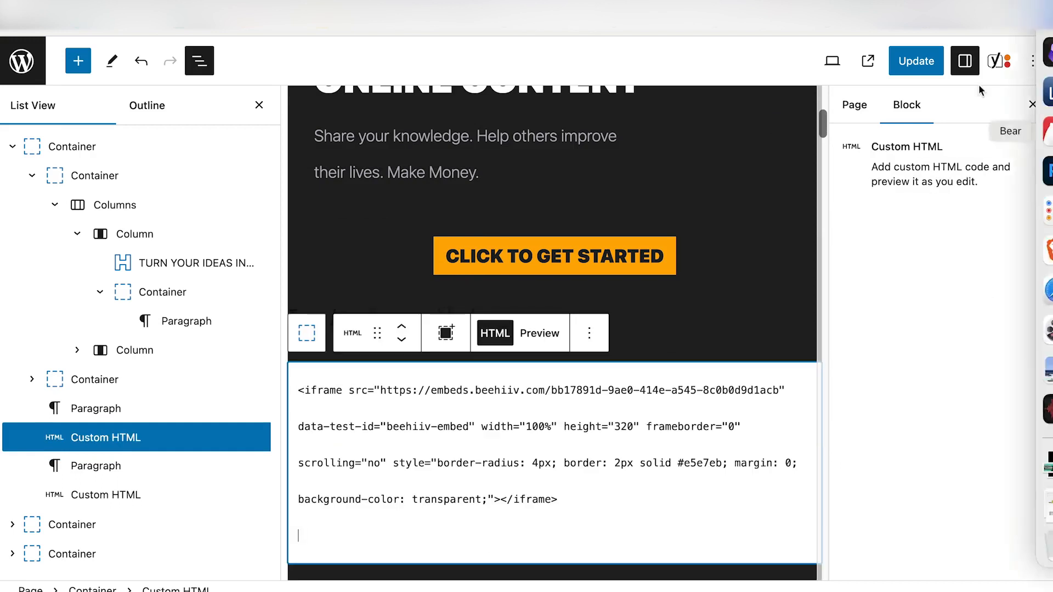
pyautogui.click(915, 61)
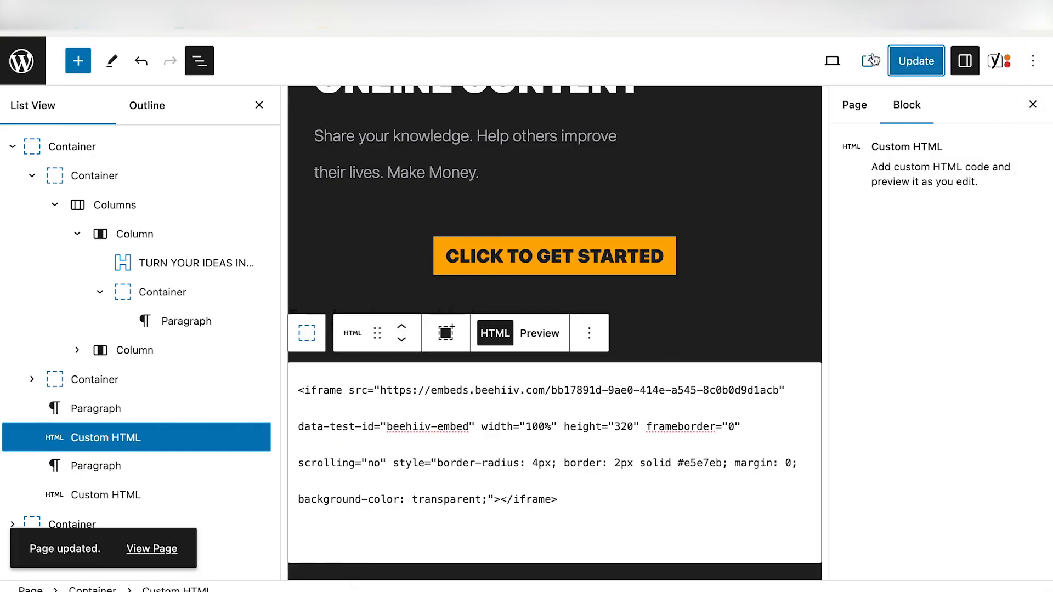
pyautogui.click(151, 549)
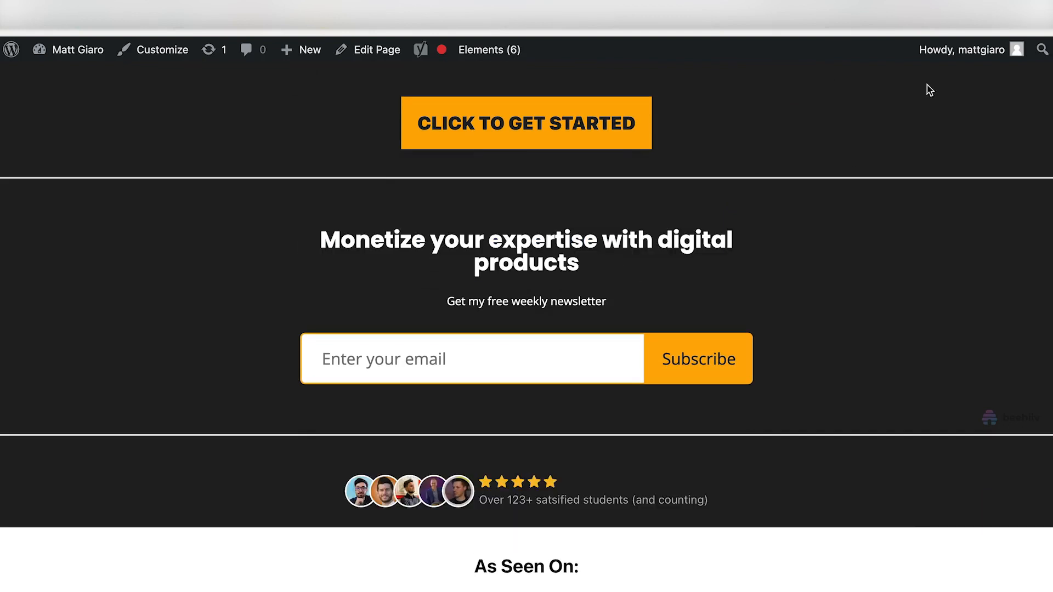
pyautogui.moveTo(789, 445)
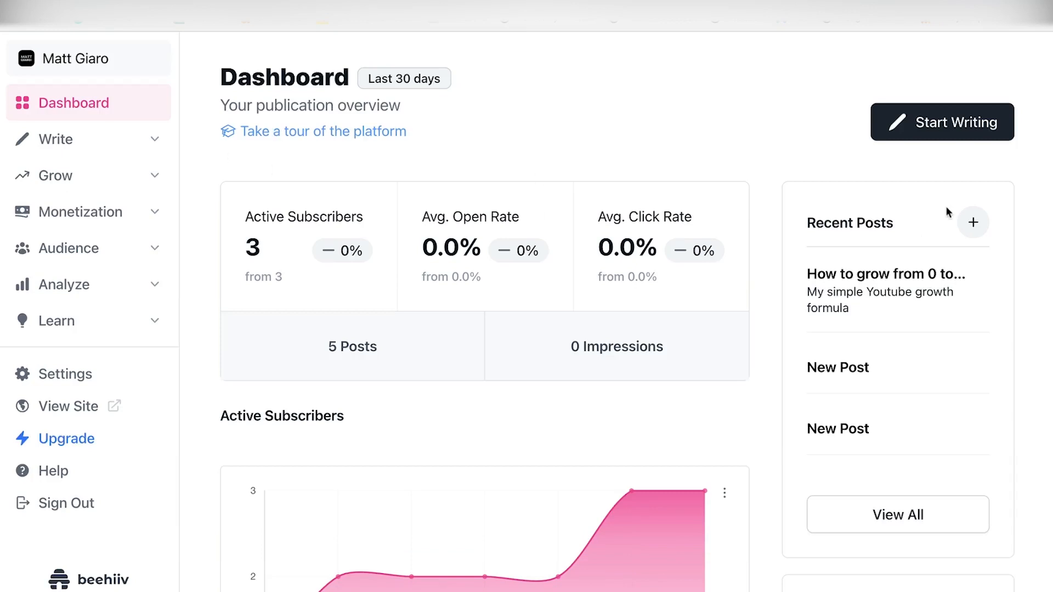
pyautogui.moveTo(939, 138)
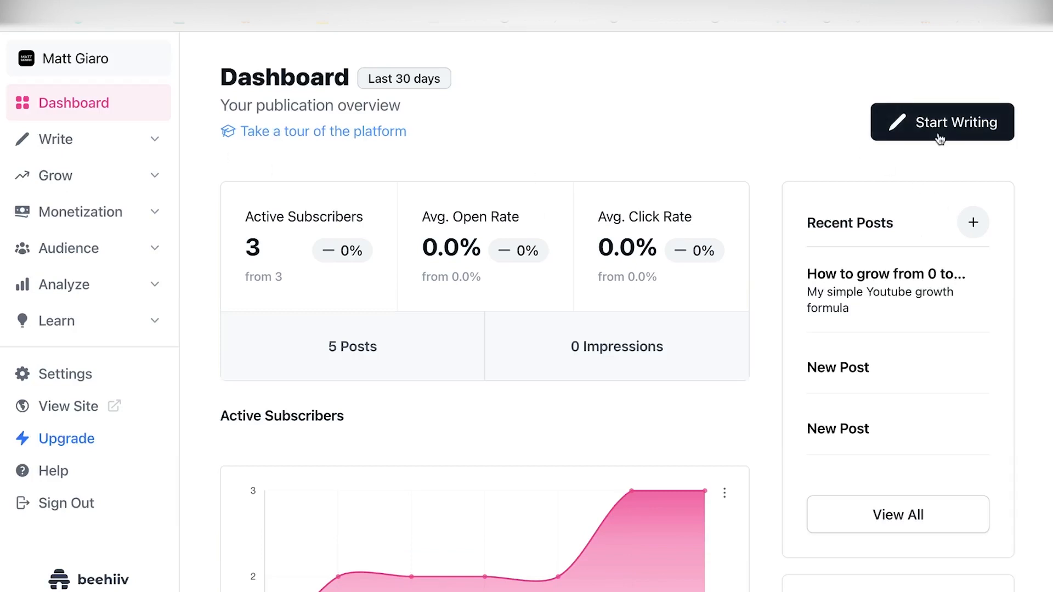
pyautogui.moveTo(87, 139)
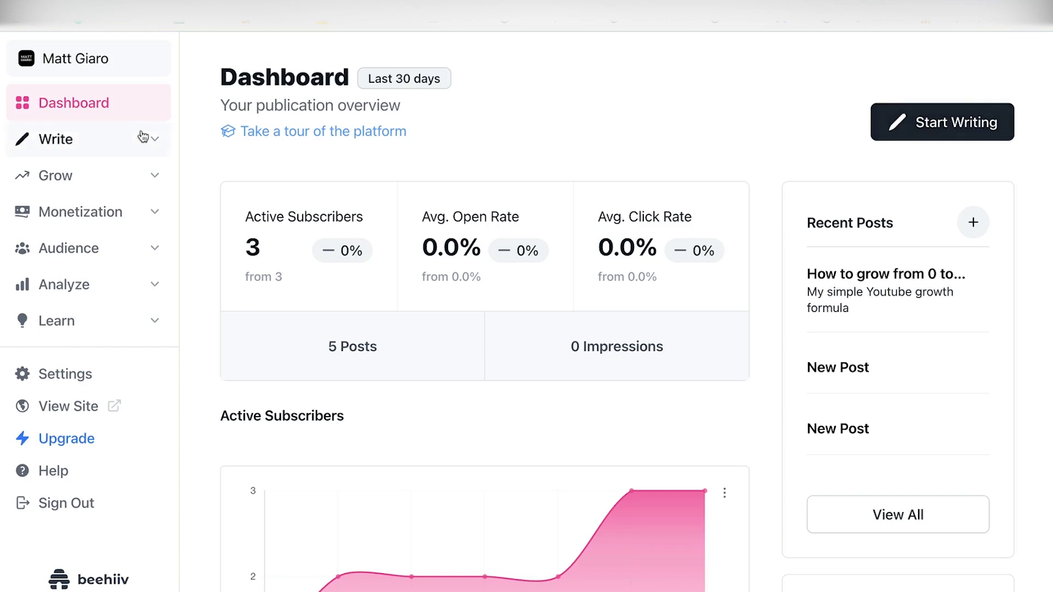
# Step: Look at Write > Posts, then begin a new draft via Start Writing on the Dashboard
pyautogui.click(57, 139)
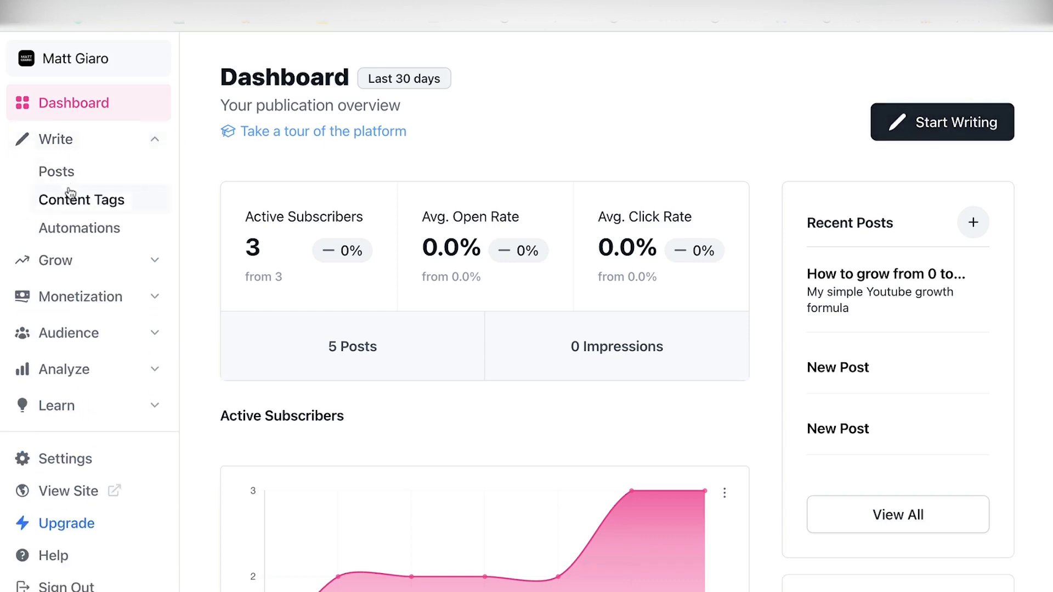
pyautogui.click(56, 171)
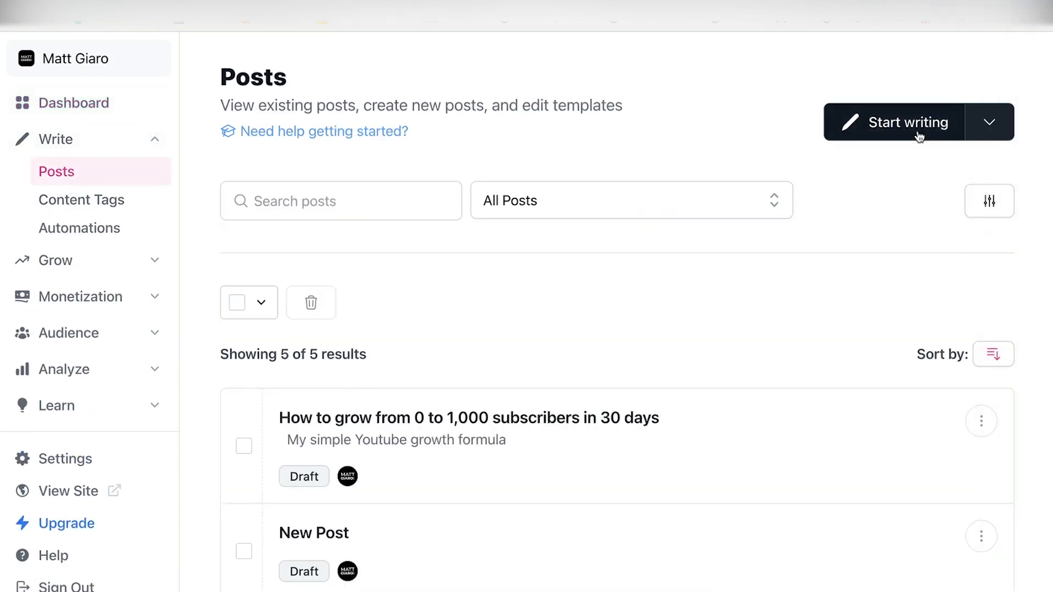
pyautogui.click(73, 103)
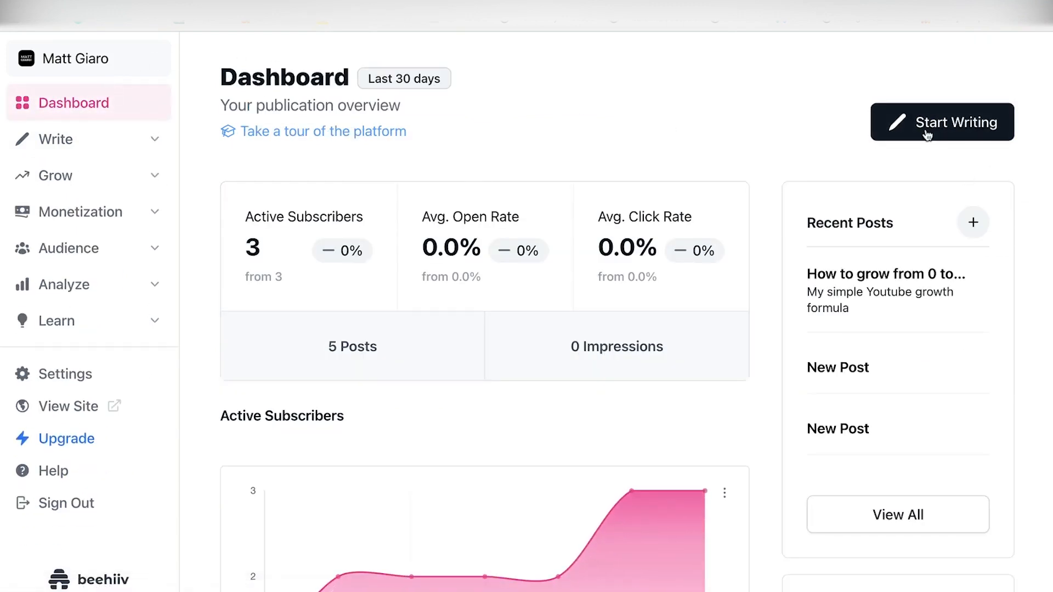
pyautogui.click(941, 122)
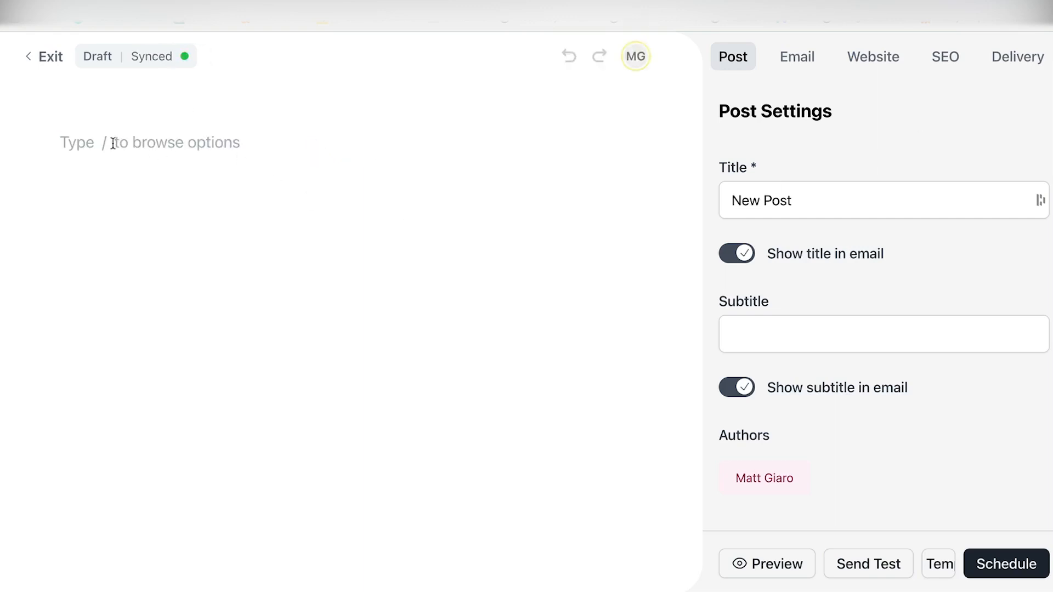
pyautogui.moveTo(577, 236)
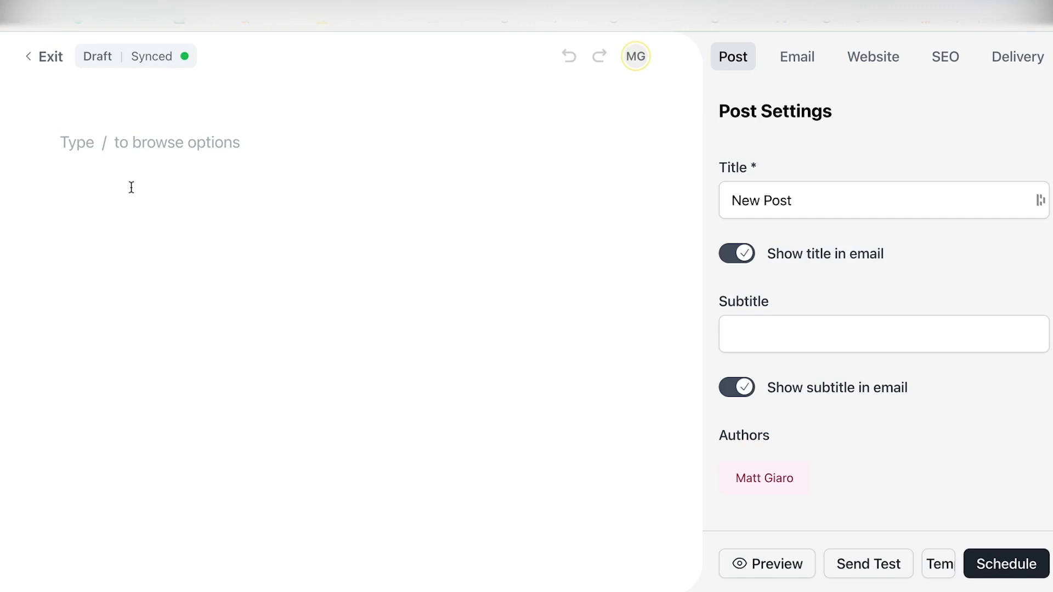
pyautogui.moveTo(143, 161)
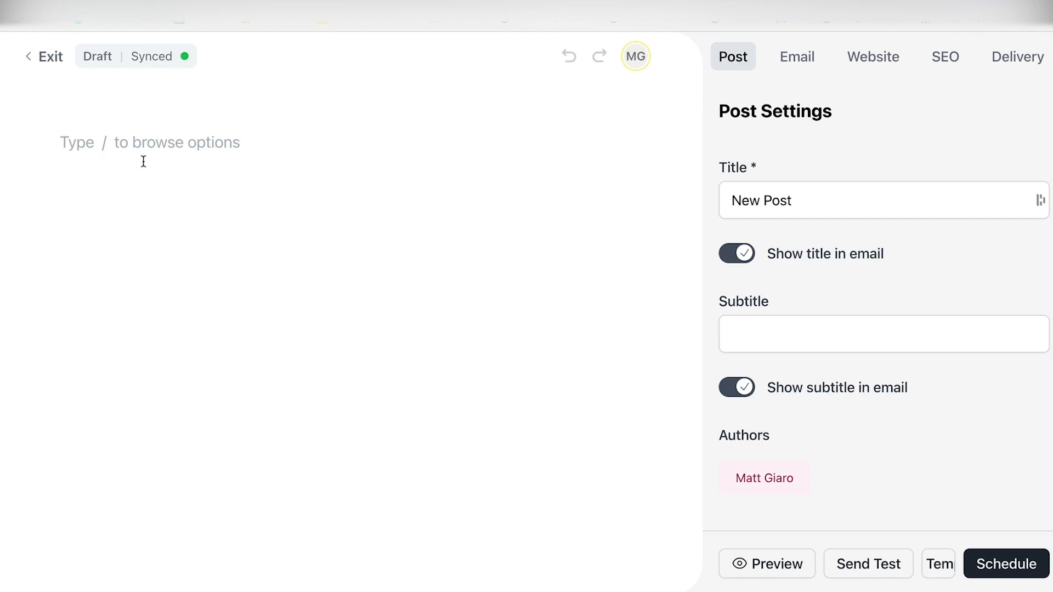
pyautogui.moveTo(152, 56)
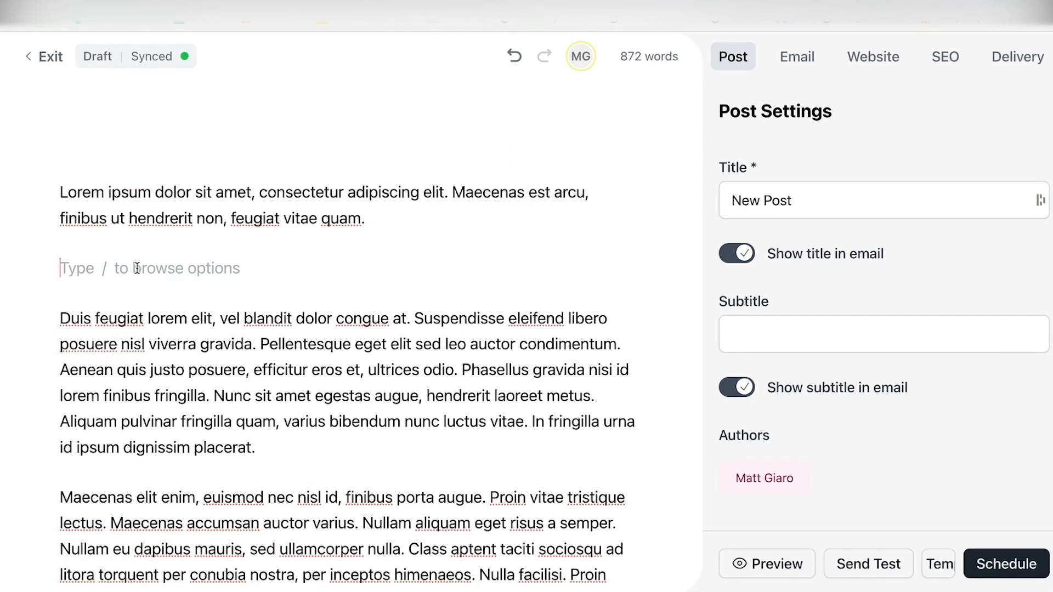
# Step: Fill the draft body with about 872 words of lorem ipsum text, ending with a slash
pyautogui.write('/')
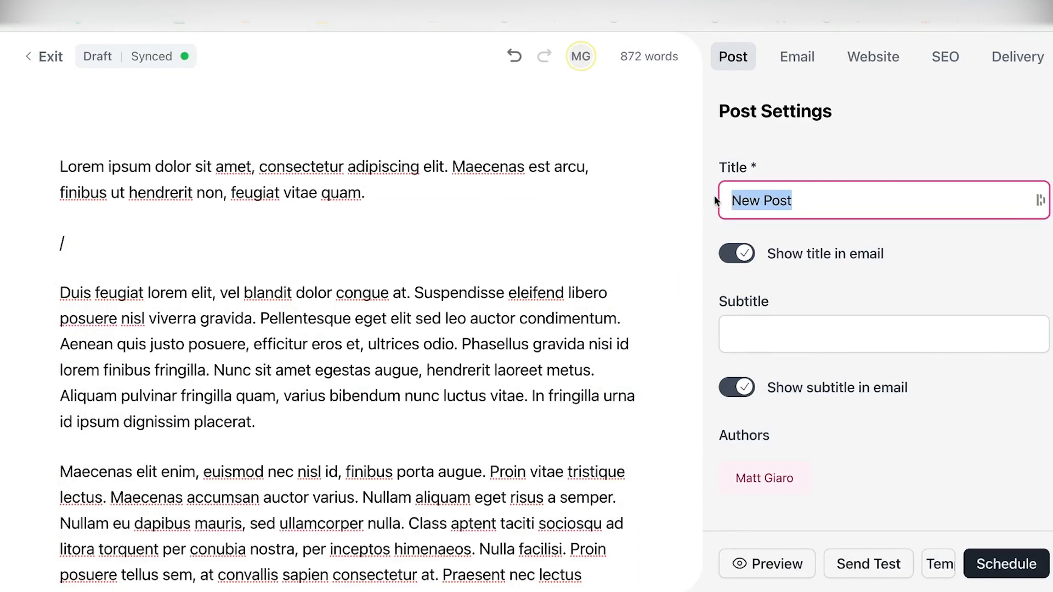
# Step: Title the post 'How to grow from 0 to 1,000 subscribers' with subtitle 'My simple growth formula'
pyautogui.write('How to grow from')
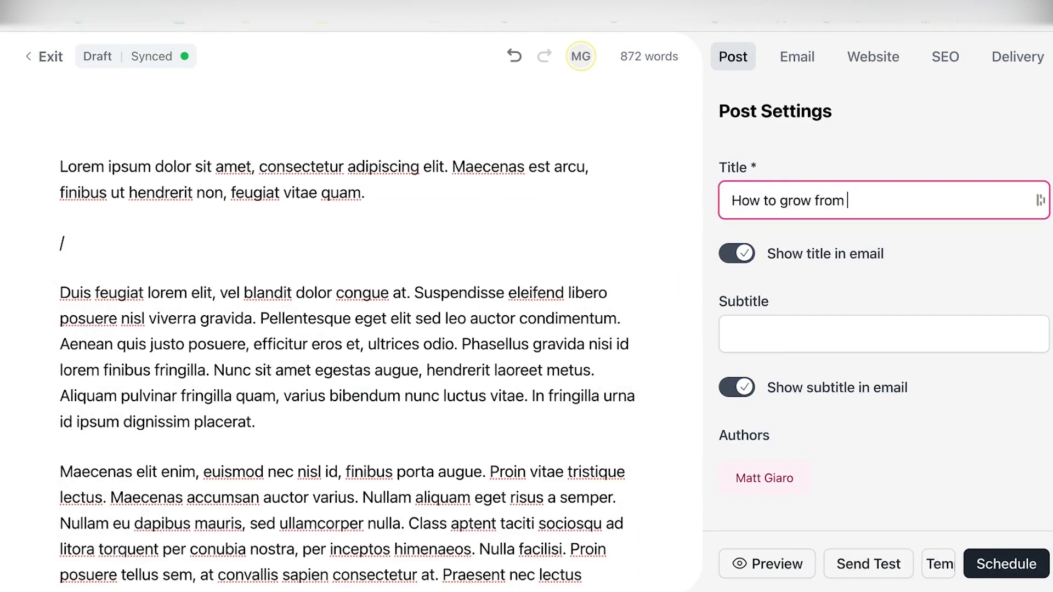
pyautogui.write('0 to 1,000 subscribers on Youtube in 30')
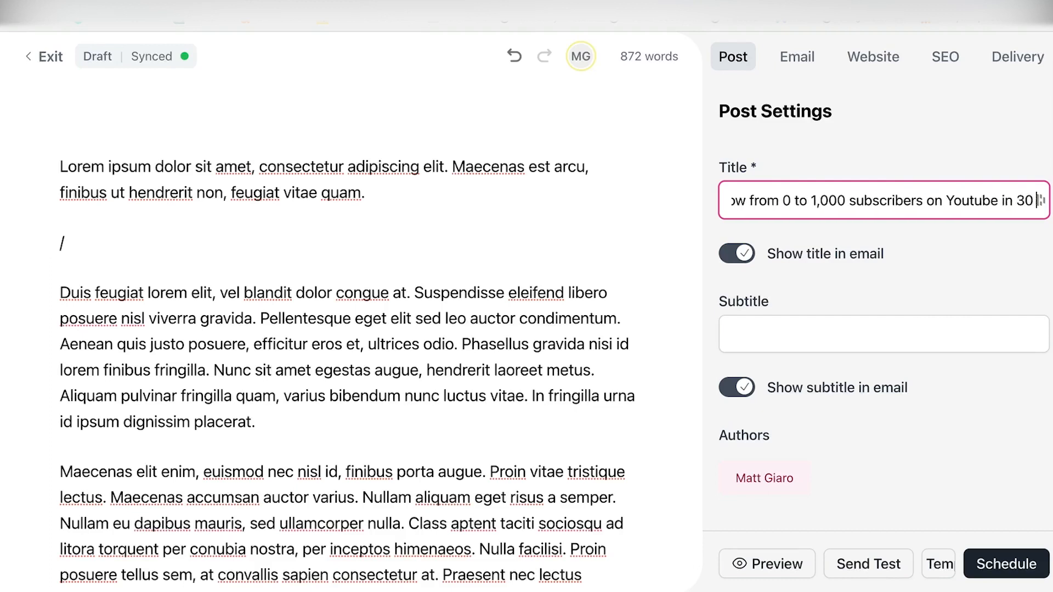
pyautogui.click(882, 334)
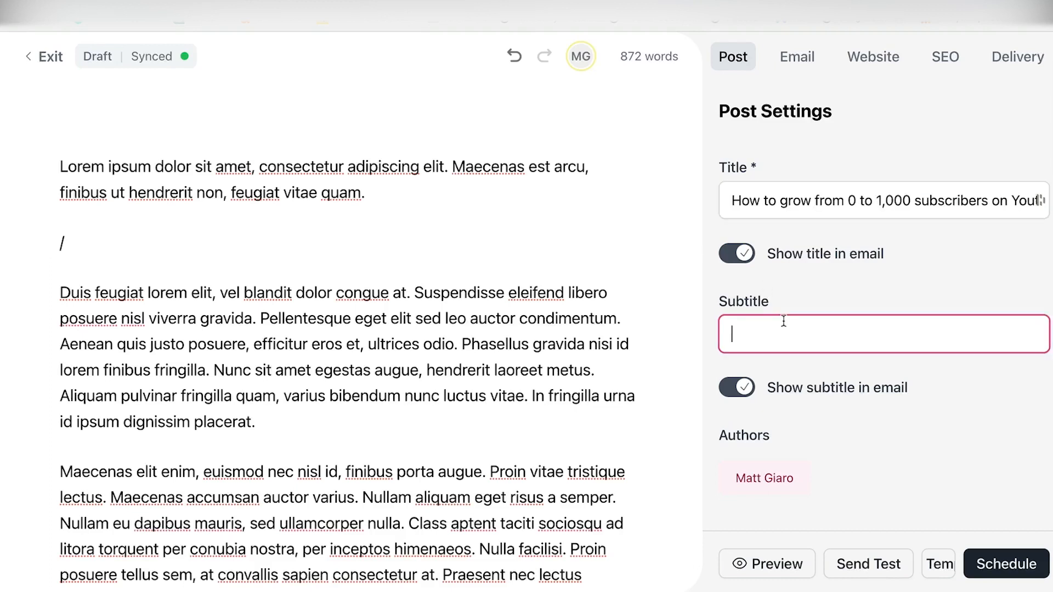
pyautogui.write('My simple growh')
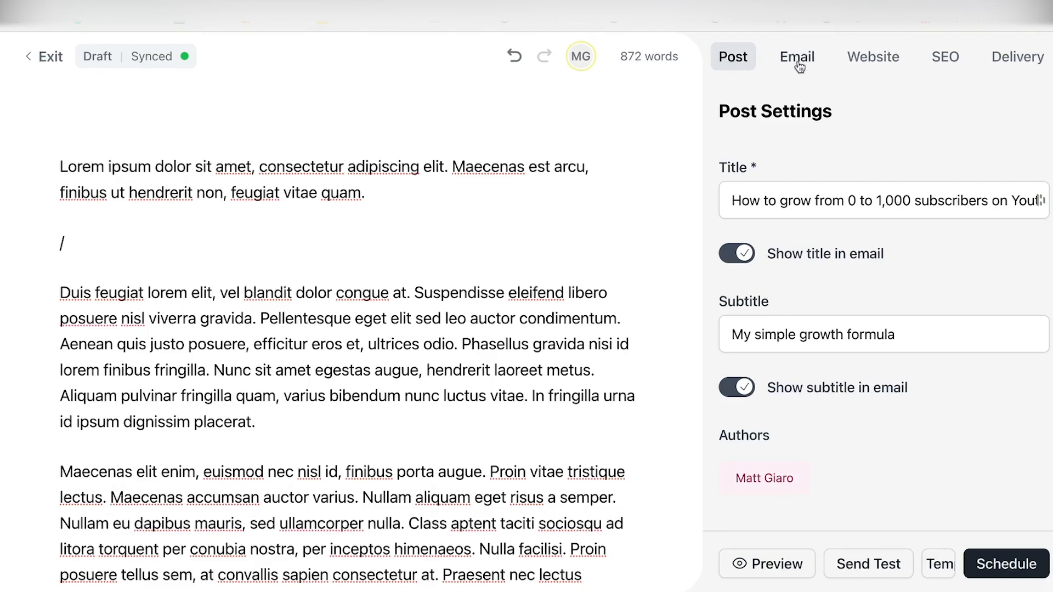
pyautogui.click(796, 56)
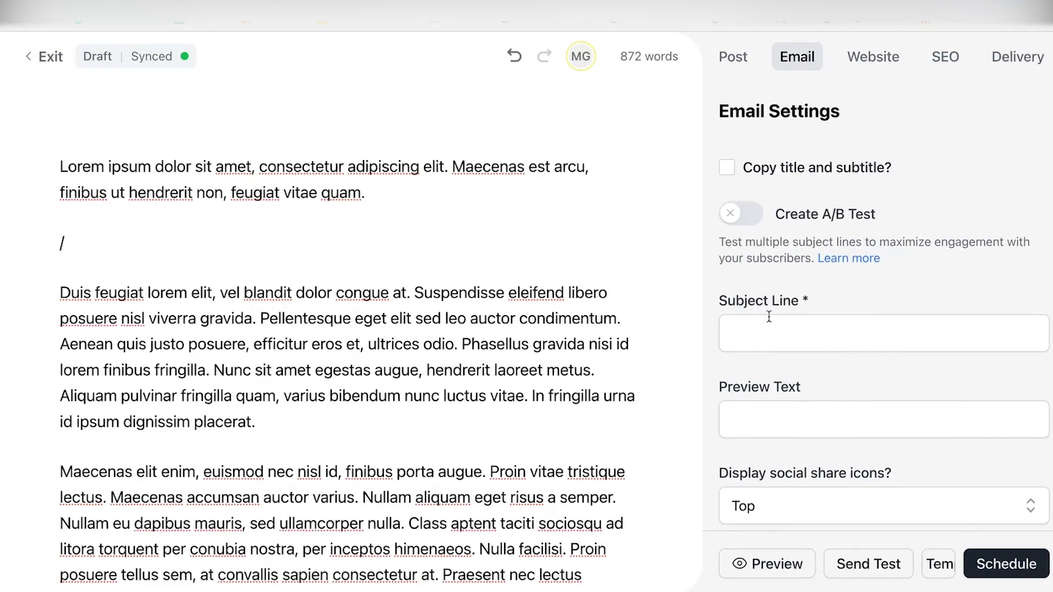
# Step: Review the Post, Email, Website and SEO settings tabs, ending back on Post settings
pyautogui.click(733, 56)
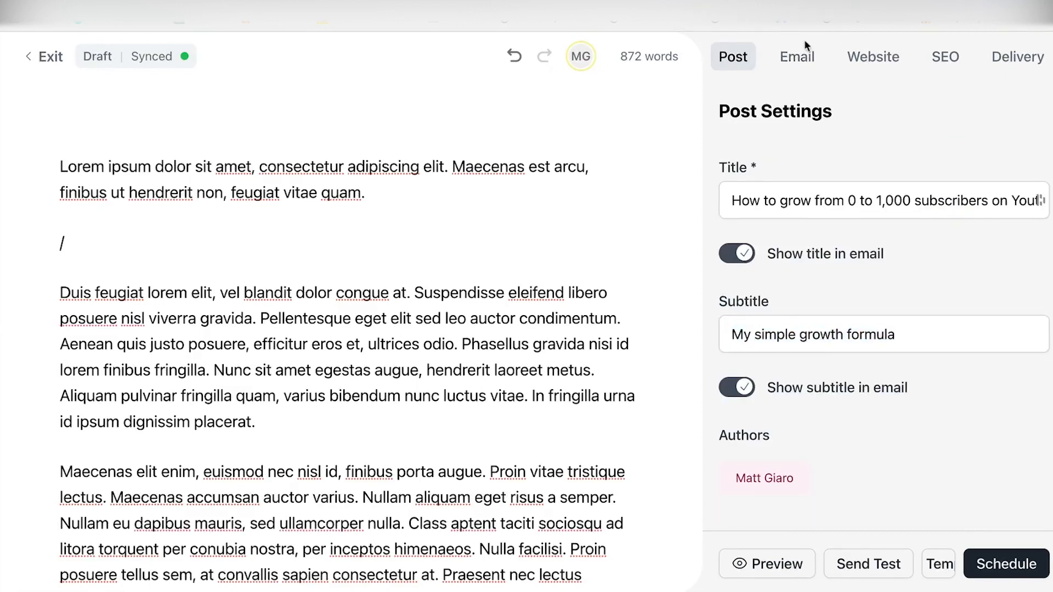
pyautogui.click(797, 57)
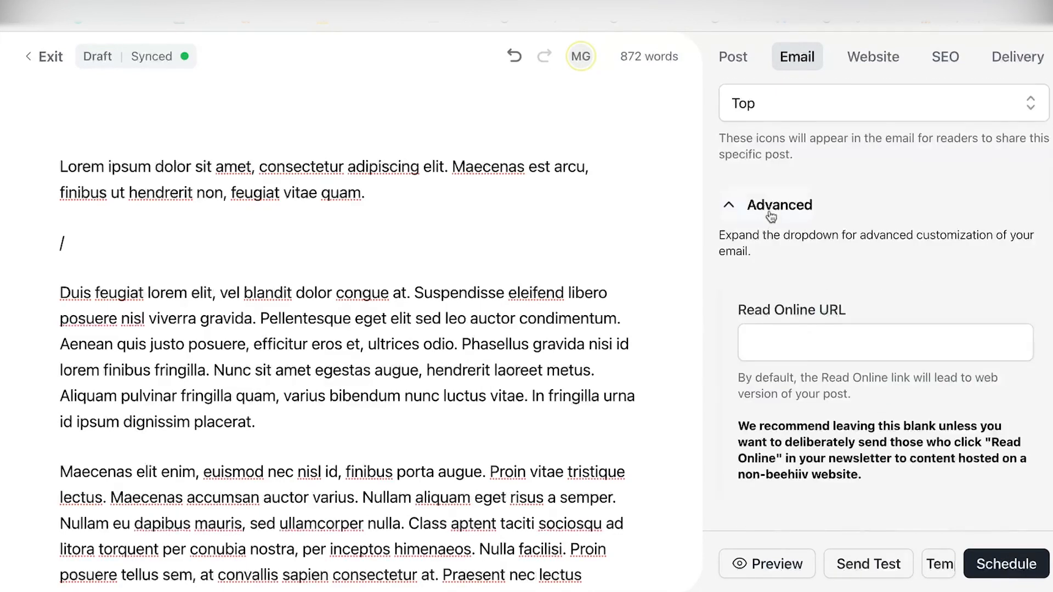
pyautogui.click(873, 57)
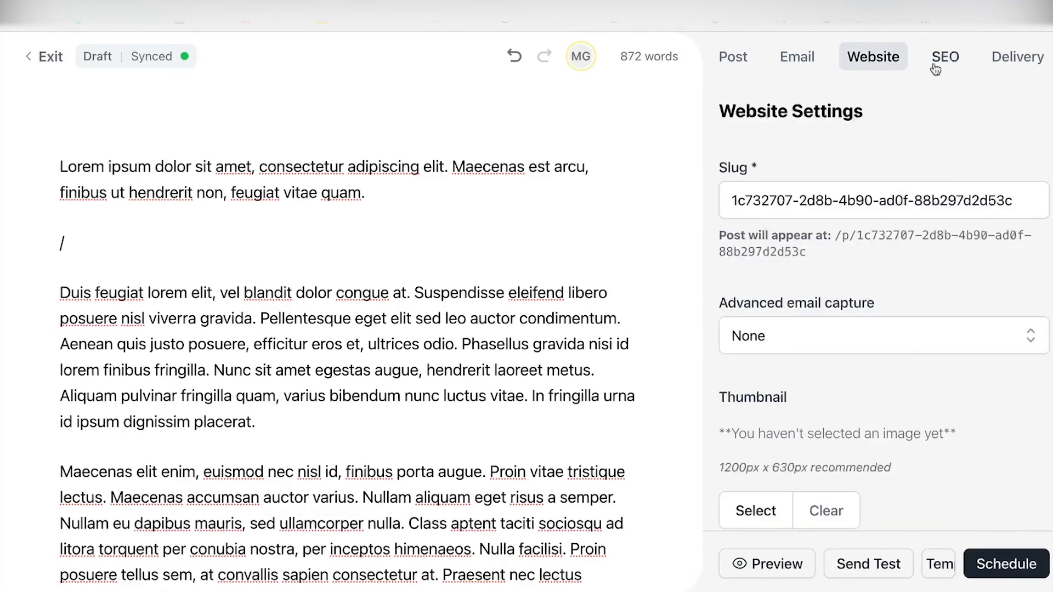
pyautogui.click(945, 56)
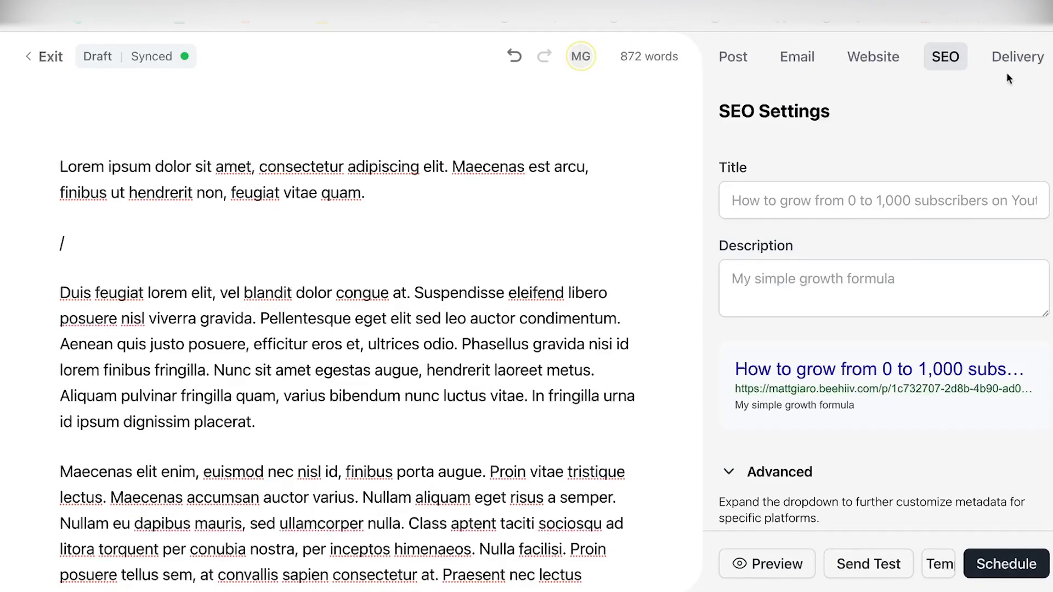
pyautogui.click(732, 56)
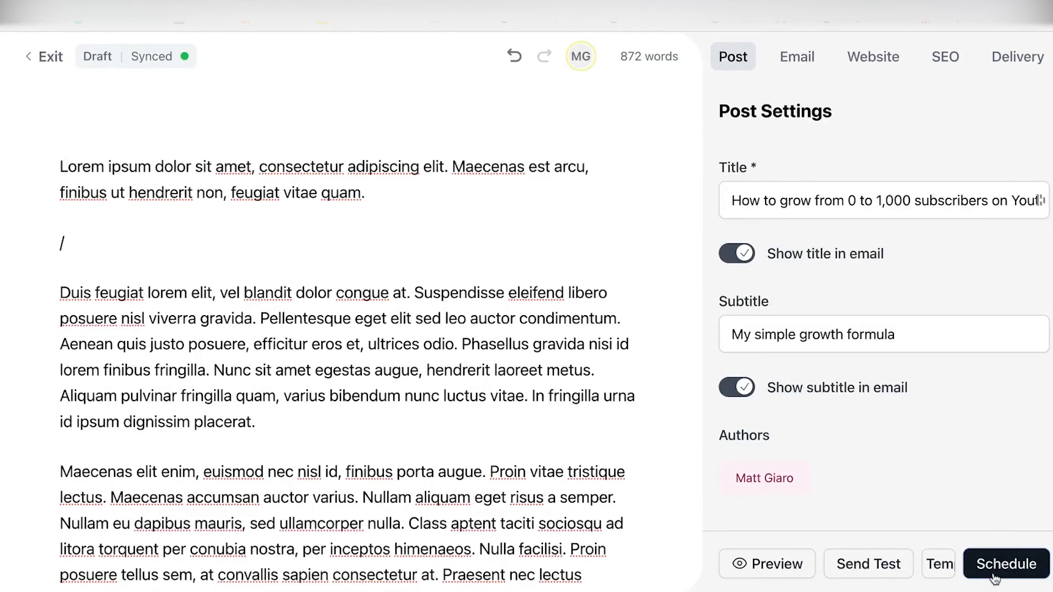
# Step: Schedule the post for October 18, 2023 at 2:53 PM, review, and confirm publishing
pyautogui.click(1005, 563)
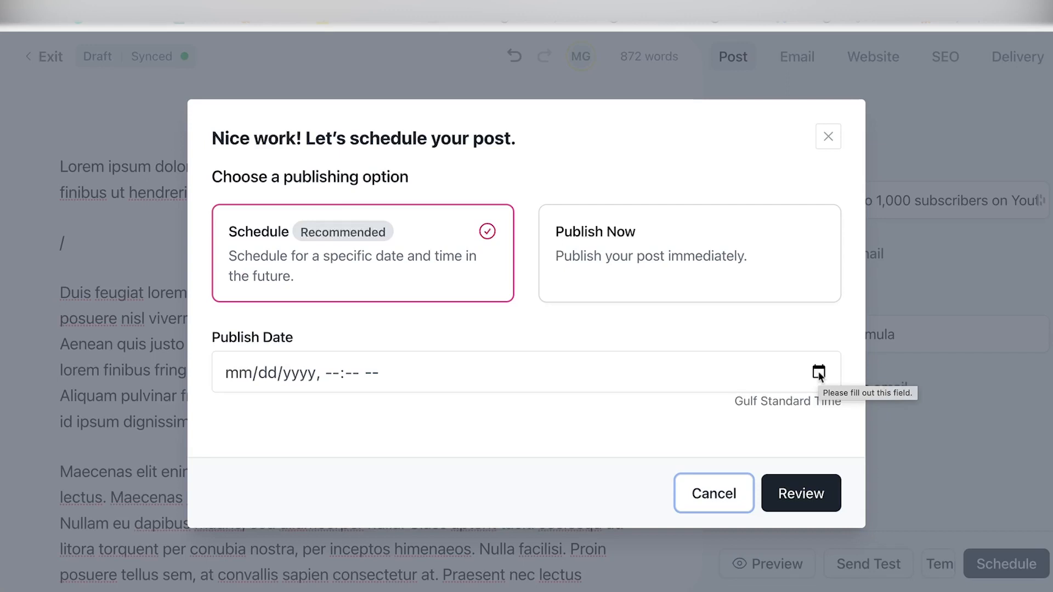
pyautogui.click(524, 373)
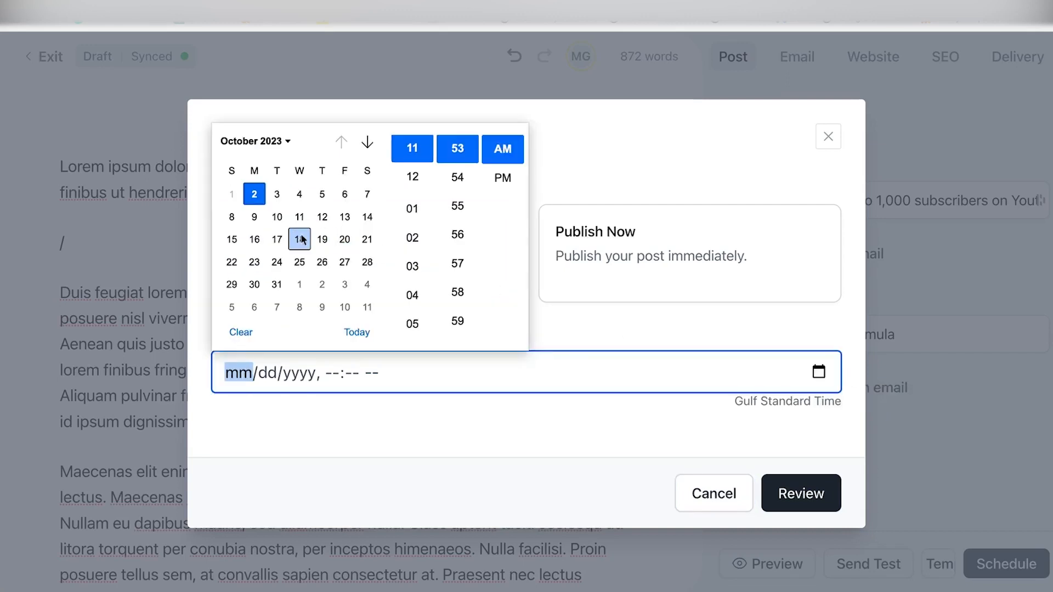
pyautogui.click(503, 177)
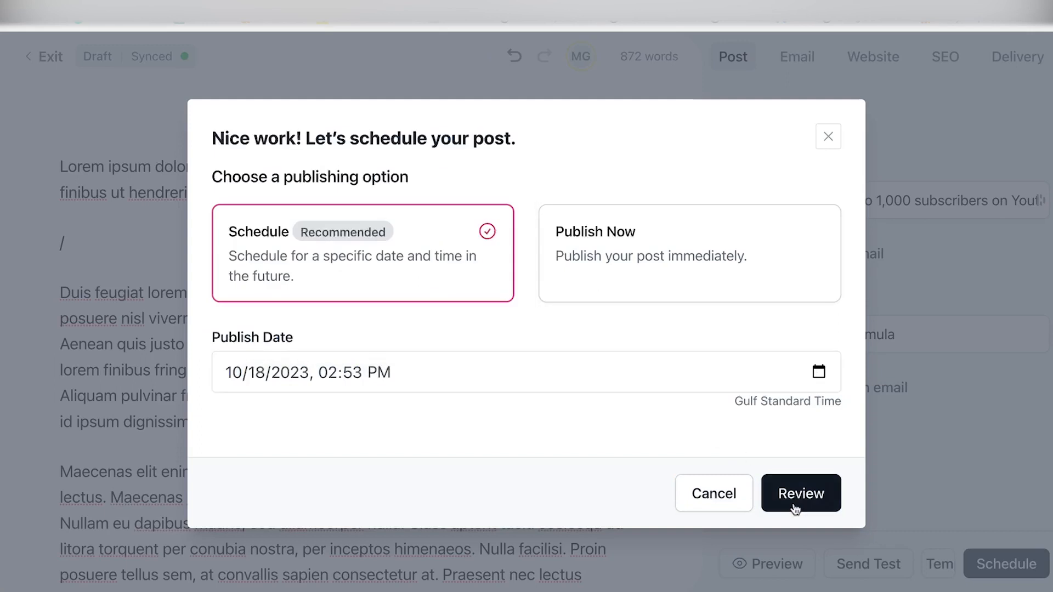
pyautogui.click(800, 492)
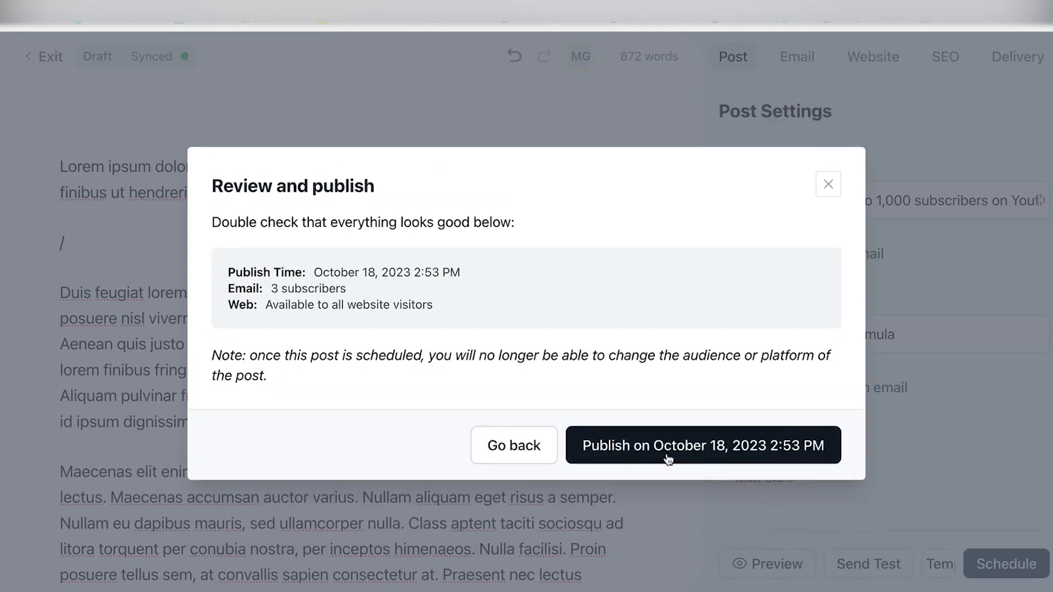
pyautogui.click(702, 445)
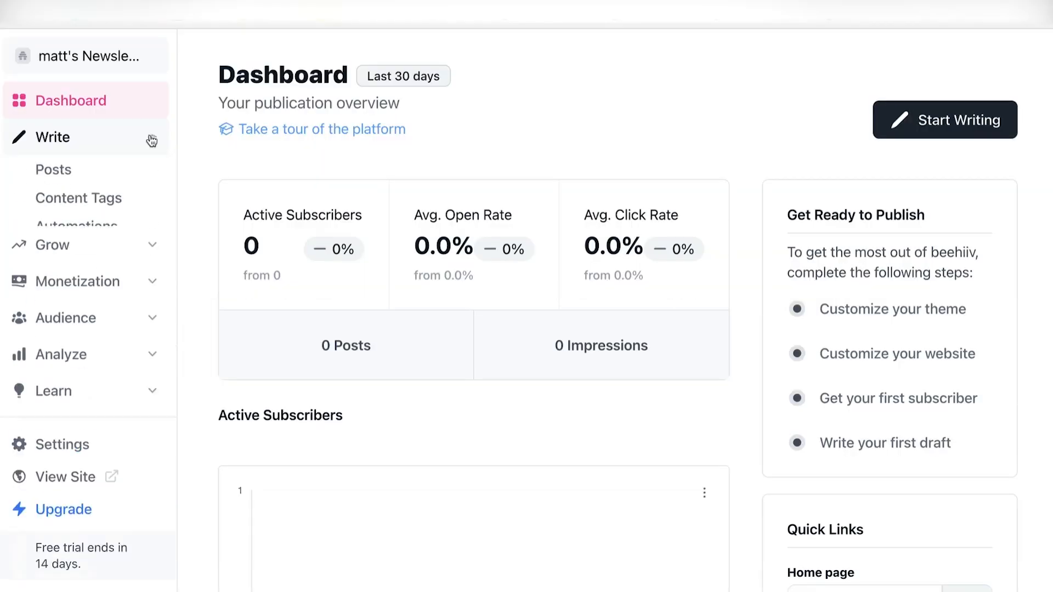
# Step: Visit Automations and the Dashboard, then expand Write again to reach Automations
pyautogui.click(76, 226)
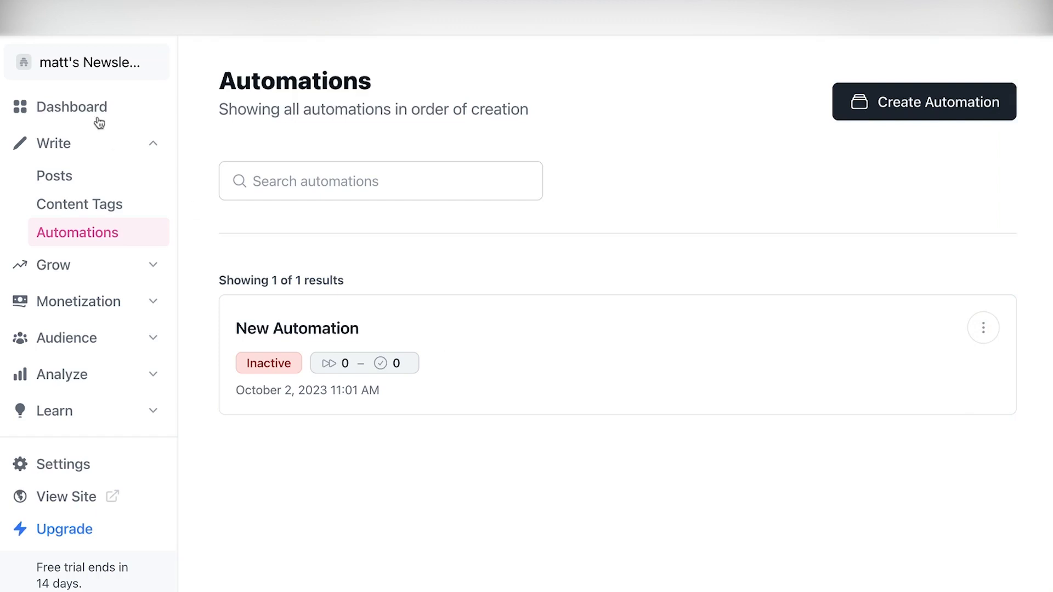
pyautogui.click(74, 107)
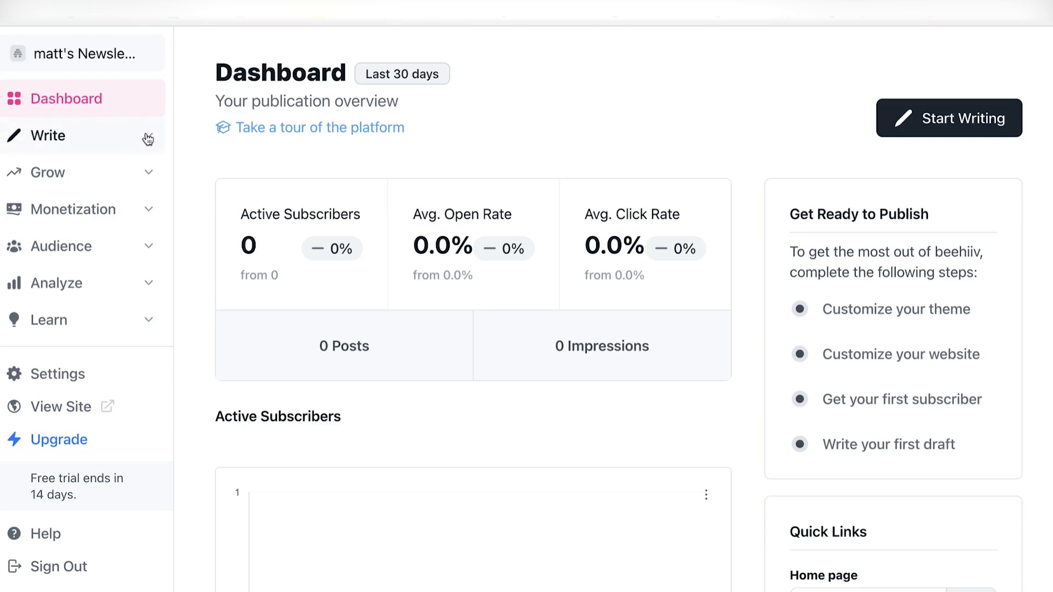
pyautogui.click(48, 135)
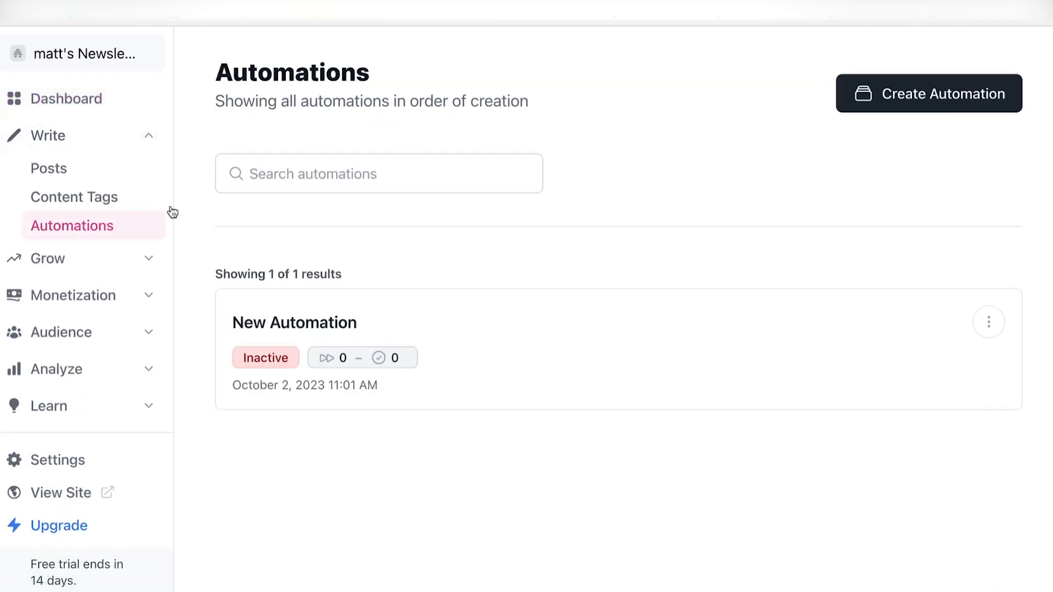
# Step: Open New Automation, add a trigger, and select Manual as its trigger type
pyautogui.click(294, 322)
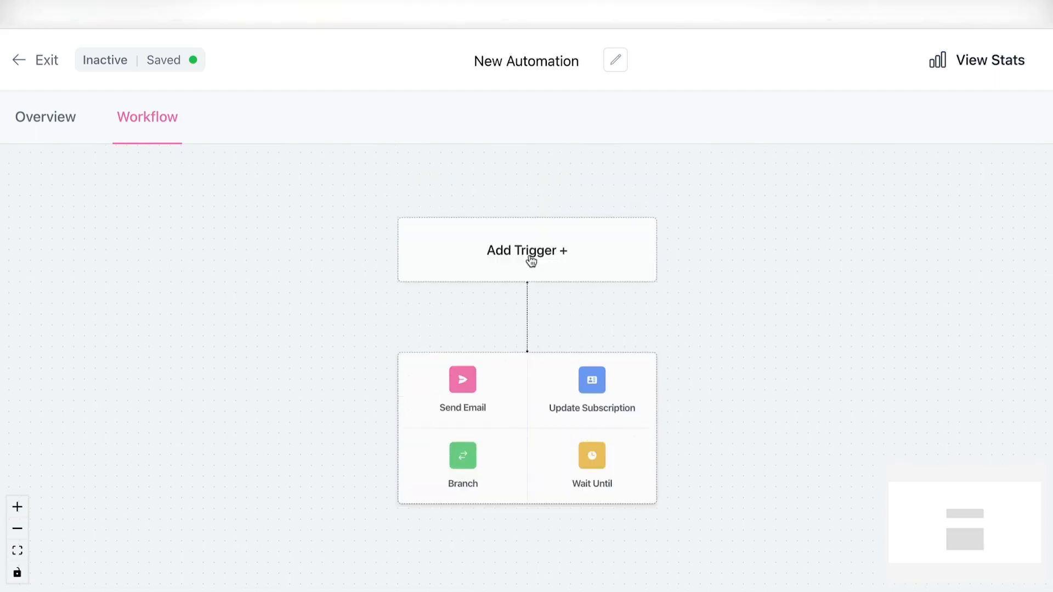
pyautogui.click(526, 250)
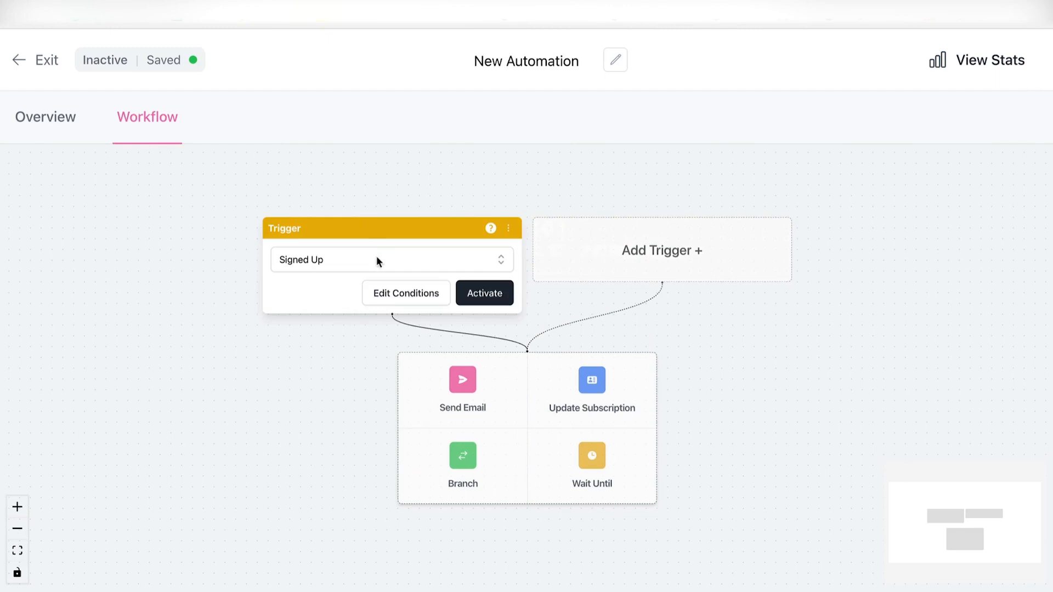
pyautogui.click(391, 260)
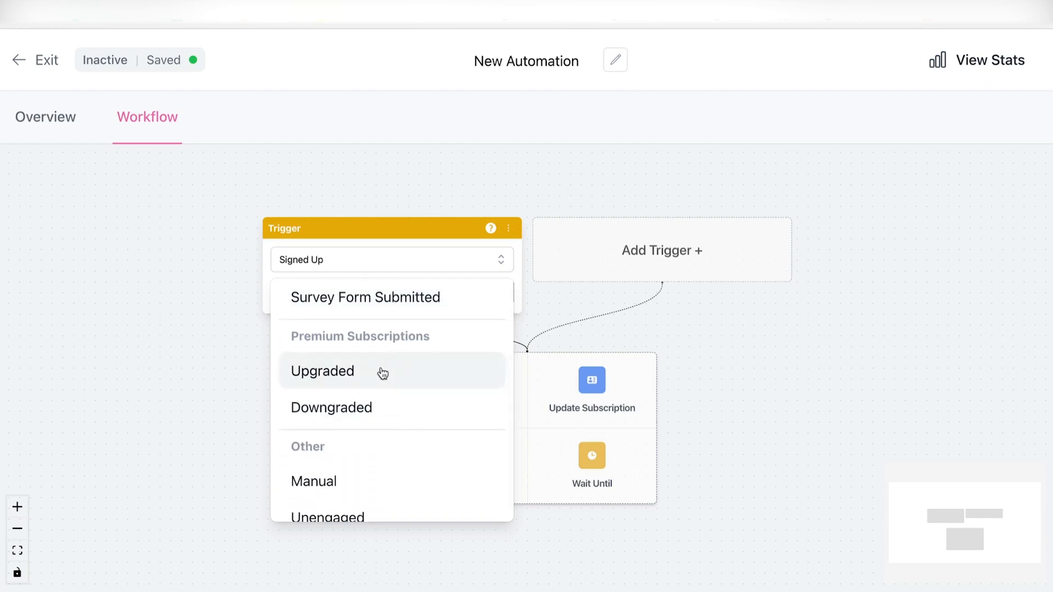
pyautogui.moveTo(388, 407)
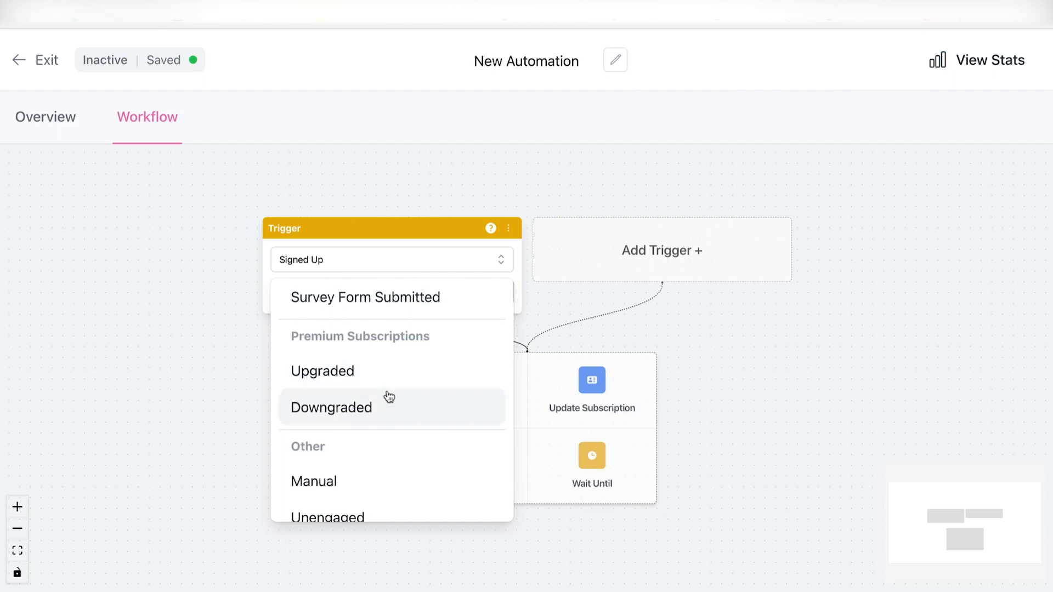
pyautogui.scroll(-3)
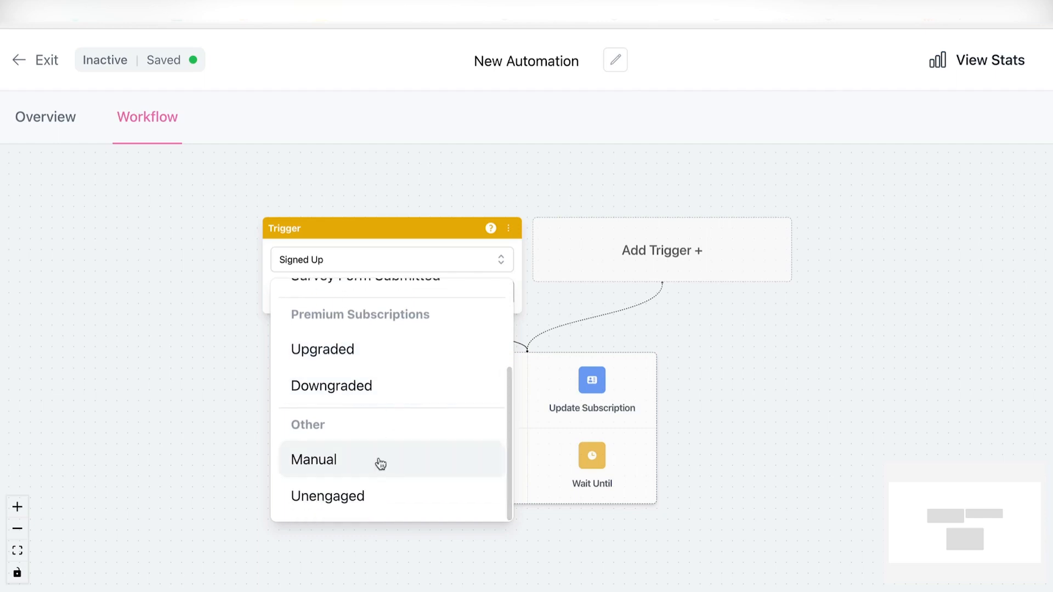
pyautogui.click(314, 459)
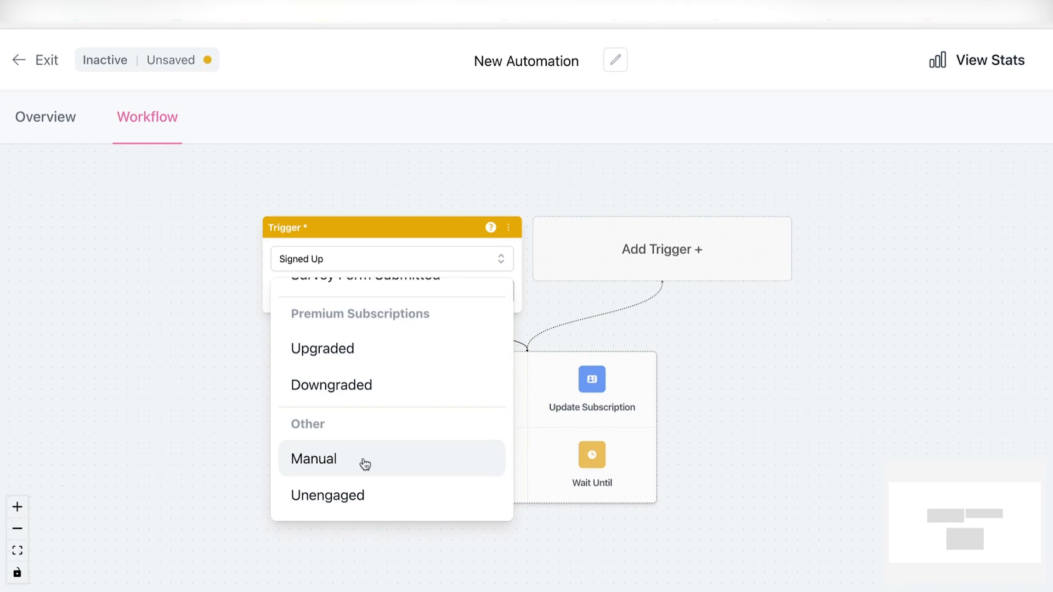
# Step: Confirm the Manual trigger and switch its condition matching to 'Any of the following'
pyautogui.click(313, 459)
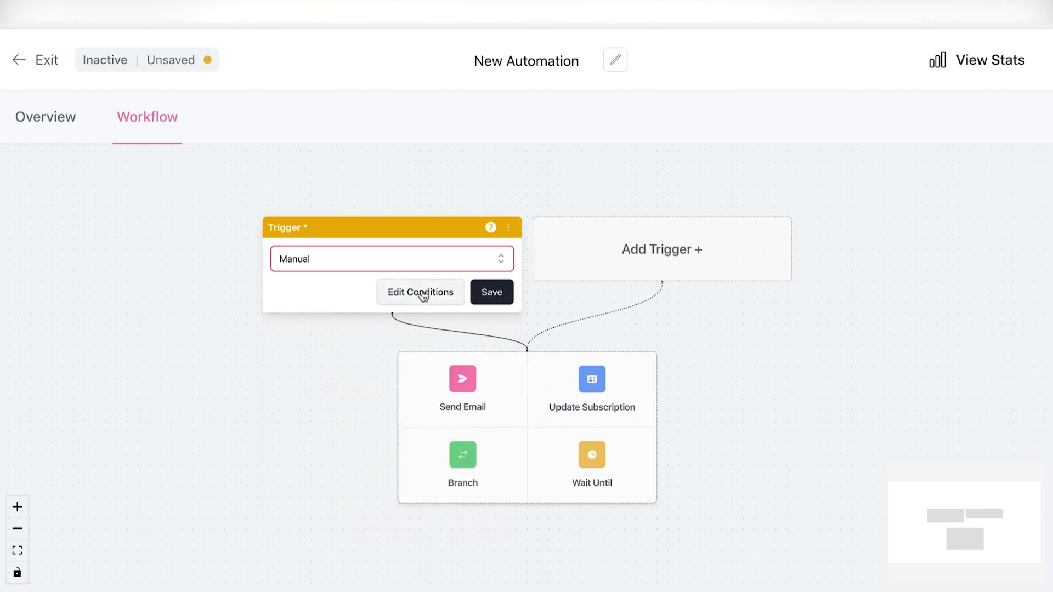
pyautogui.click(419, 292)
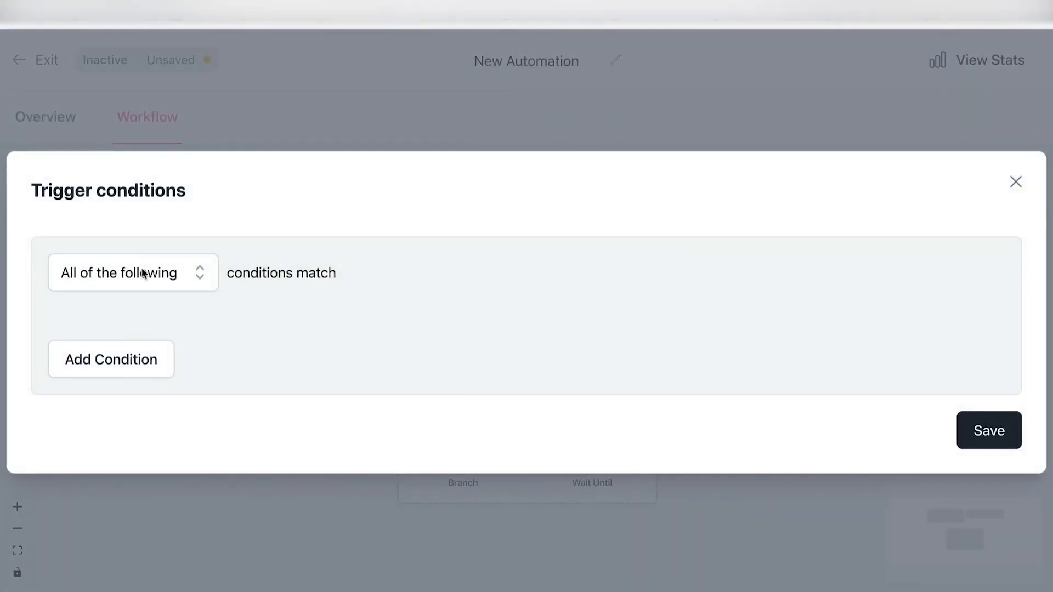
pyautogui.click(132, 273)
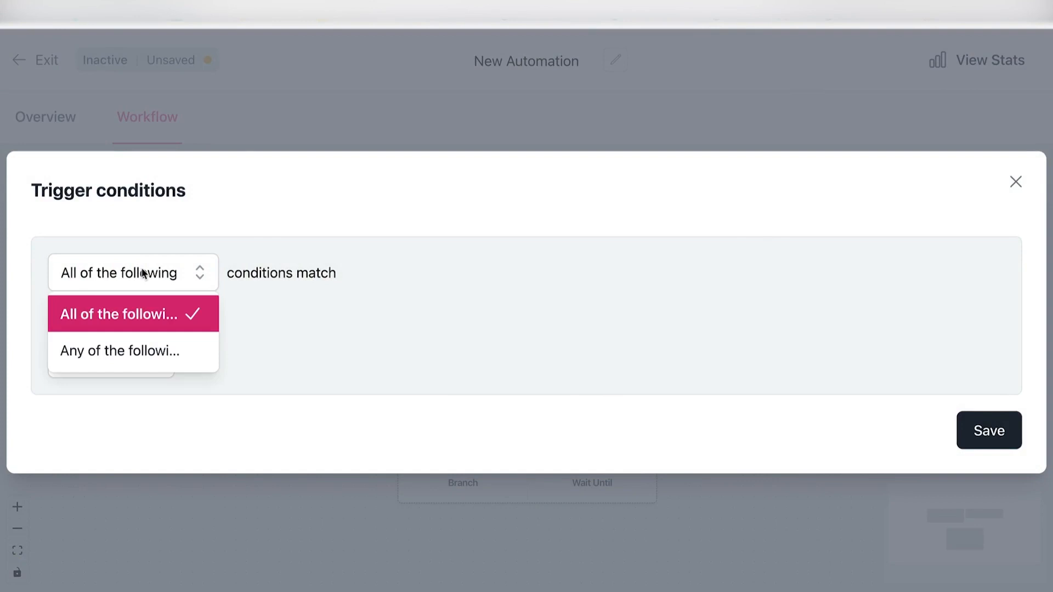
pyautogui.moveTo(133, 350)
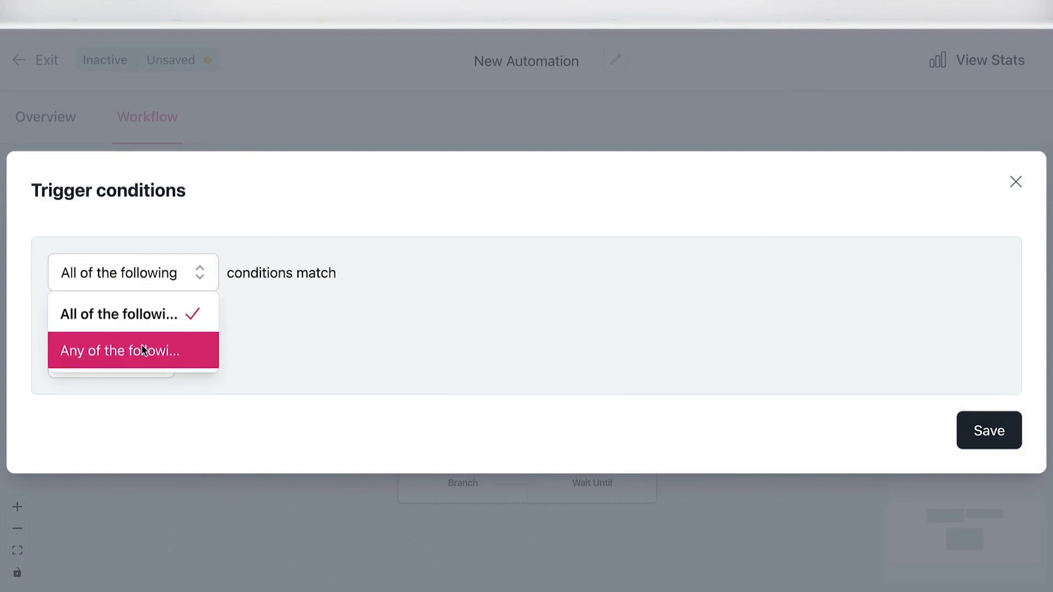
pyautogui.moveTo(374, 305)
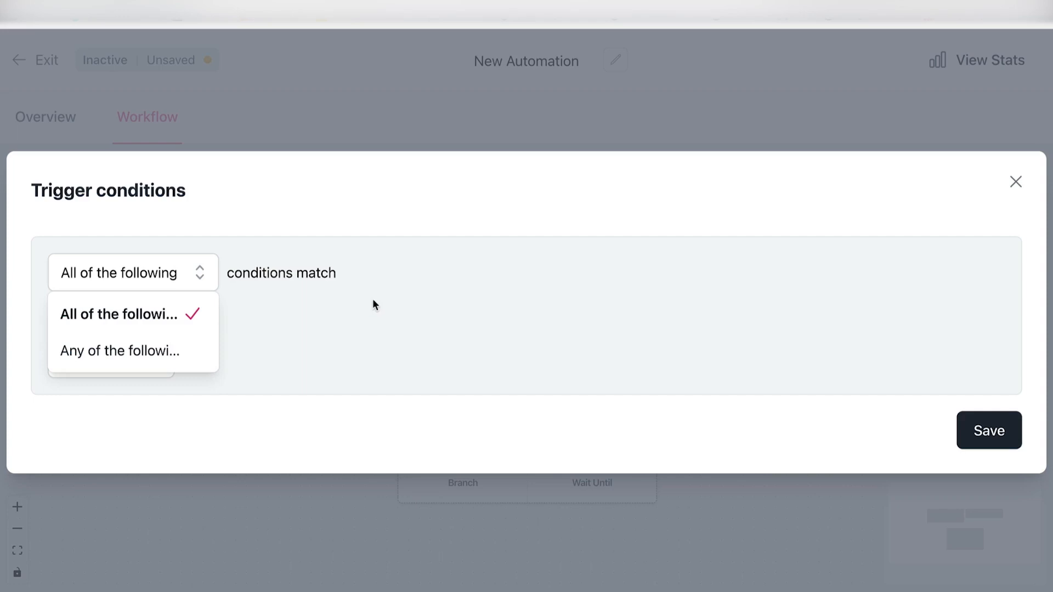
pyautogui.moveTo(352, 260)
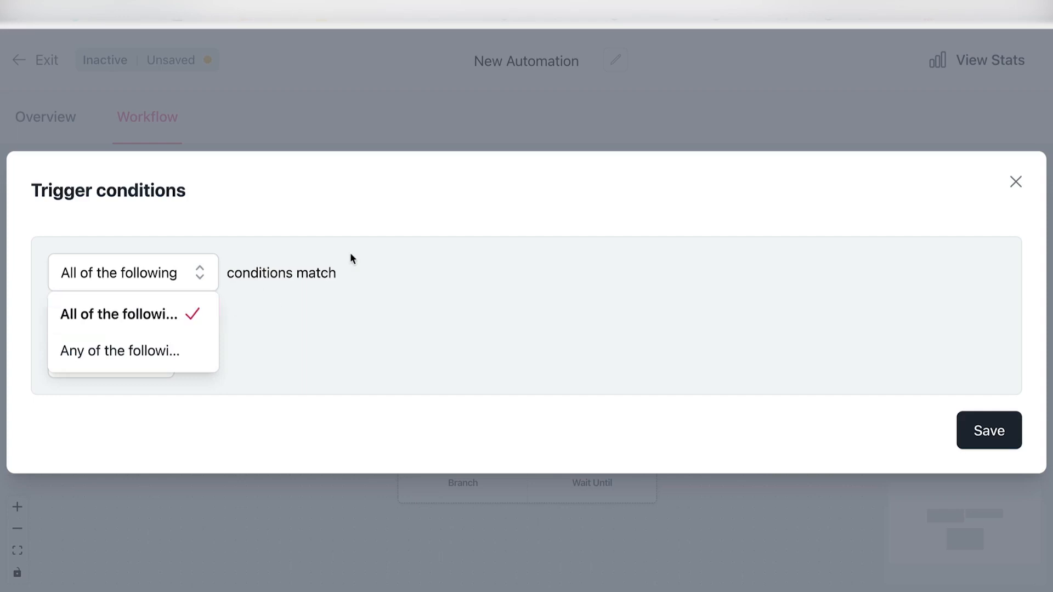
pyautogui.click(125, 314)
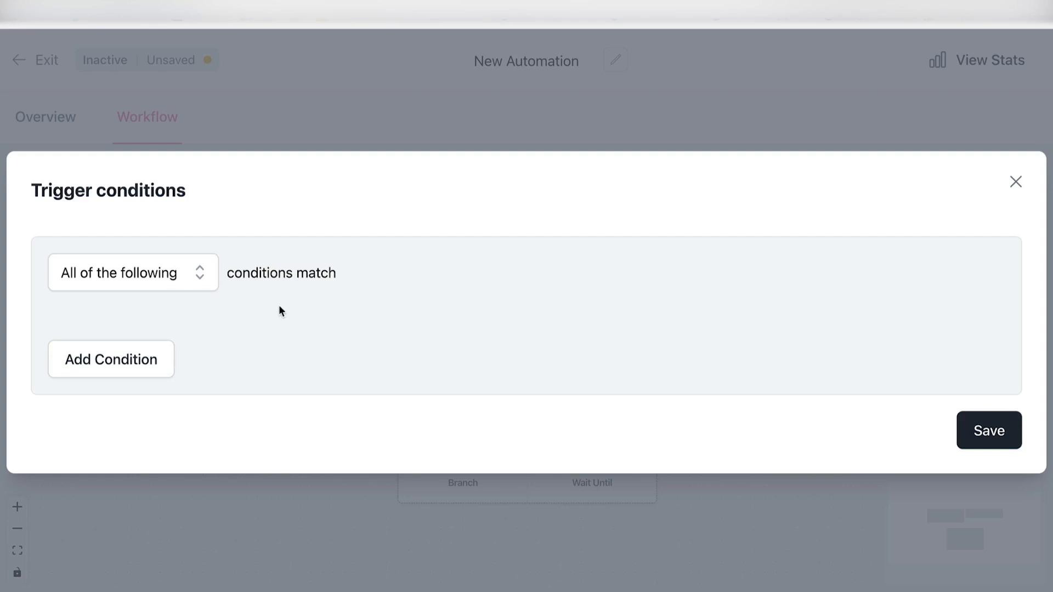
pyautogui.moveTo(194, 284)
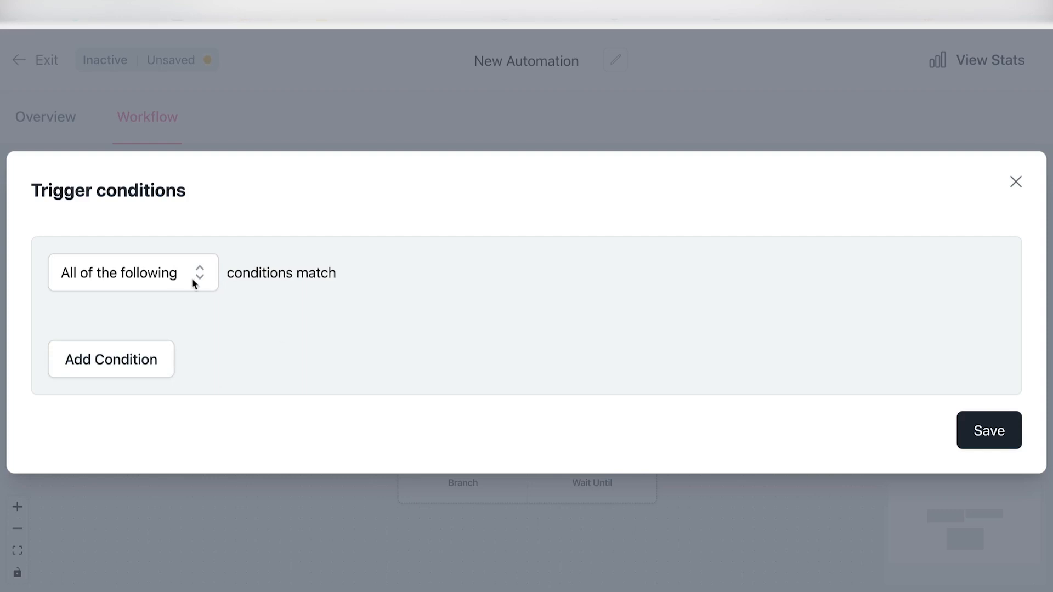
pyautogui.click(132, 272)
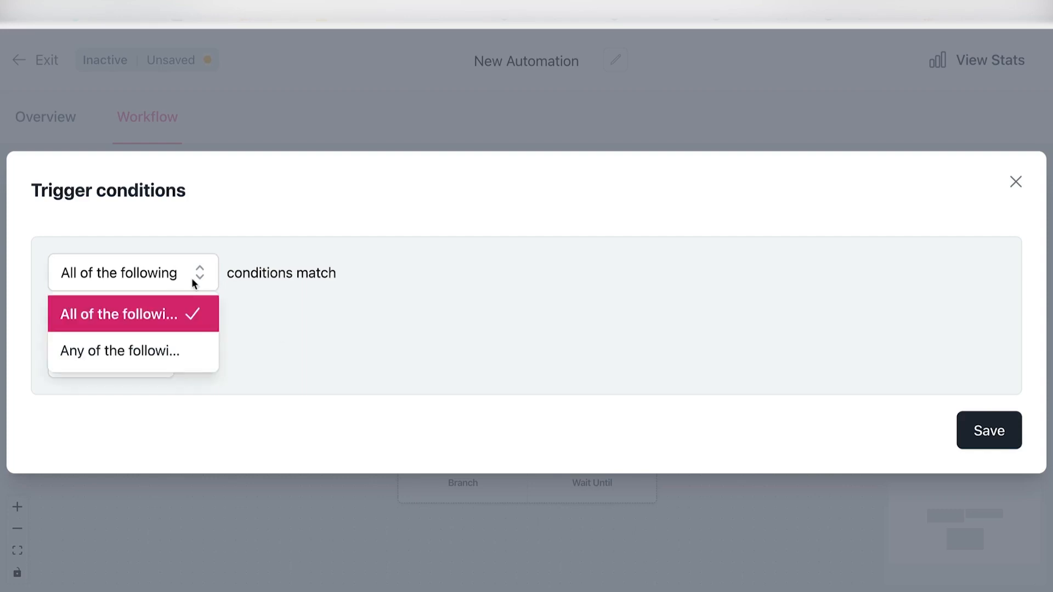
pyautogui.click(119, 350)
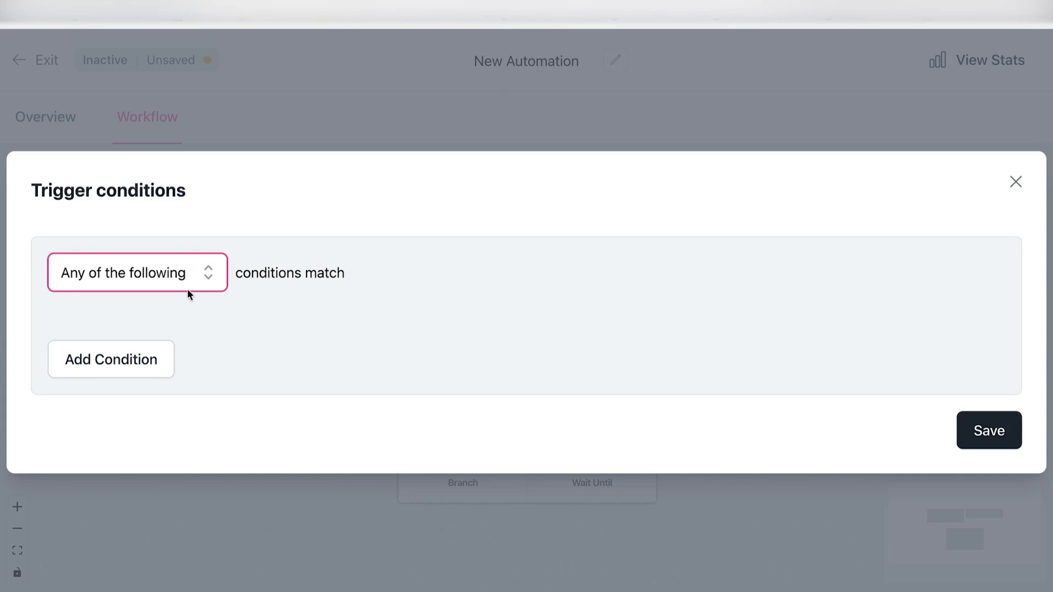
pyautogui.moveTo(242, 344)
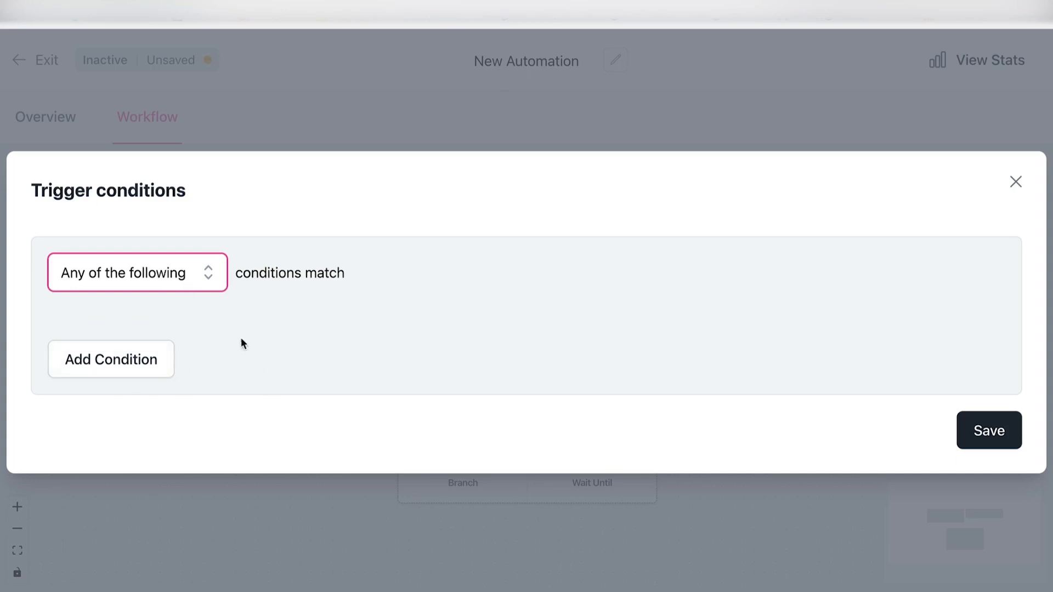
# Step: Add a trigger condition Campaign equals 'beehiiv-youtube-review' and save it
pyautogui.click(111, 360)
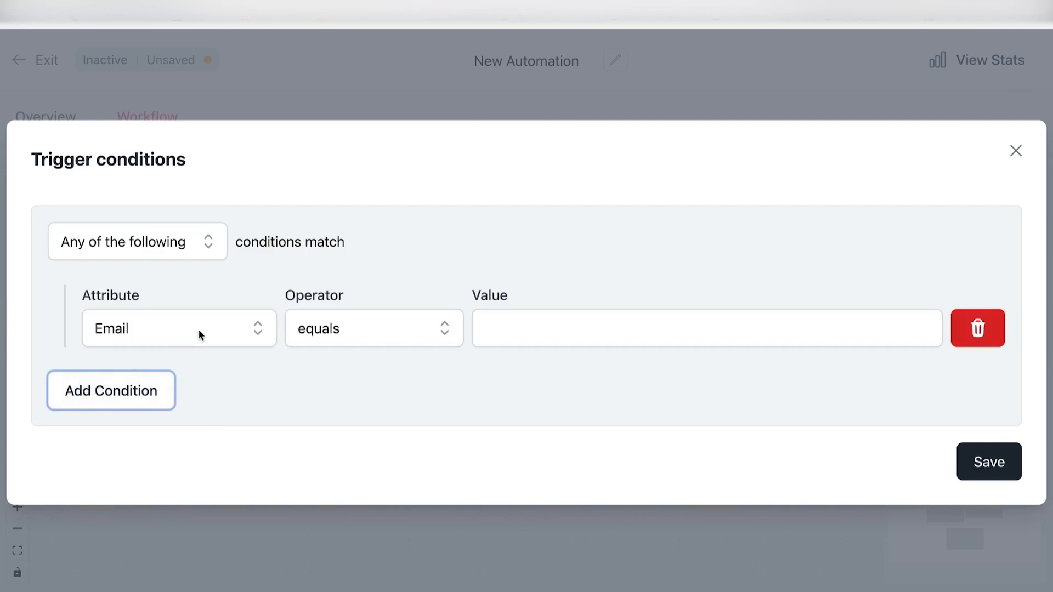
pyautogui.click(179, 329)
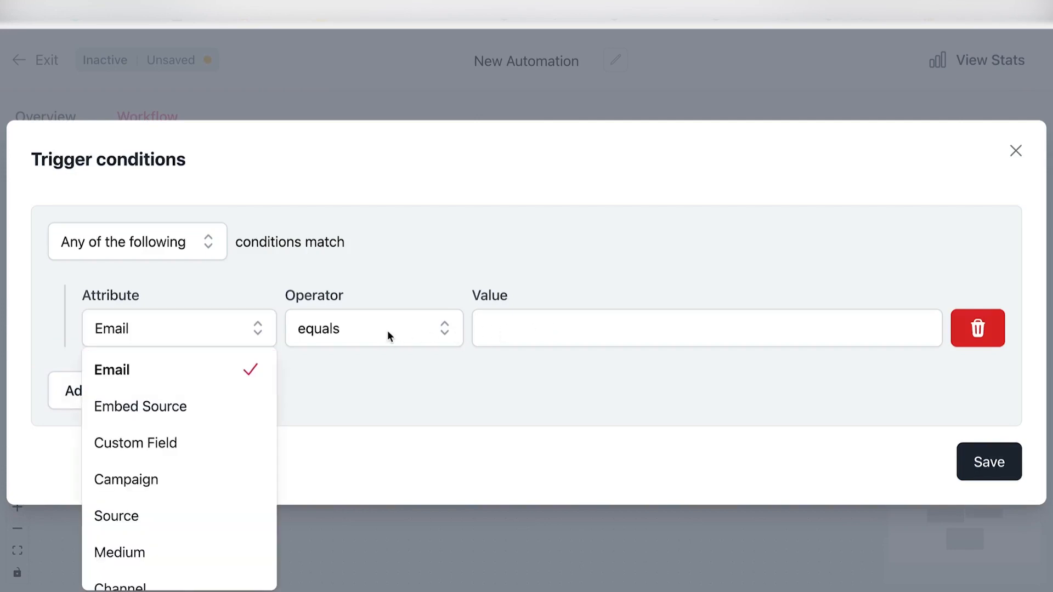
pyautogui.click(140, 406)
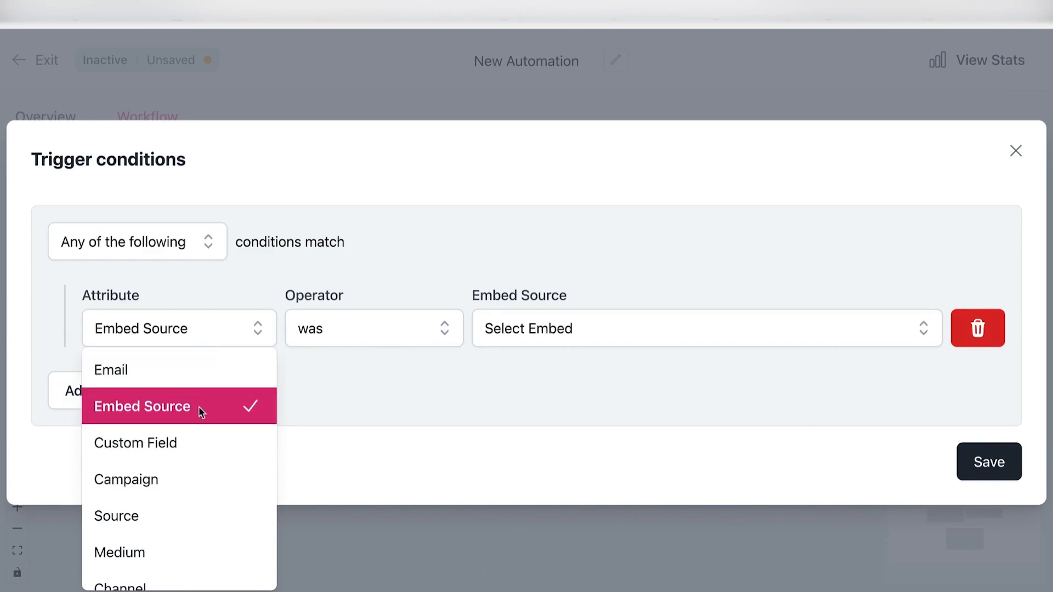
pyautogui.scroll(-3)
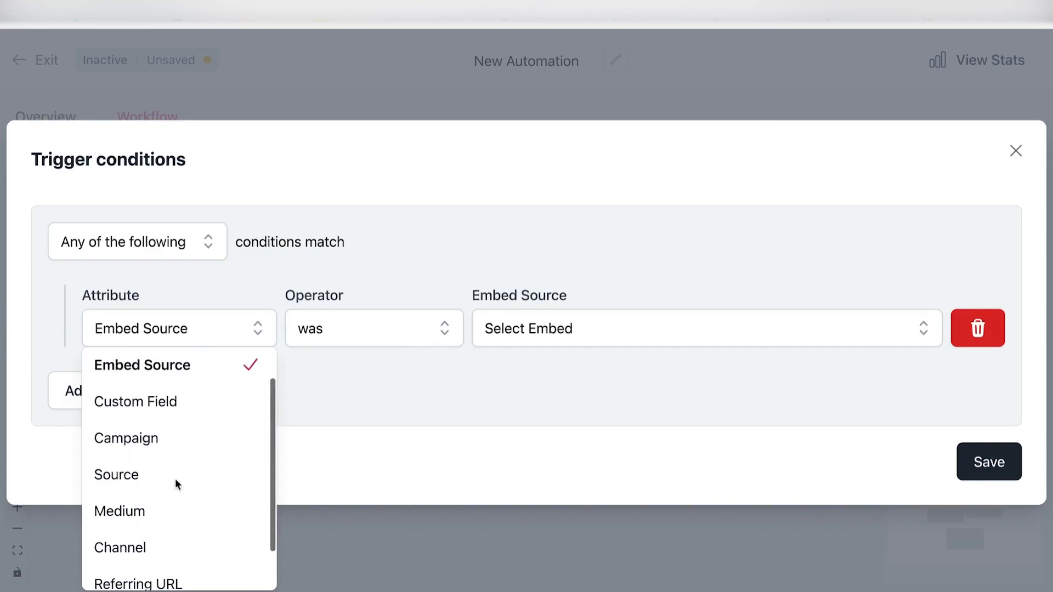
pyautogui.scroll(-3)
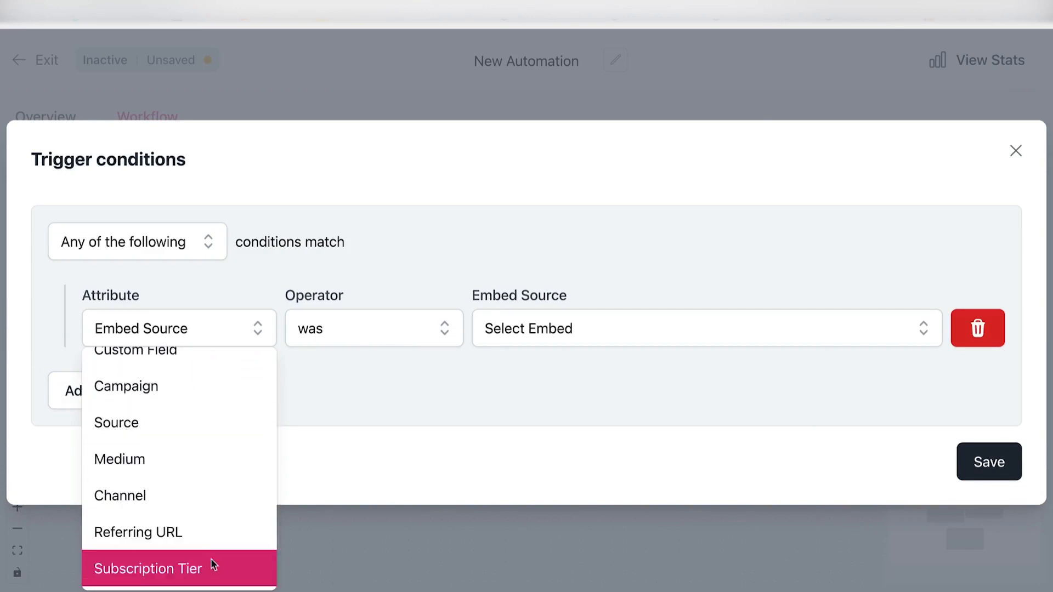
pyautogui.moveTo(197, 459)
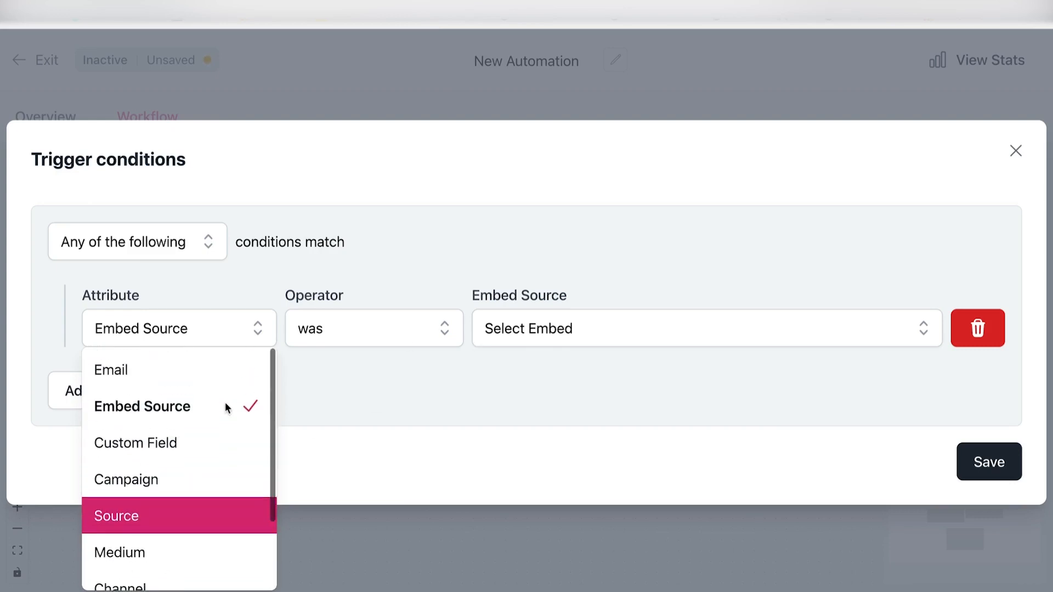
pyautogui.moveTo(194, 470)
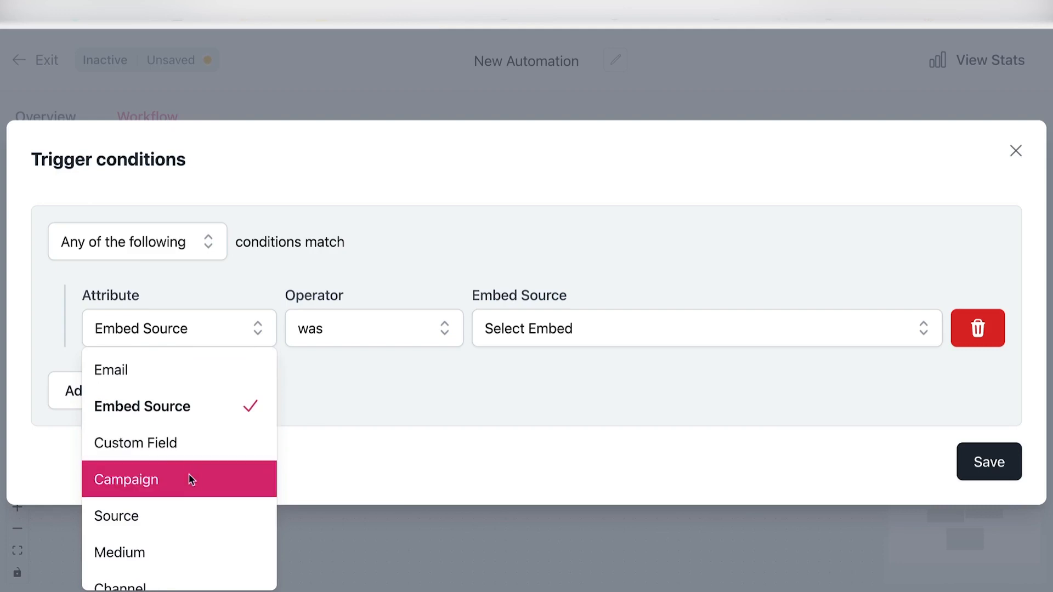
pyautogui.click(125, 479)
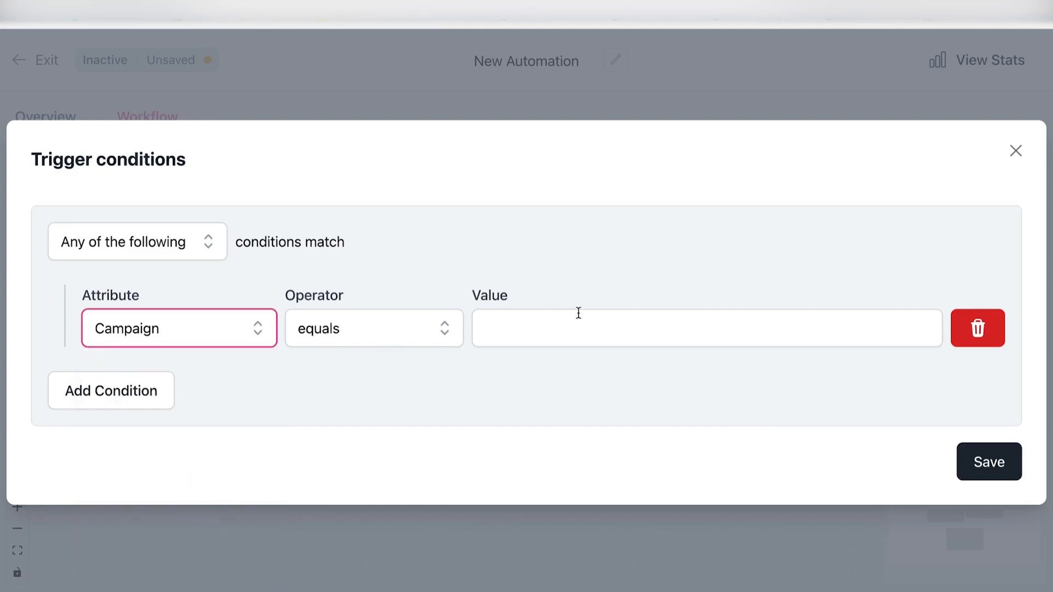
pyautogui.click(705, 328)
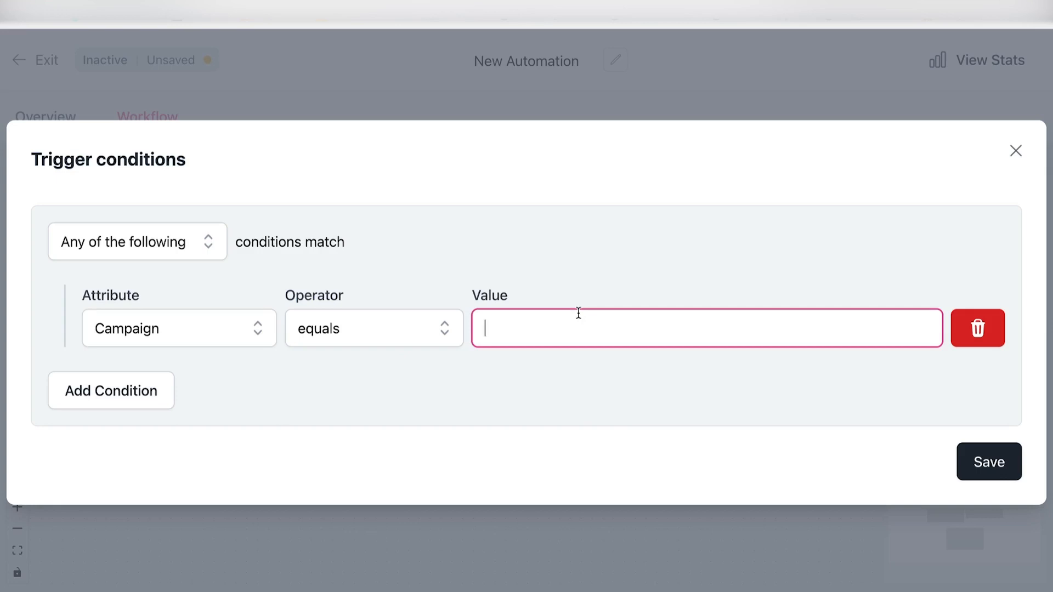
pyautogui.write('beehiiv-youtube-review')
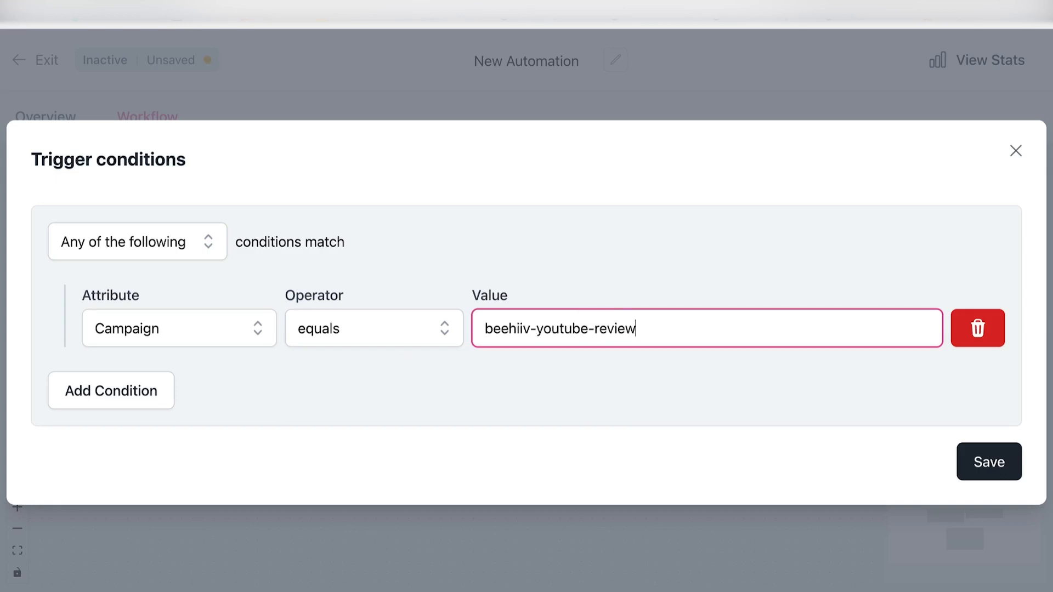
pyautogui.click(988, 461)
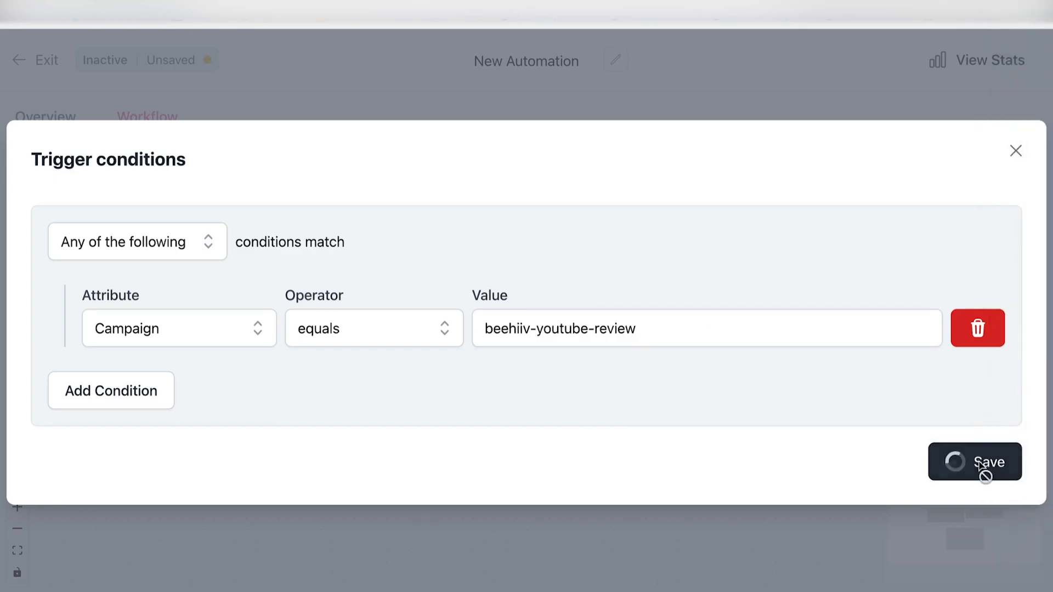
# Step: Activate the Trigger card and confirm, putting the automation into Running state
pyautogui.click(975, 461)
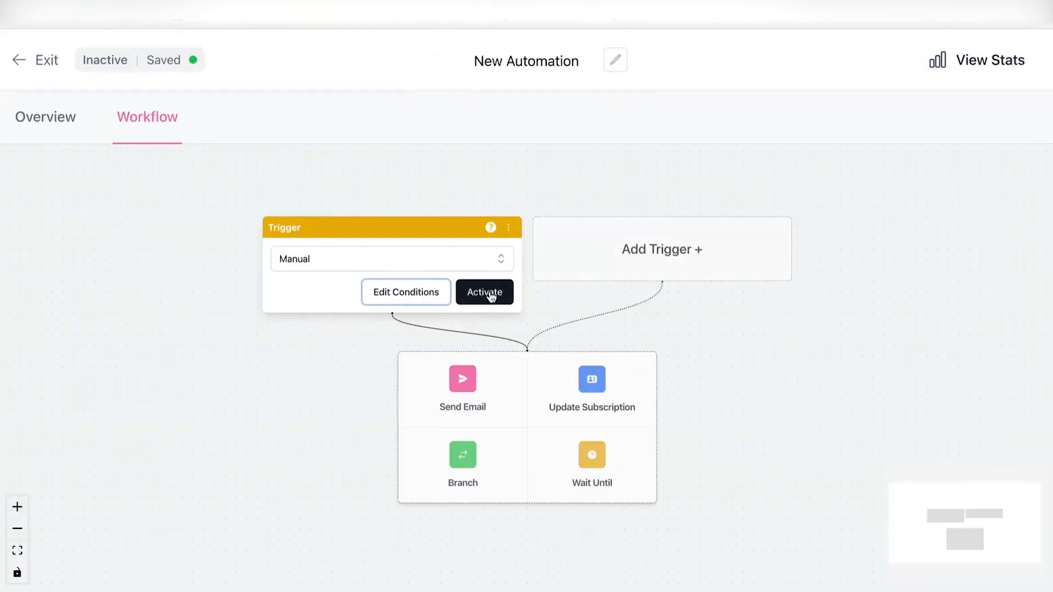
pyautogui.click(484, 291)
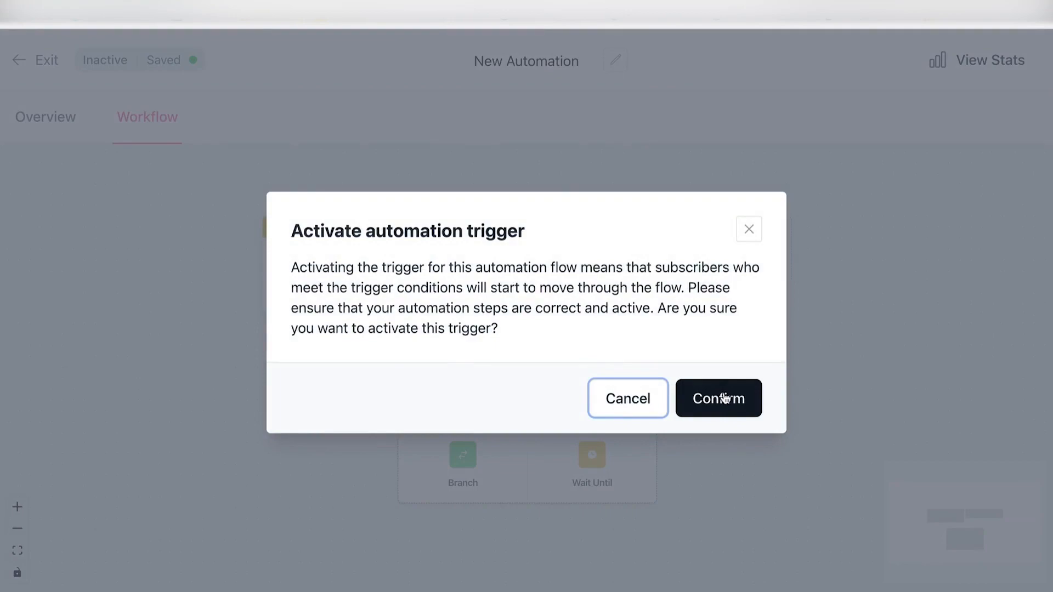
pyautogui.click(717, 398)
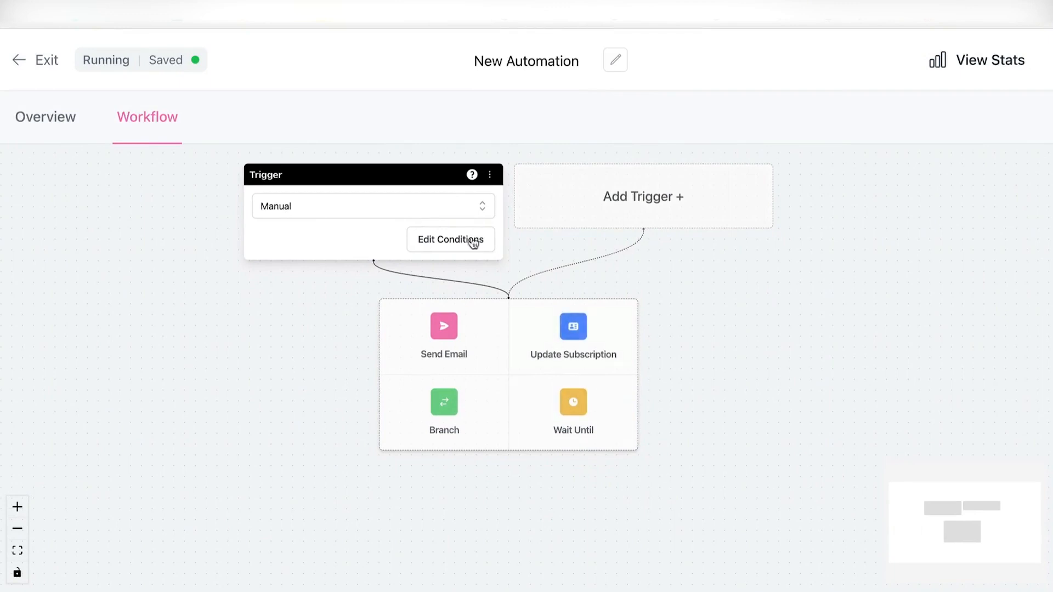
pyautogui.moveTo(443, 336)
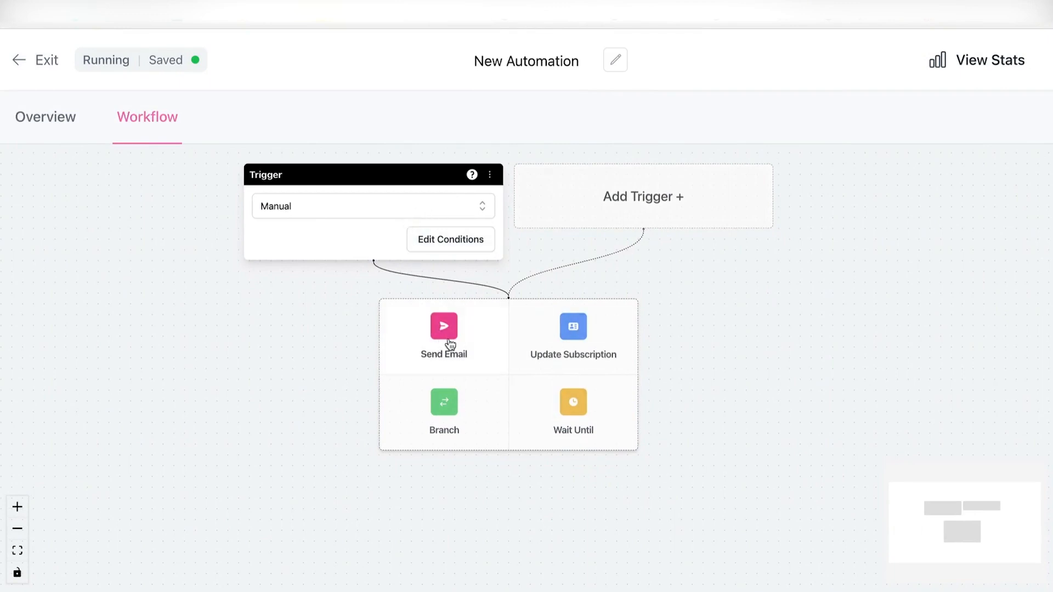
pyautogui.moveTo(456, 344)
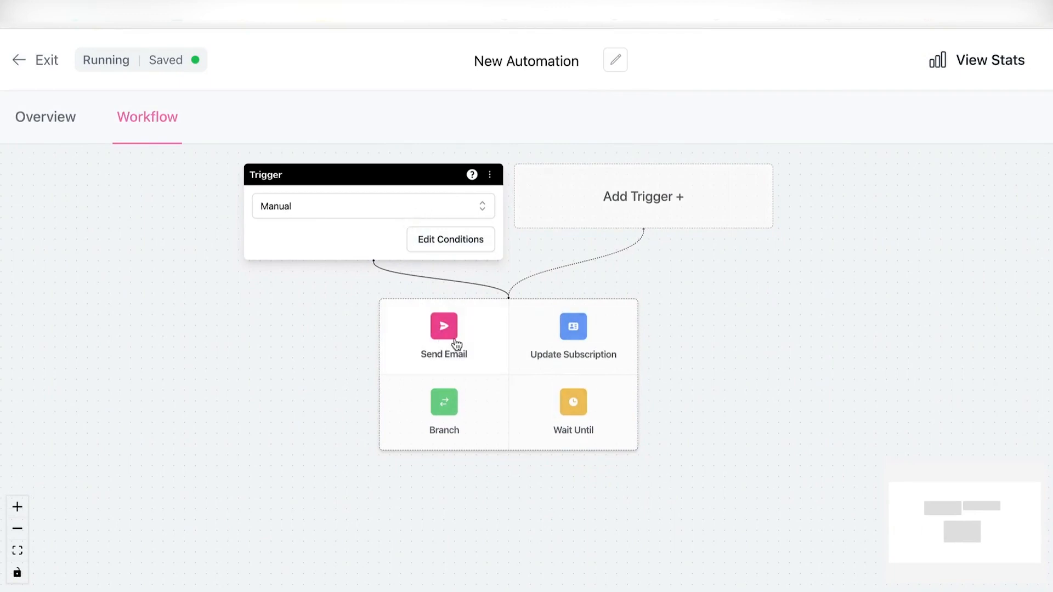
# Step: Add a Send Email step after the one-minute wait, write 'Lore…' message text, and activate it
pyautogui.click(443, 336)
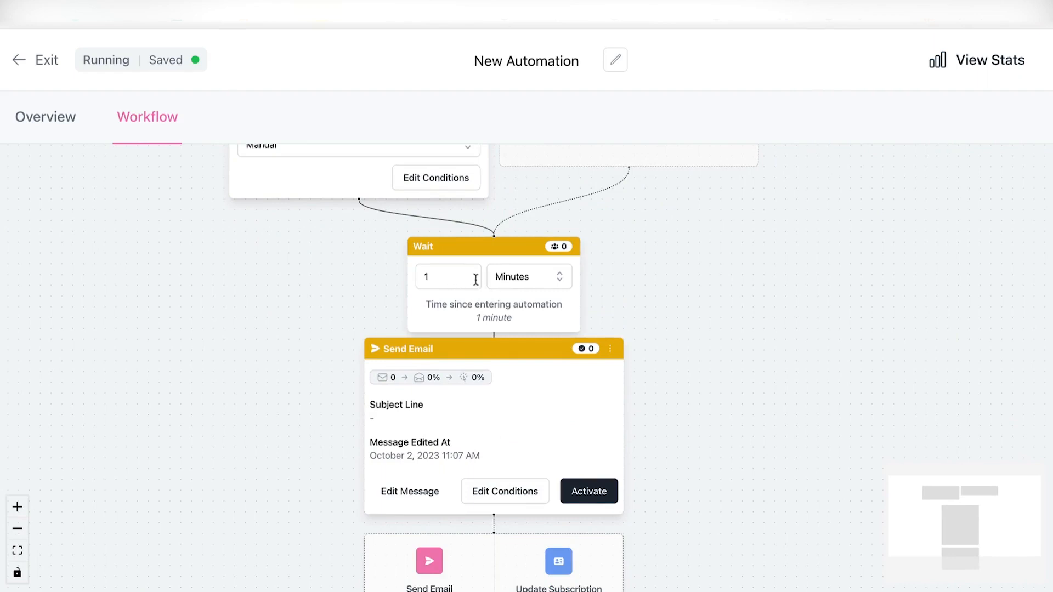
pyautogui.click(448, 276)
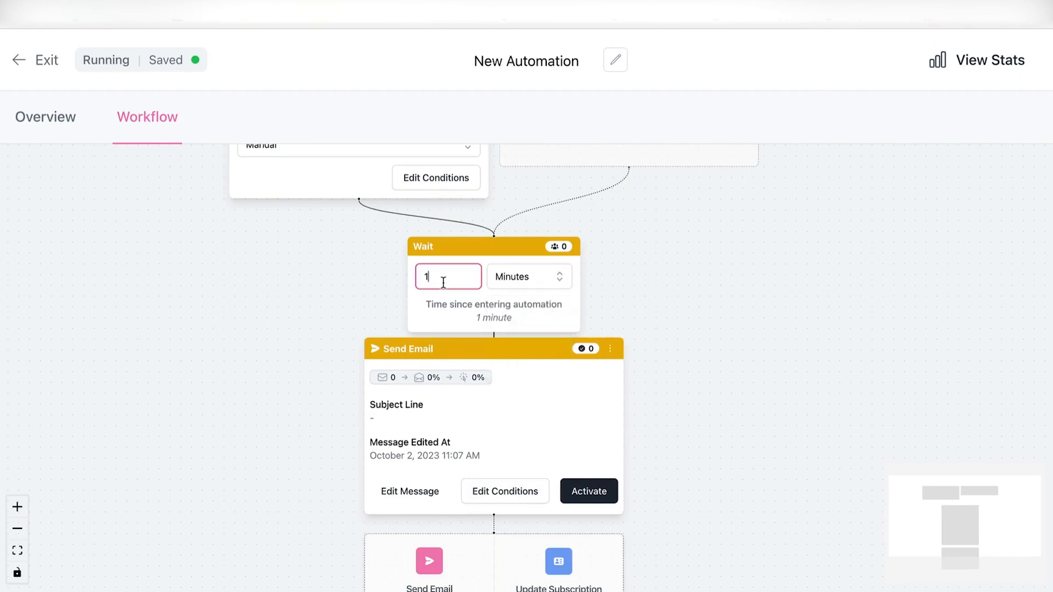
pyautogui.click(410, 491)
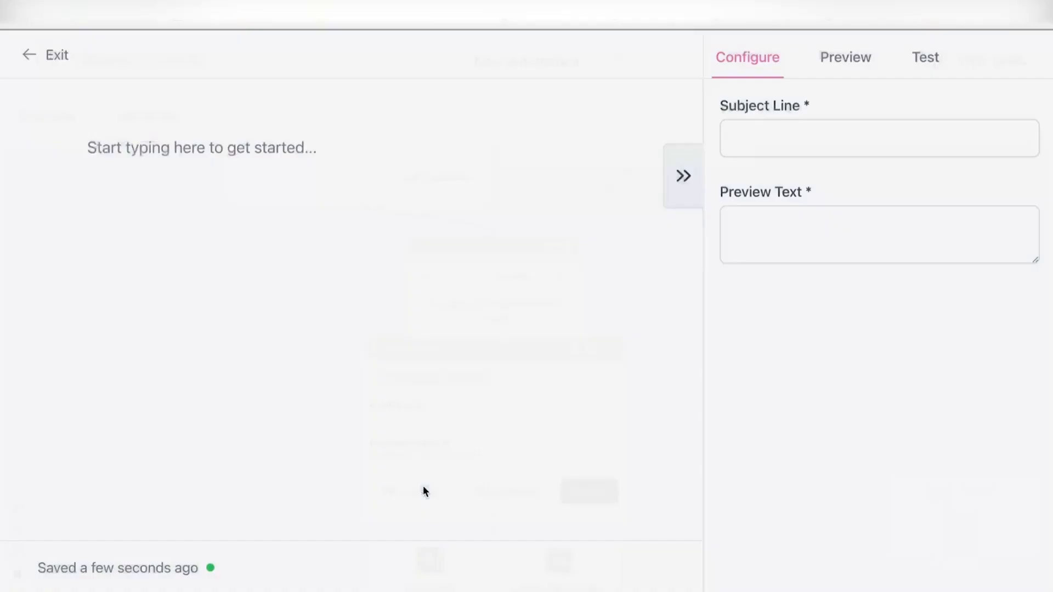
pyautogui.write('Lore')
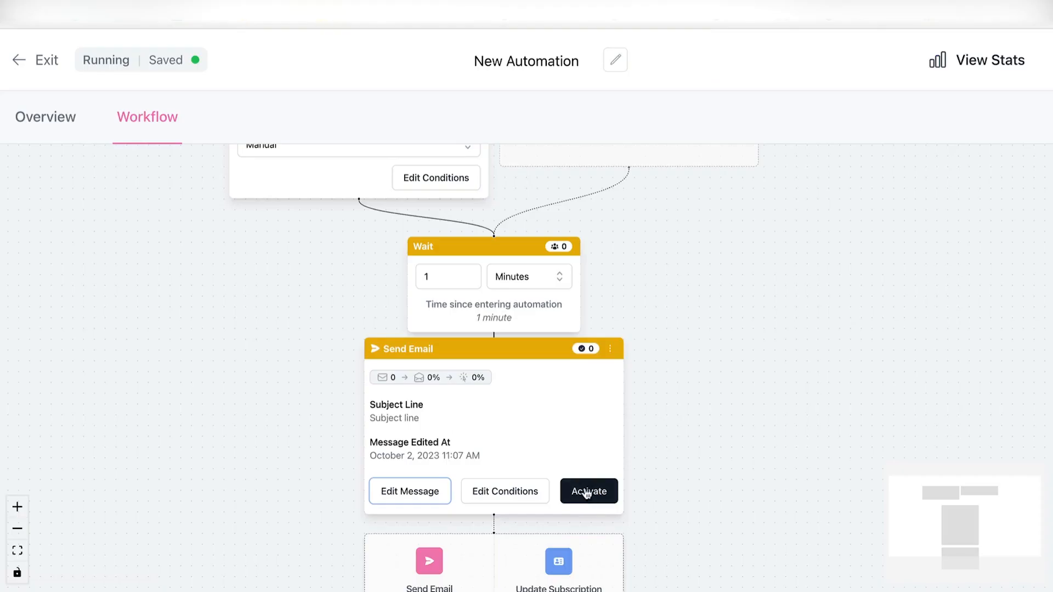
pyautogui.click(587, 491)
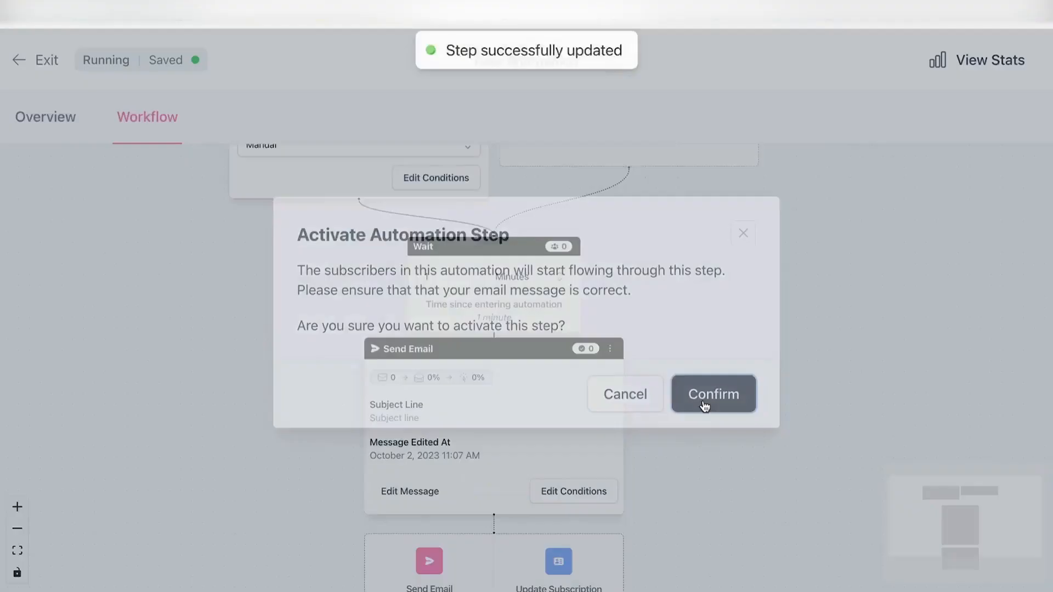
pyautogui.click(712, 394)
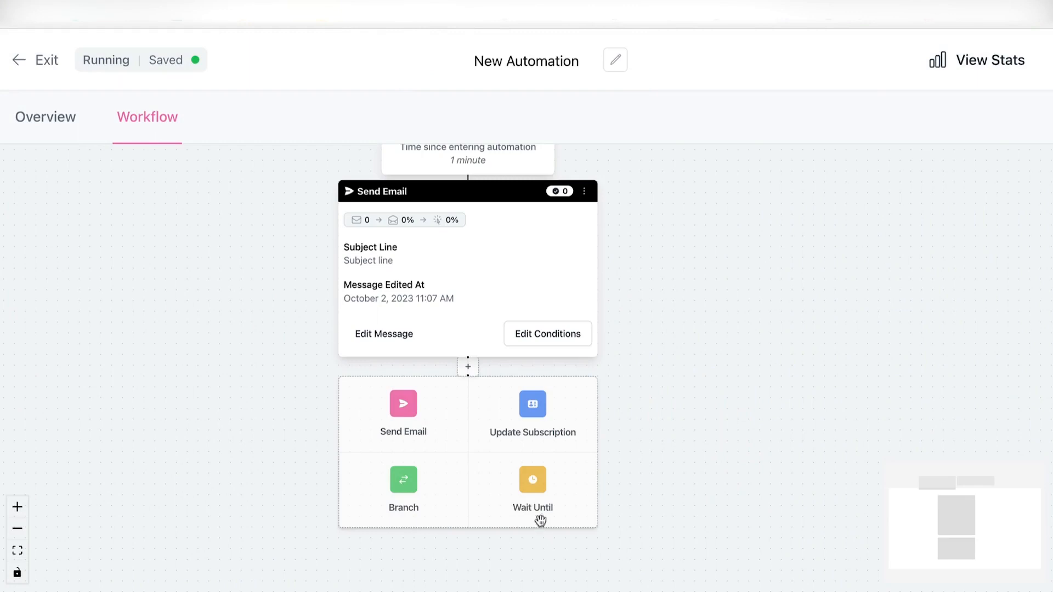
# Step: Add a Wait Until step for any day at 12:00, keeping the default timezone
pyautogui.click(532, 488)
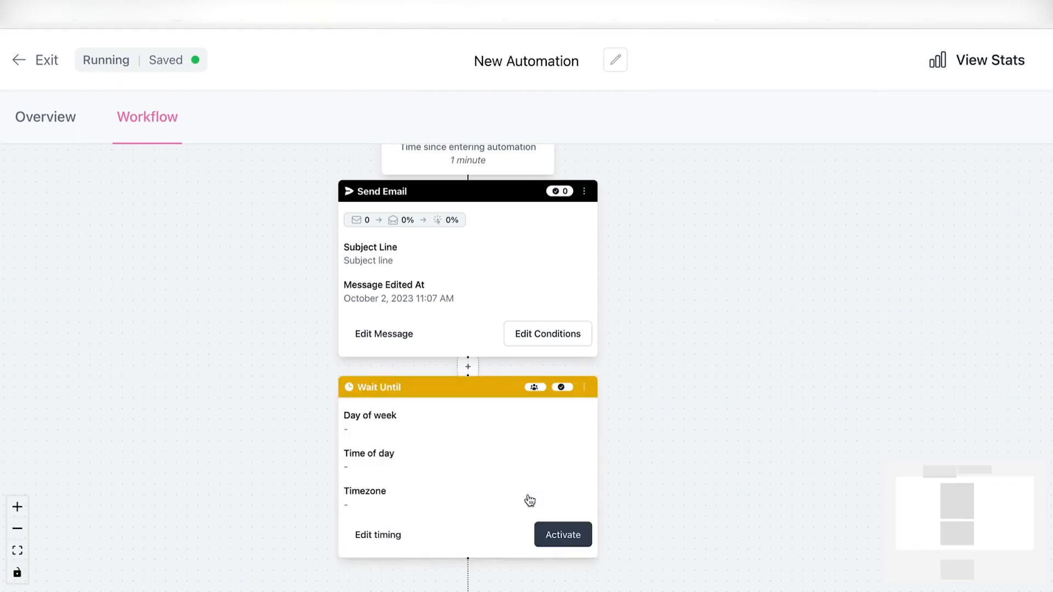
pyautogui.click(378, 535)
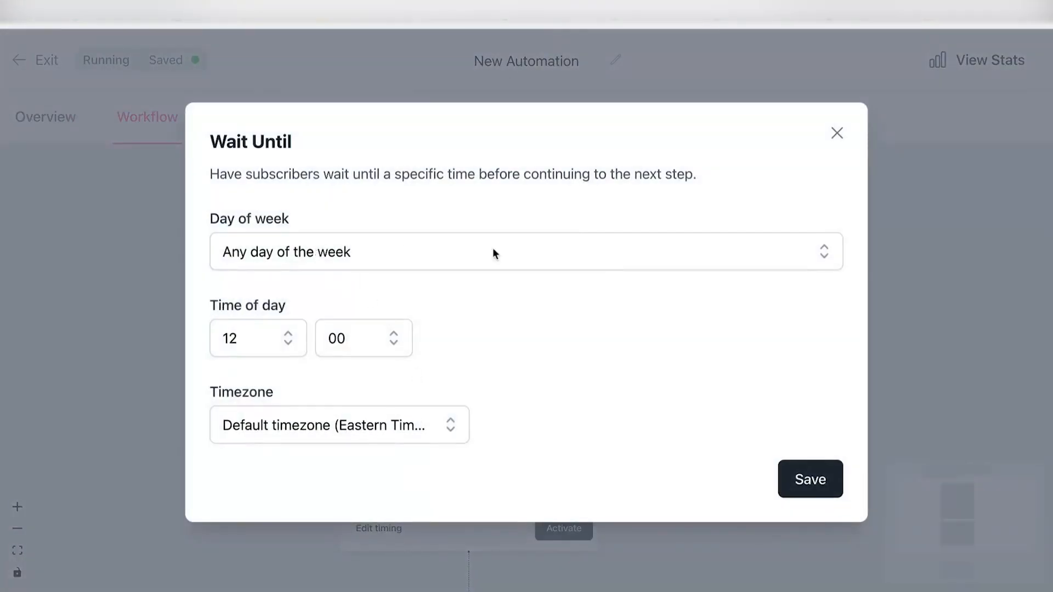
pyautogui.click(338, 425)
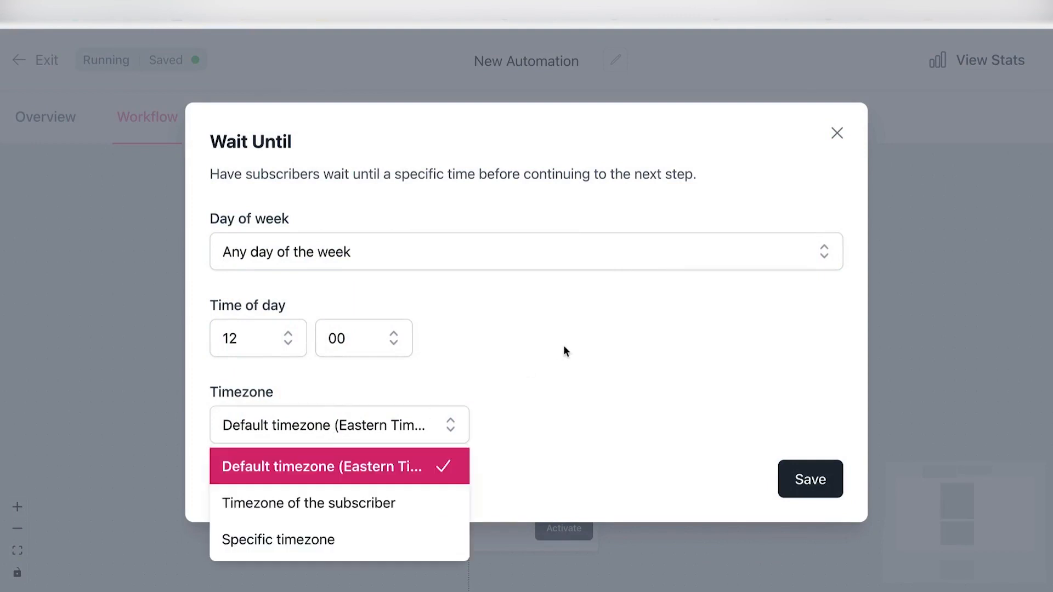
pyautogui.click(810, 479)
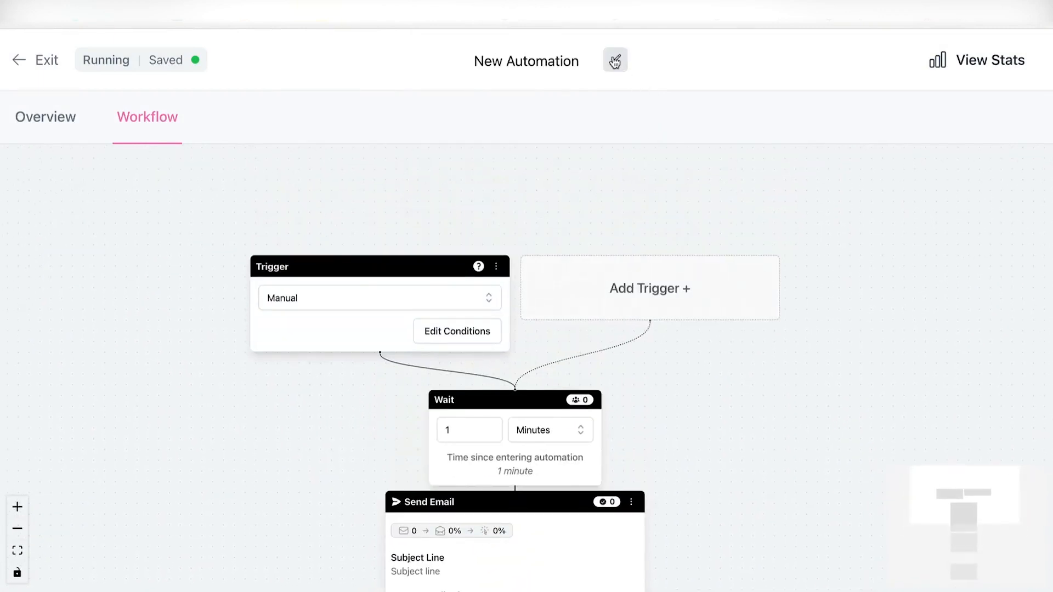
# Step: Save the automation name as 'New Youtube Subscriber' and exit to the Automations list
pyautogui.click(613, 60)
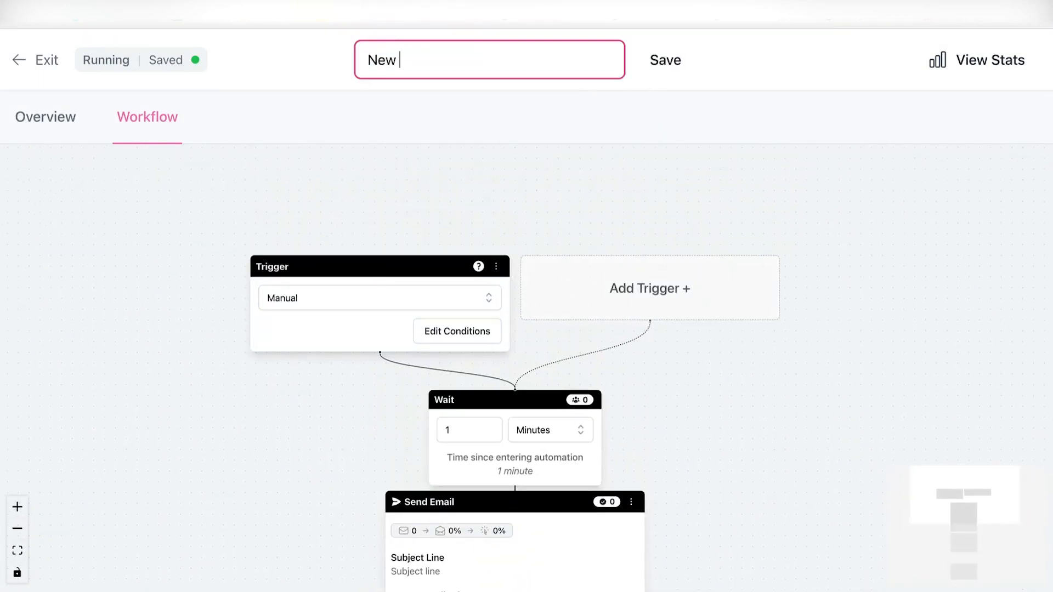
pyautogui.click(664, 59)
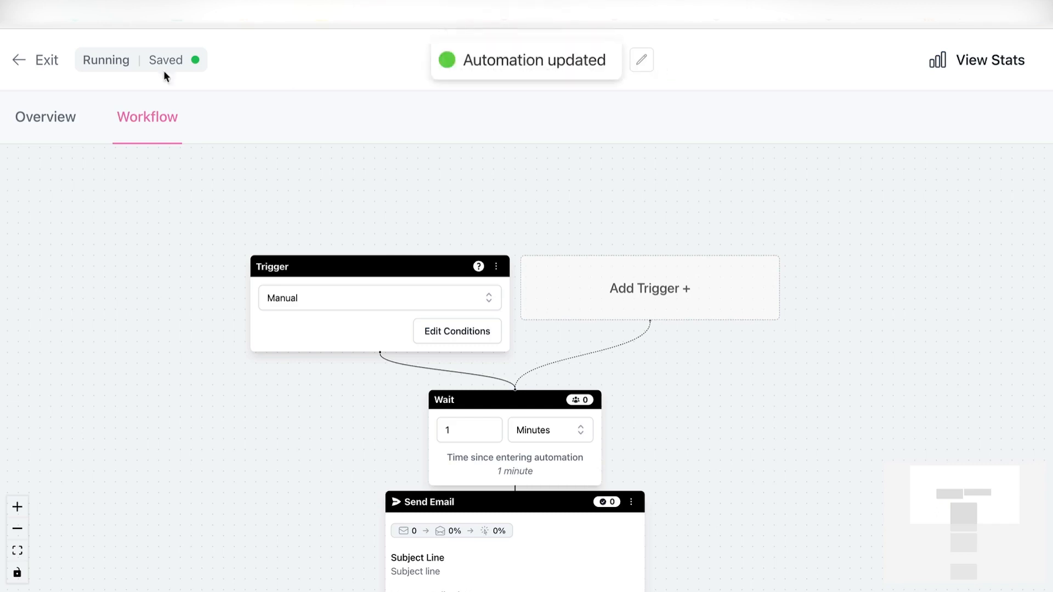
pyautogui.moveTo(105, 60)
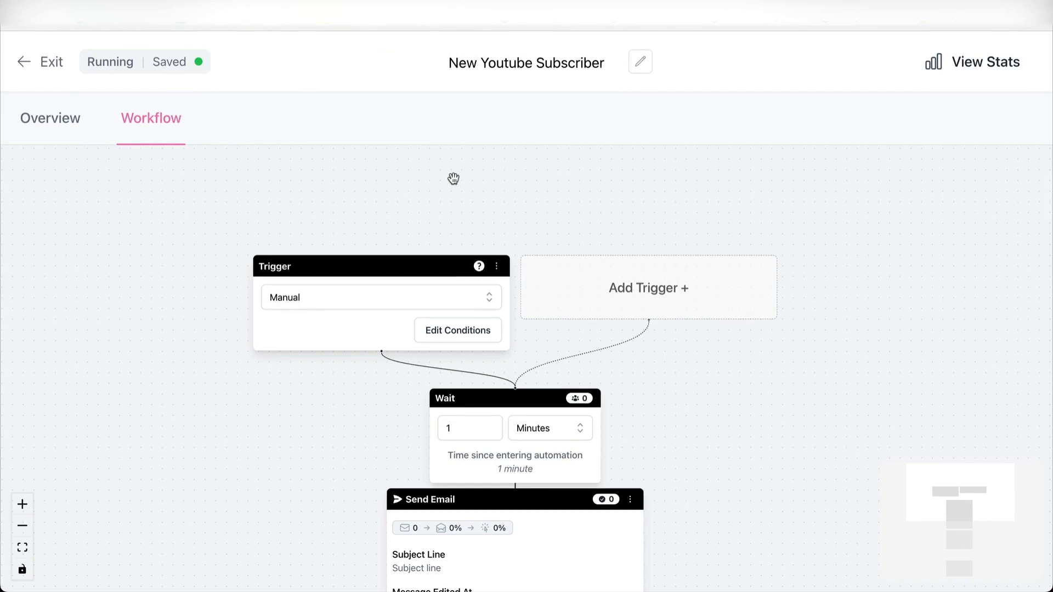
pyautogui.click(41, 62)
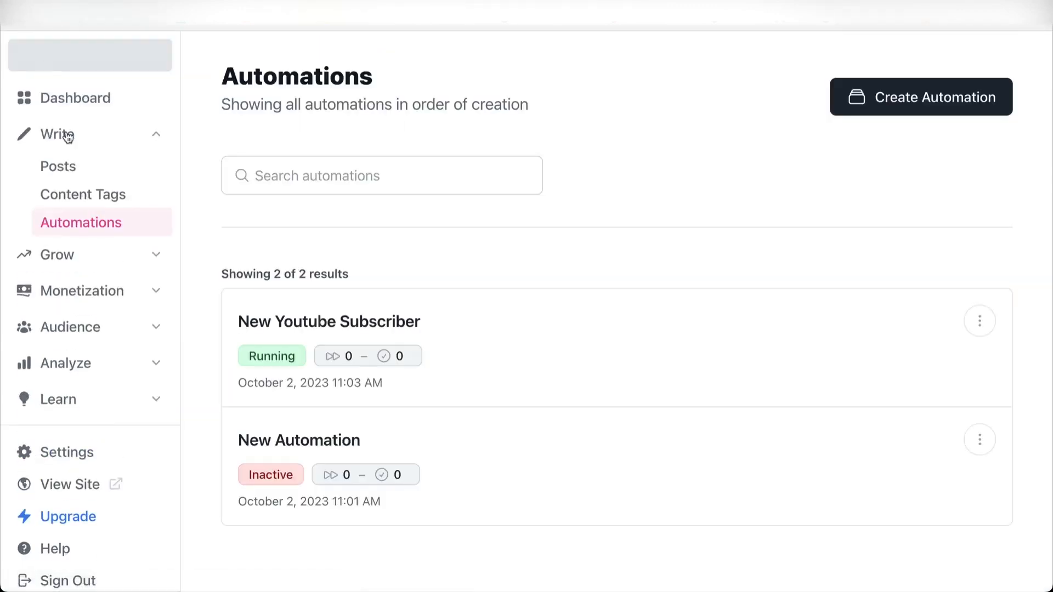